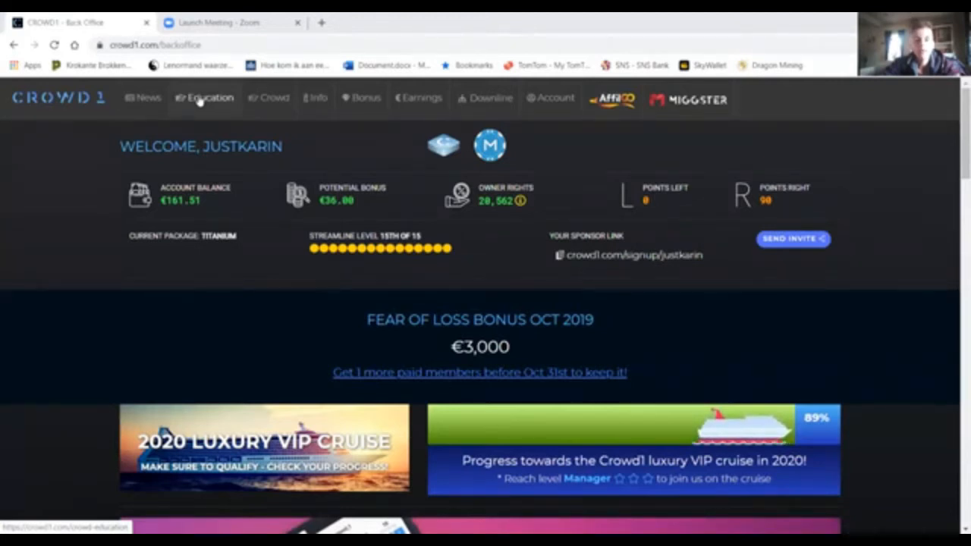
pyautogui.moveTo(324, 142)
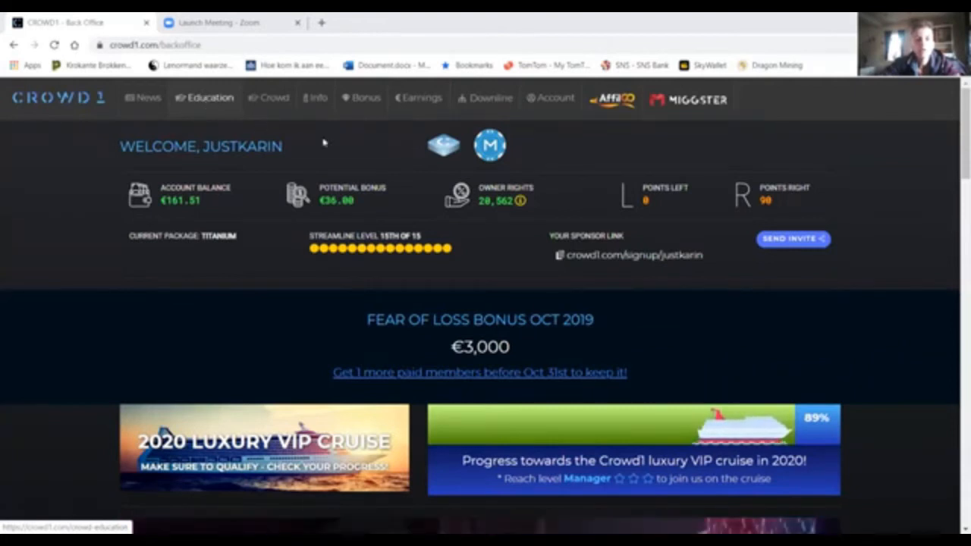
pyautogui.moveTo(500, 220)
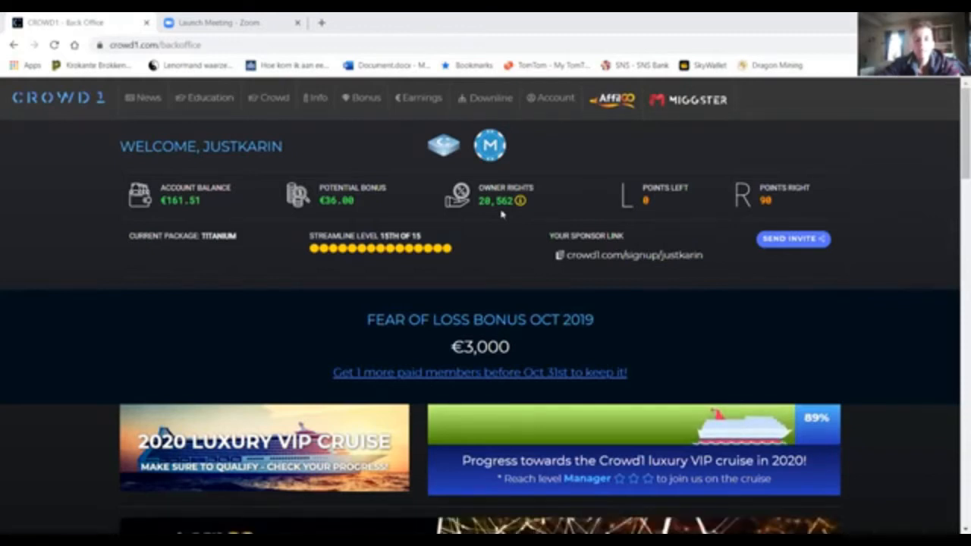
pyautogui.moveTo(612, 126)
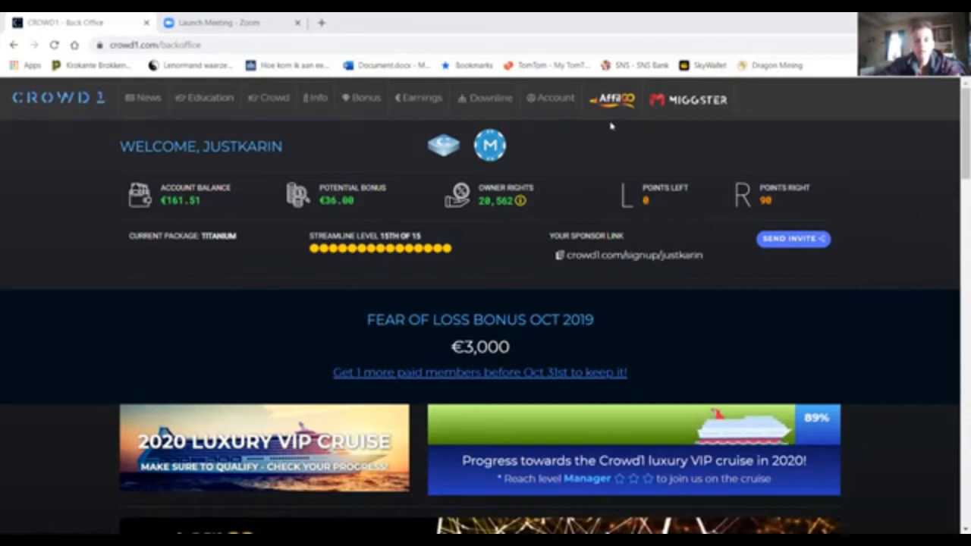
pyautogui.moveTo(682, 134)
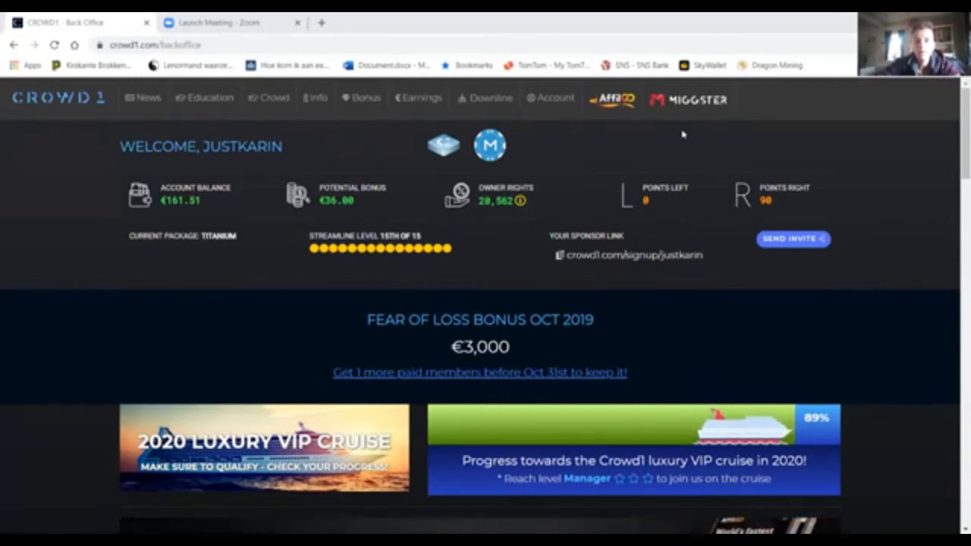
pyautogui.moveTo(508, 222)
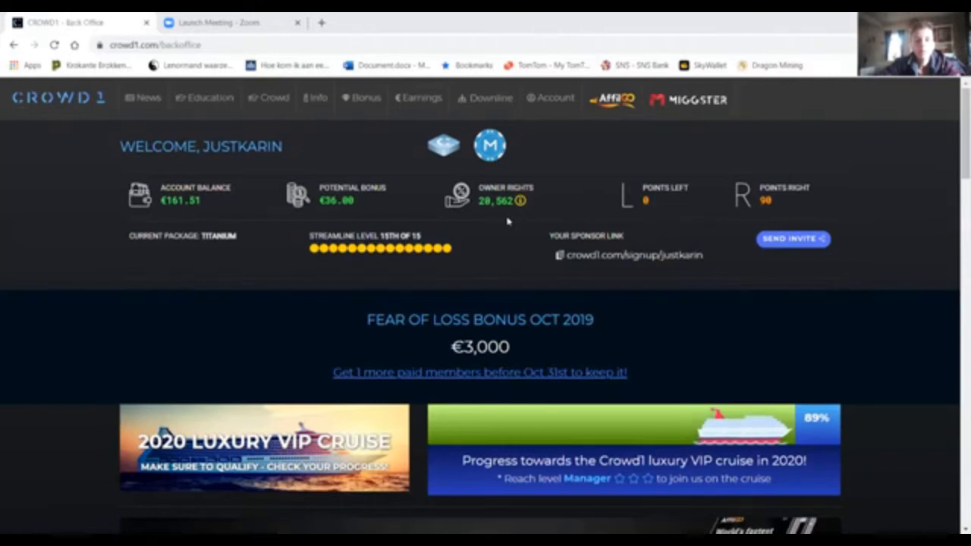
pyautogui.moveTo(670, 131)
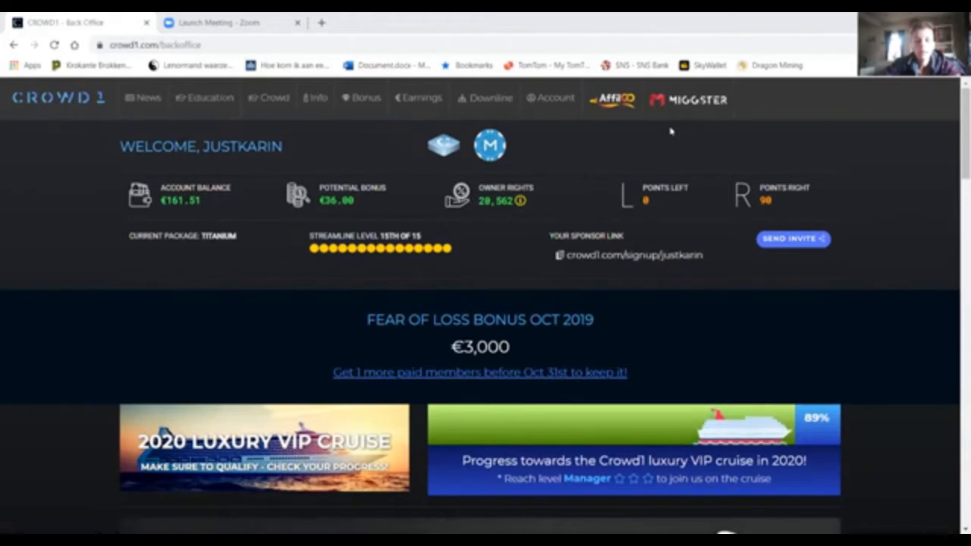
pyautogui.moveTo(529, 211)
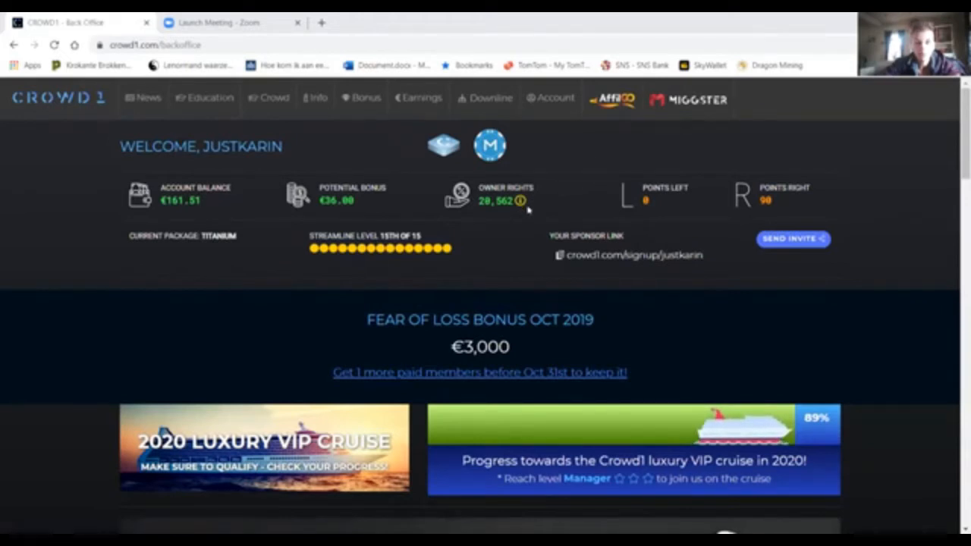
pyautogui.moveTo(486, 224)
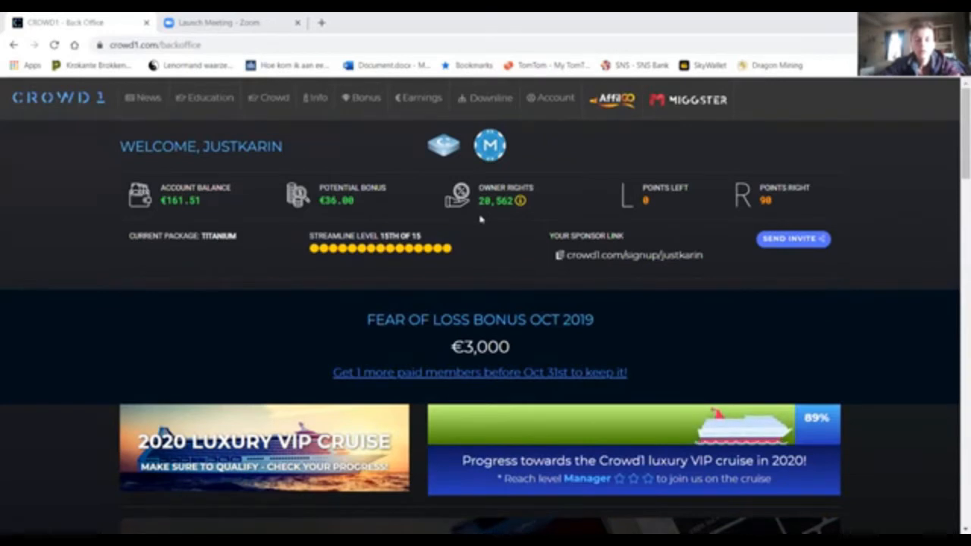
pyautogui.moveTo(679, 322)
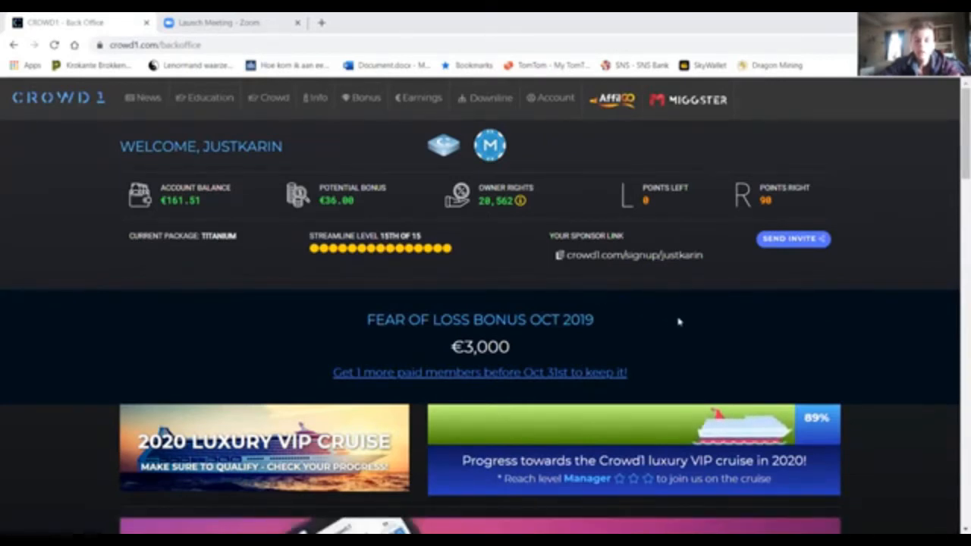
# Step: Scroll down the current page and back up to the top
pyautogui.scroll(-3)
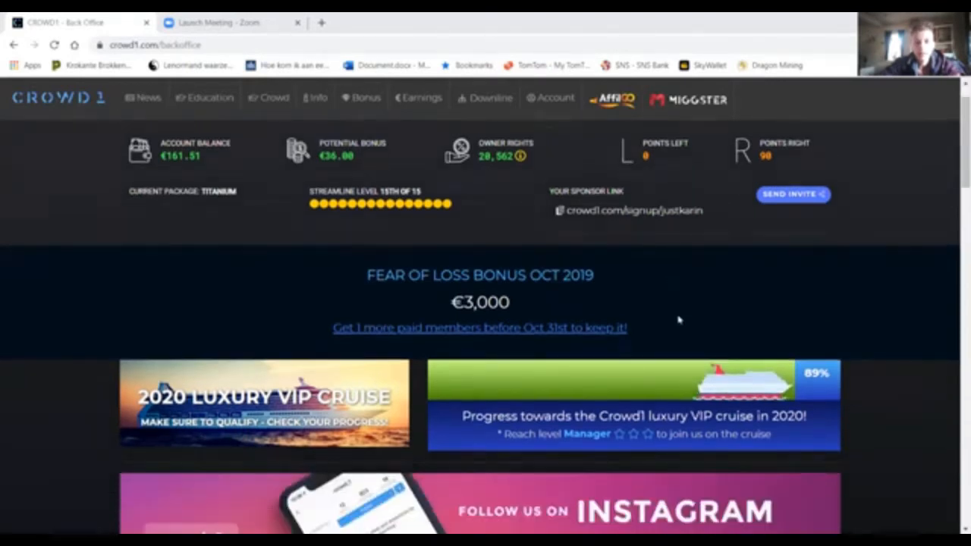
pyautogui.scroll(-3)
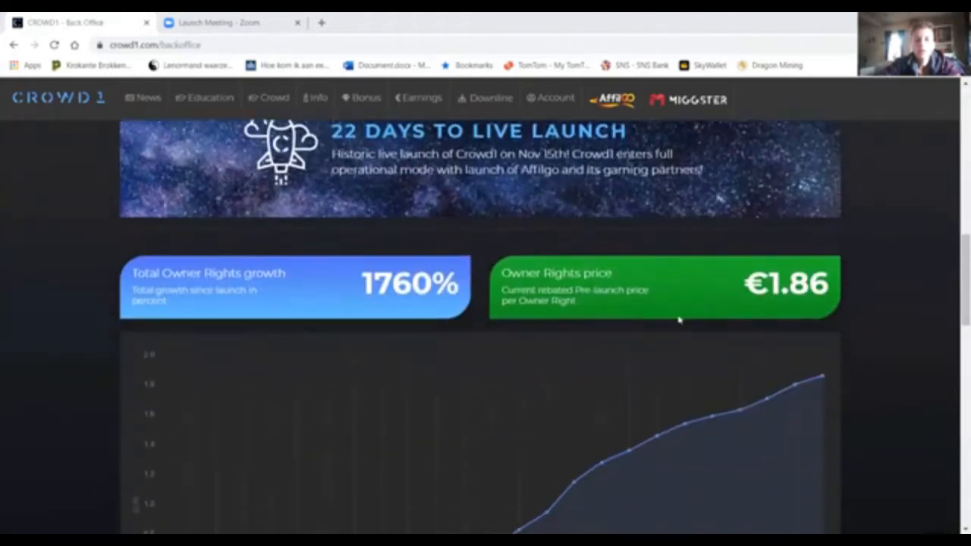
pyautogui.scroll(3)
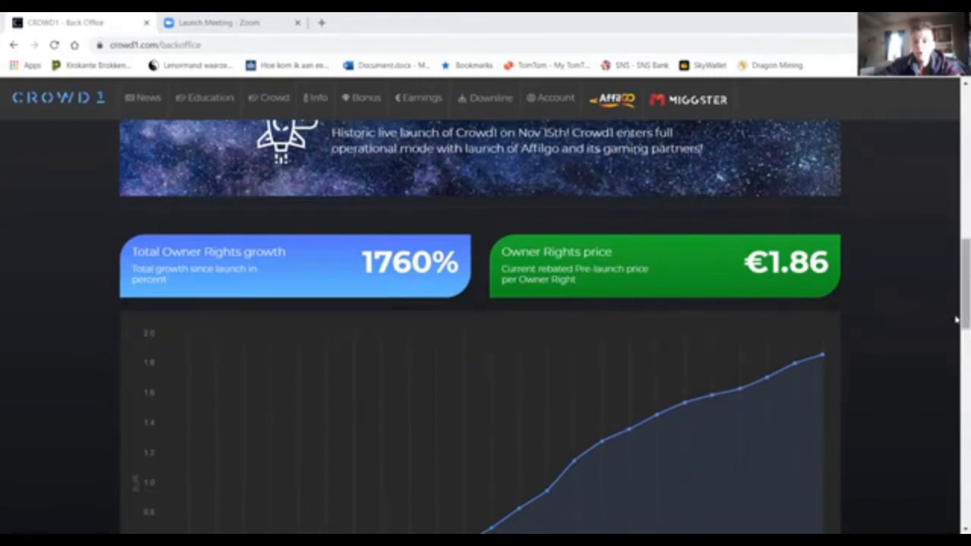
pyautogui.scroll(3)
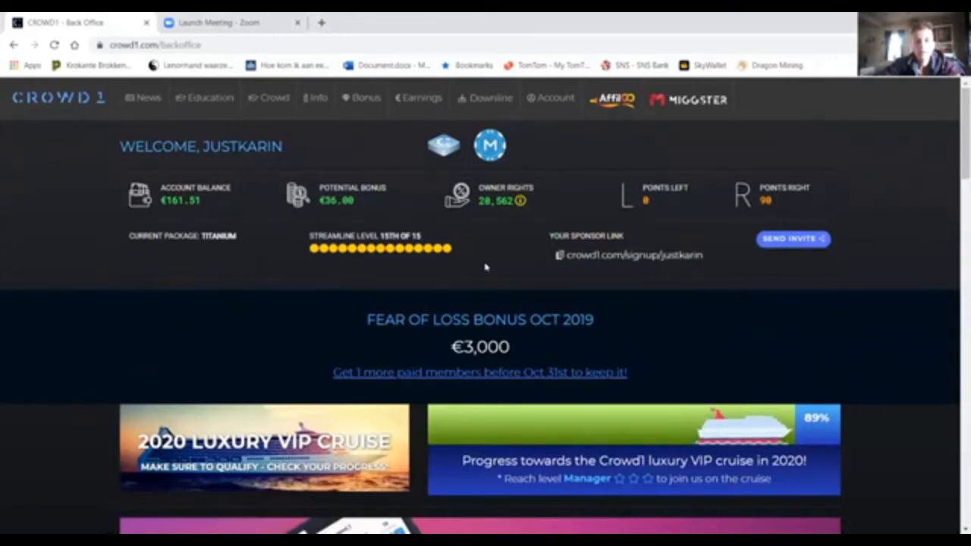
pyautogui.moveTo(481, 255)
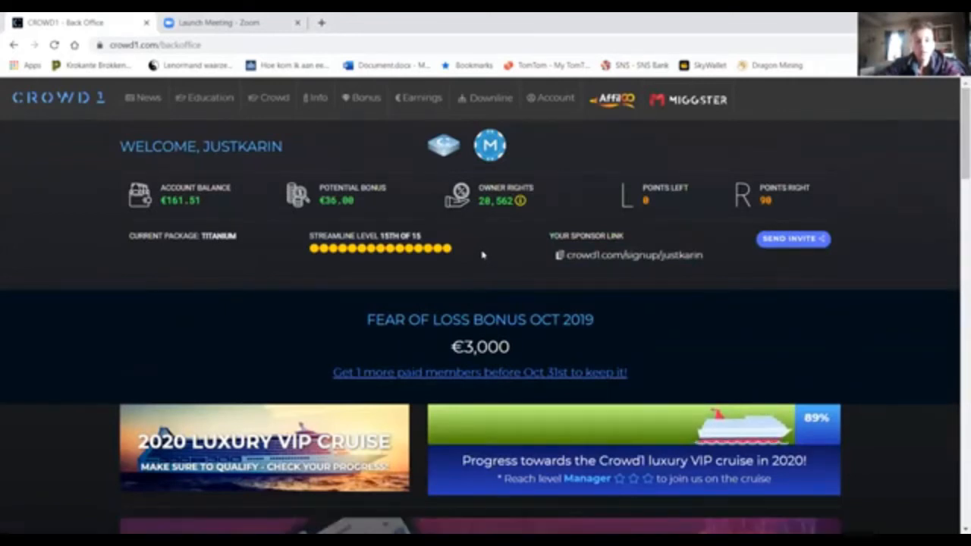
pyautogui.moveTo(351, 150)
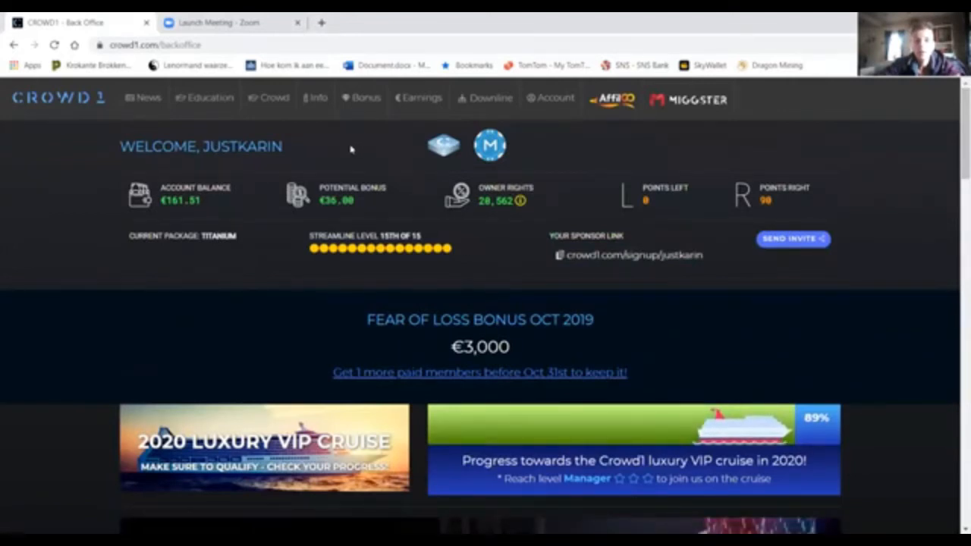
pyautogui.moveTo(343, 145)
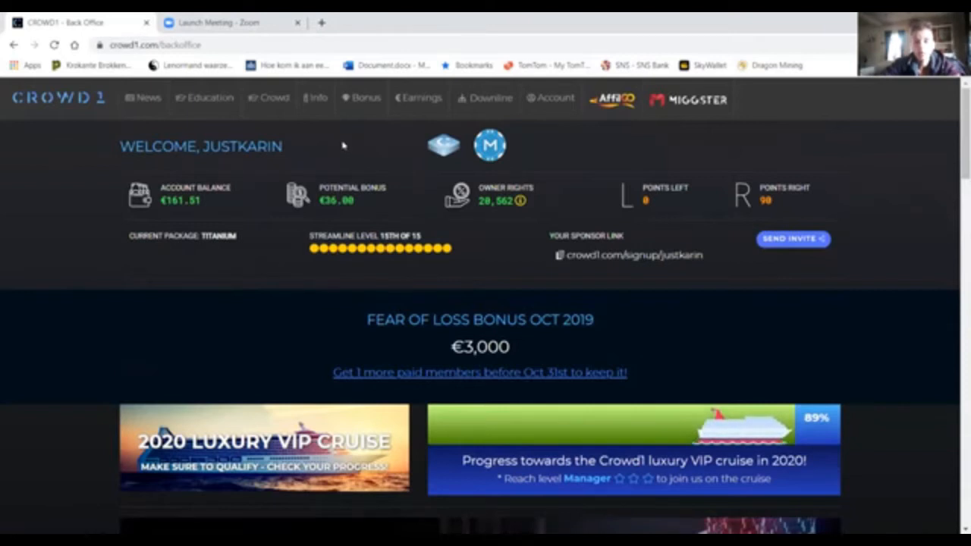
pyautogui.moveTo(345, 119)
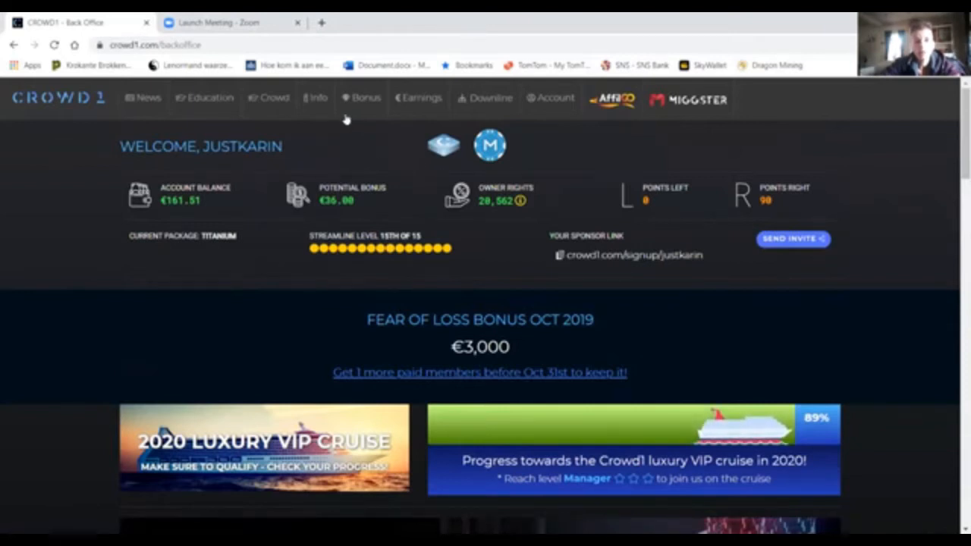
# Step: Open Bonus > Fear of Loss and scroll to its rules and October 2019 progress
pyautogui.click(366, 97)
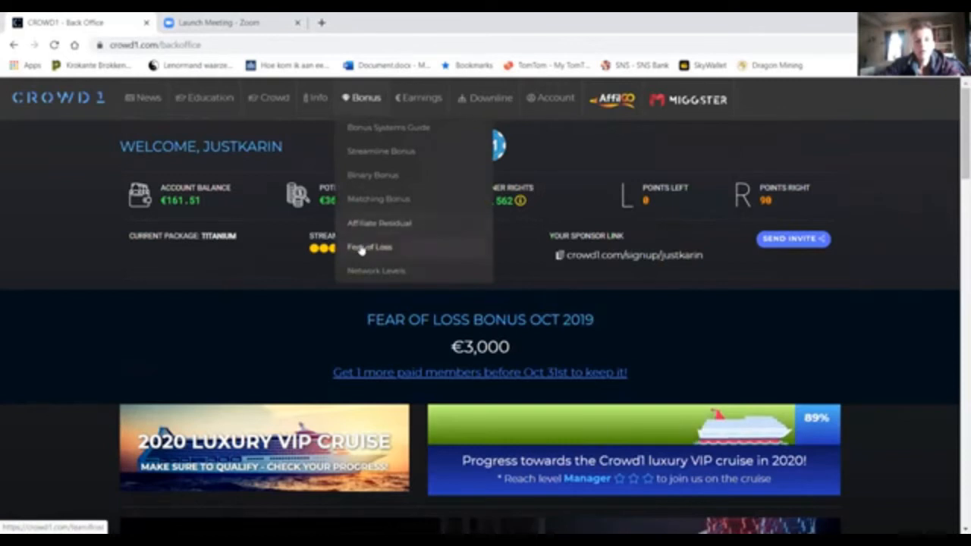
pyautogui.click(369, 247)
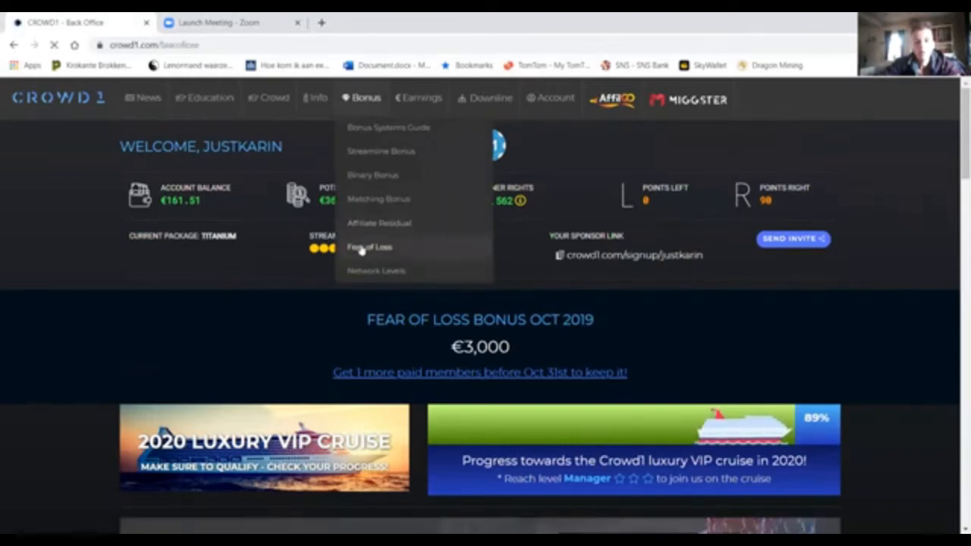
pyautogui.click(369, 246)
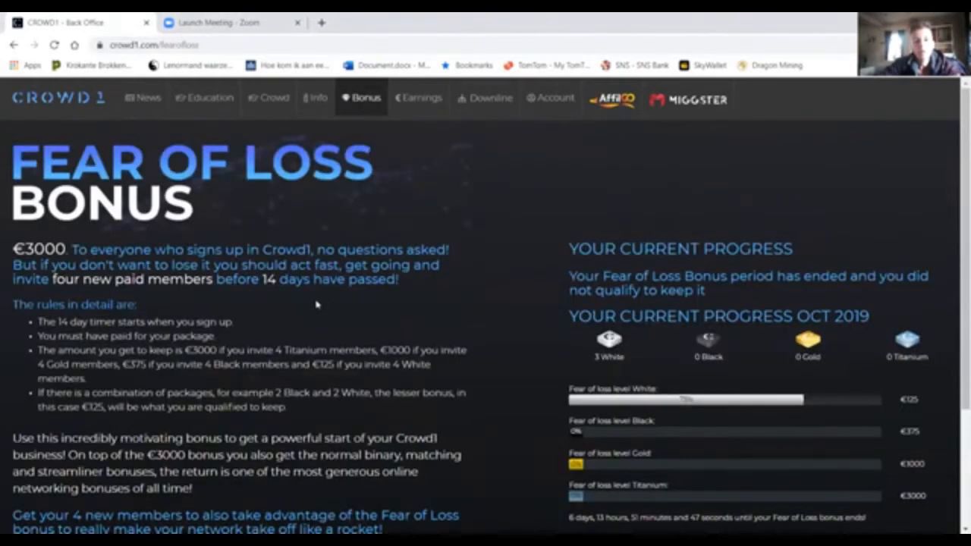
pyautogui.scroll(-3)
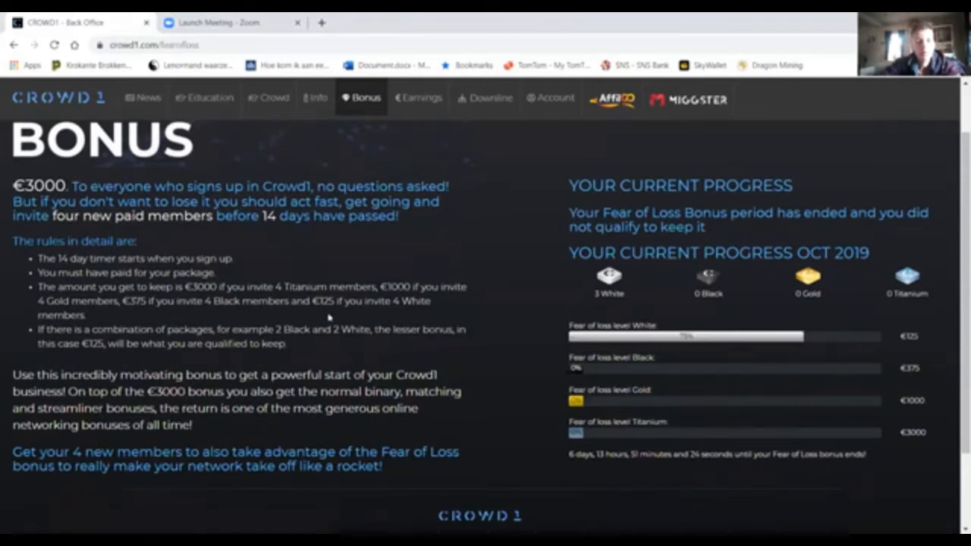
pyautogui.moveTo(402, 316)
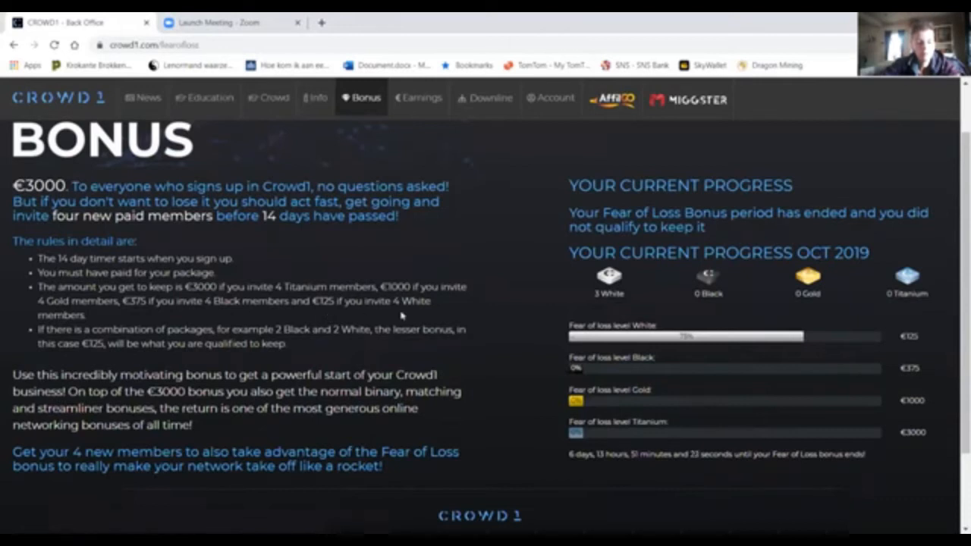
pyautogui.moveTo(194, 343)
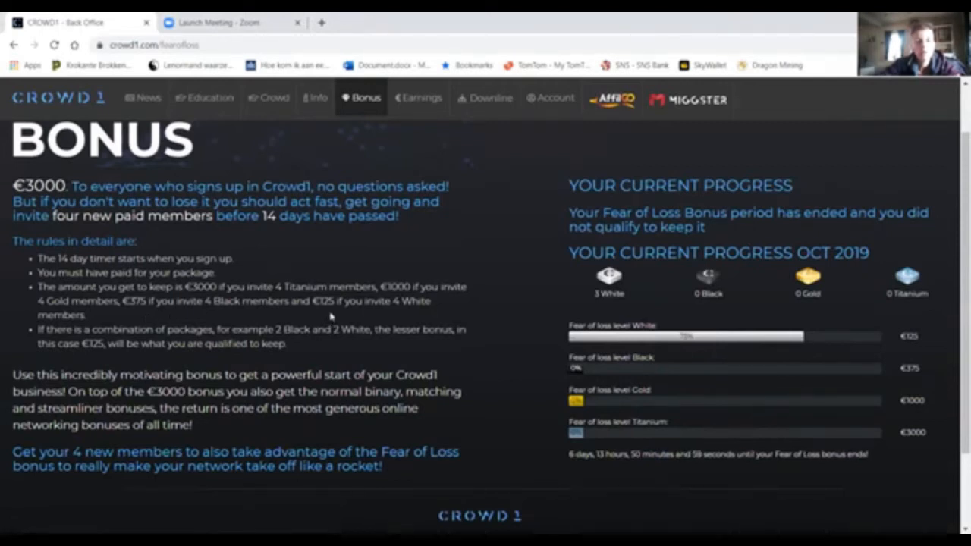
pyautogui.moveTo(320, 160)
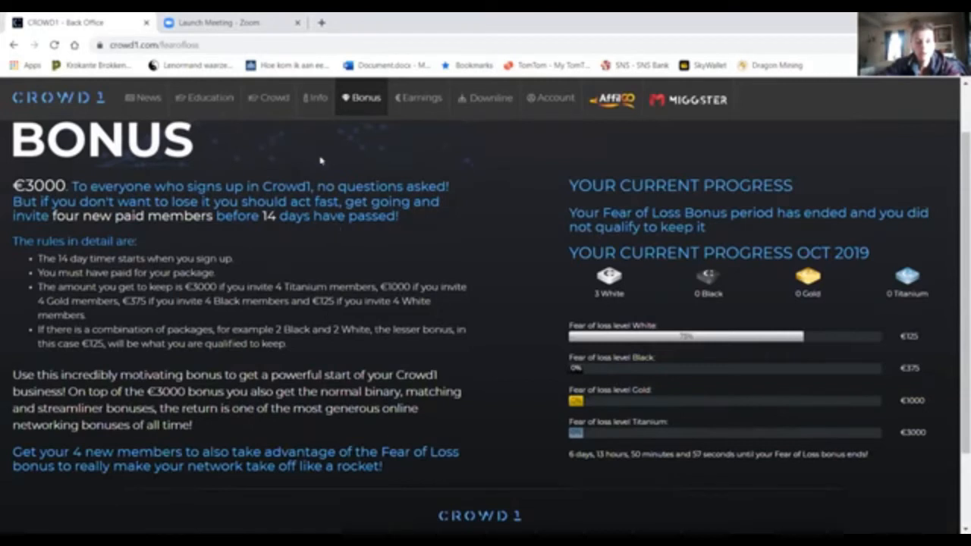
# Step: Open Bonus > Streamline Bonus, showing level 15 and €1,000 weekly owner rights
pyautogui.click(365, 97)
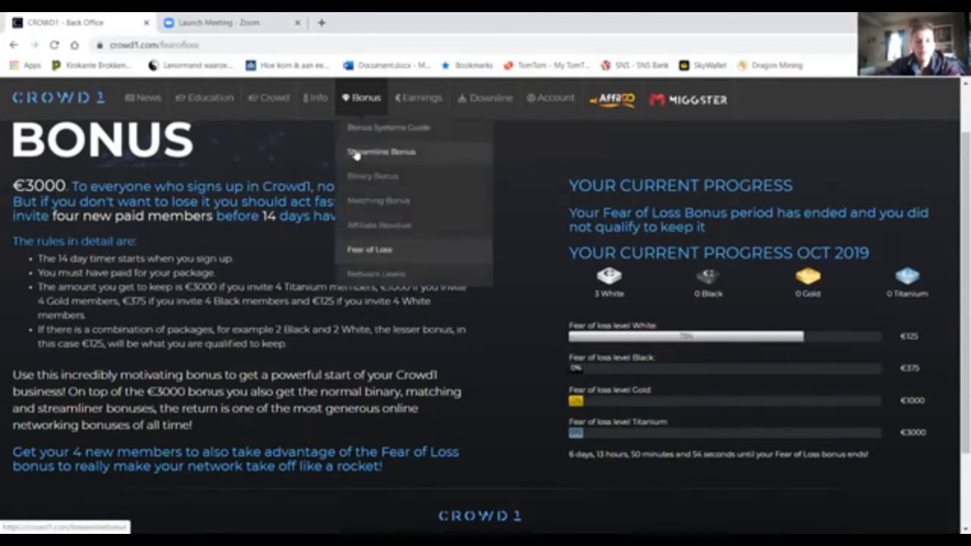
pyautogui.click(381, 151)
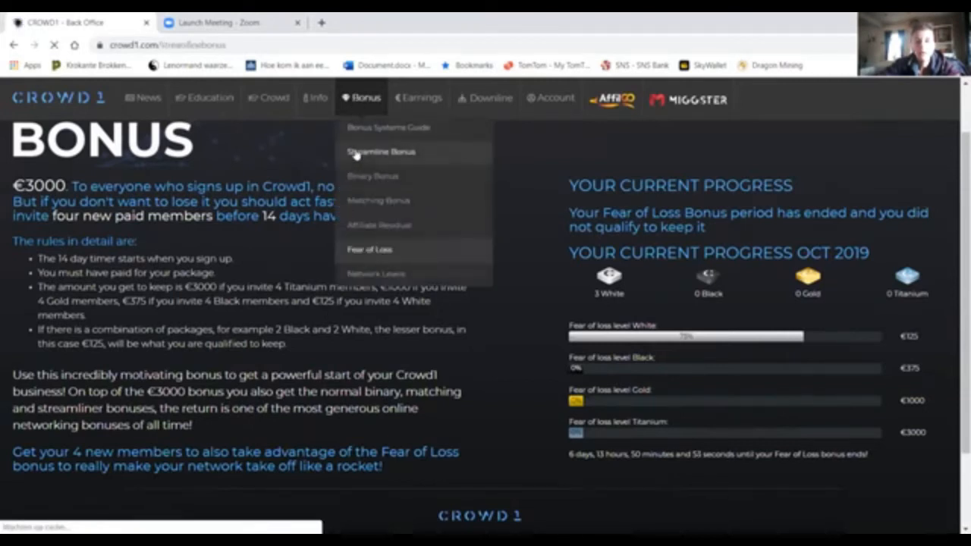
pyautogui.click(380, 151)
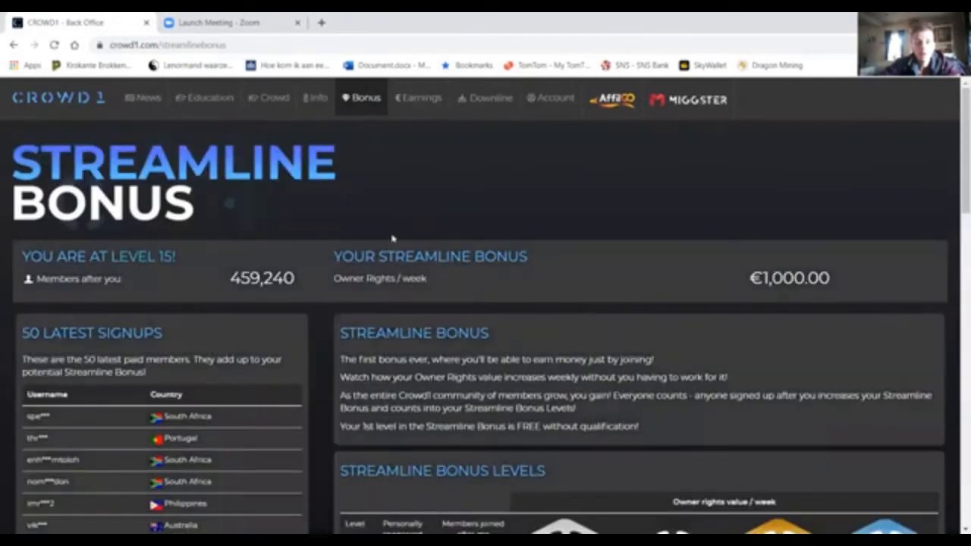
pyautogui.moveTo(496, 304)
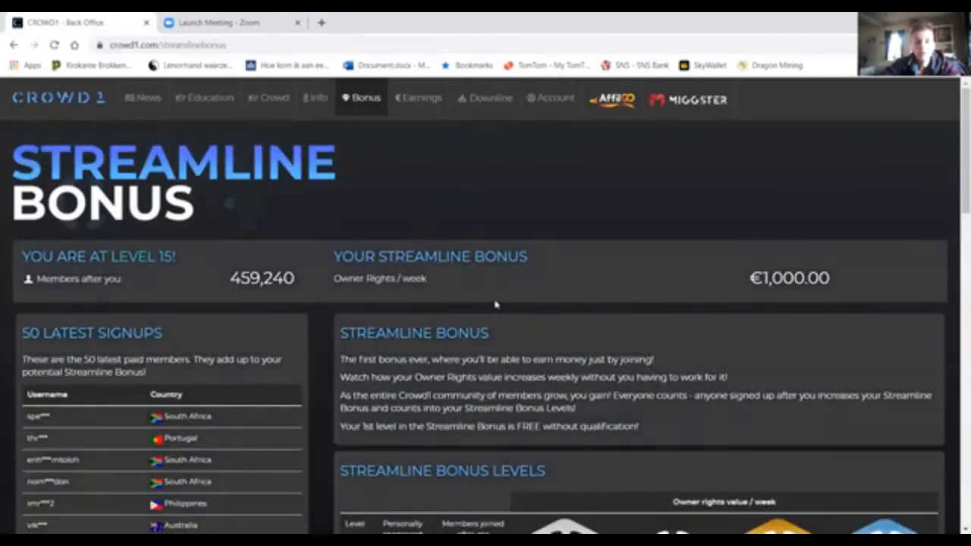
pyautogui.scroll(-3)
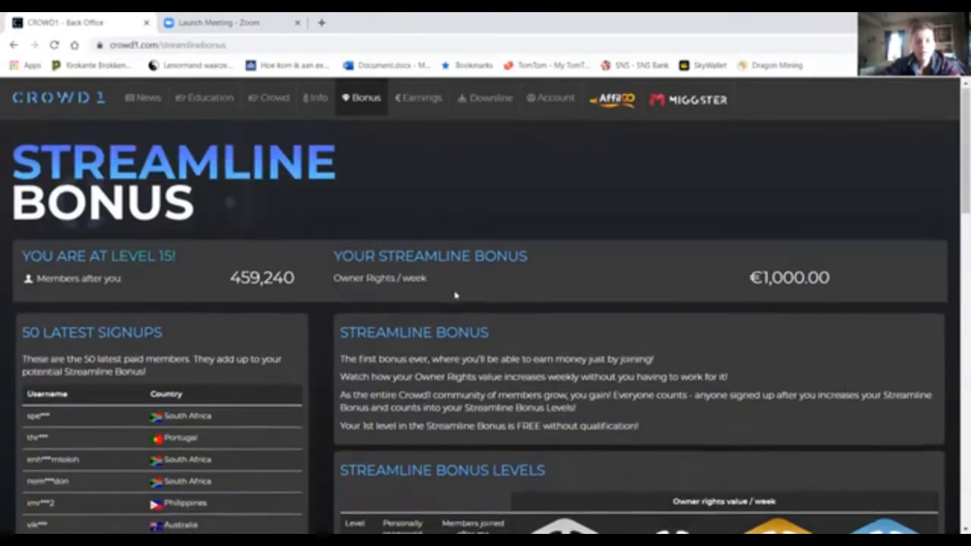
pyautogui.scroll(-3)
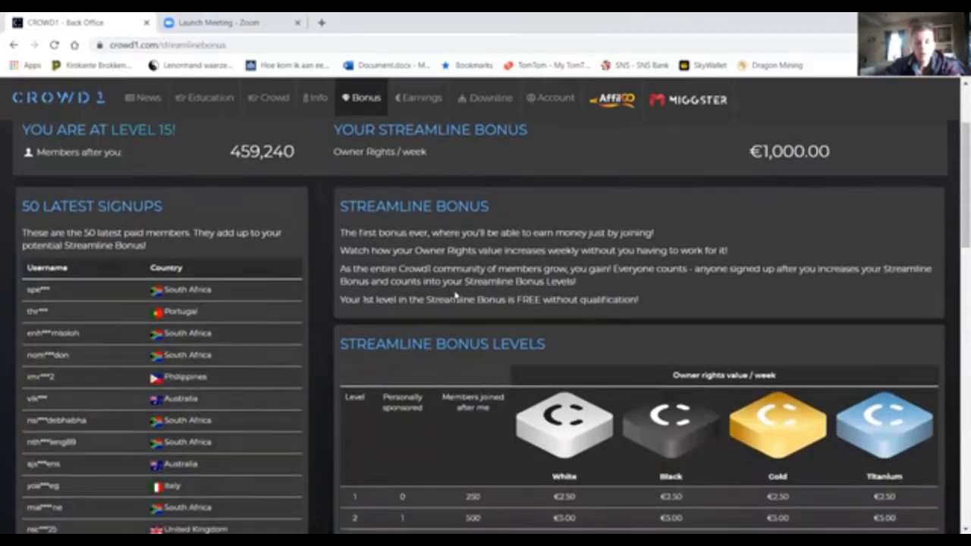
pyautogui.scroll(-3)
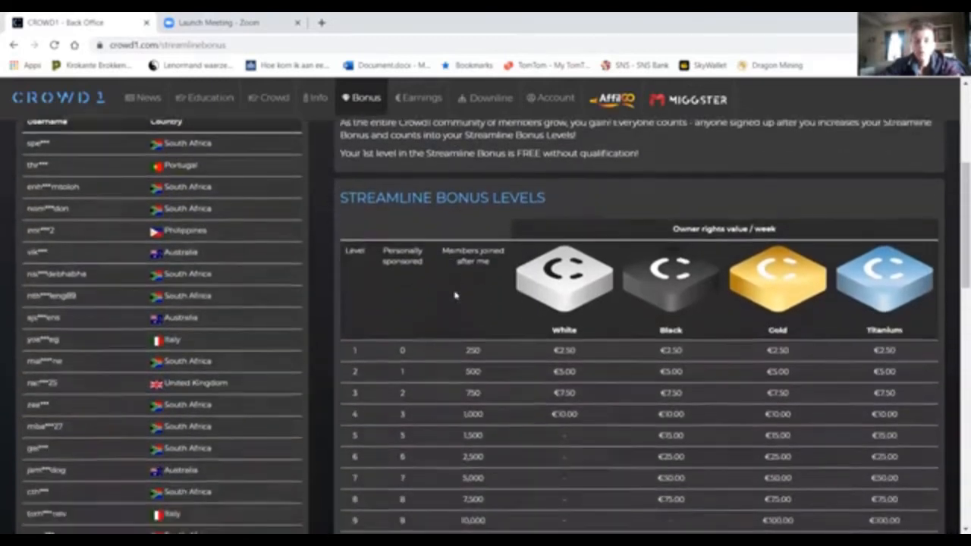
pyautogui.scroll(-3)
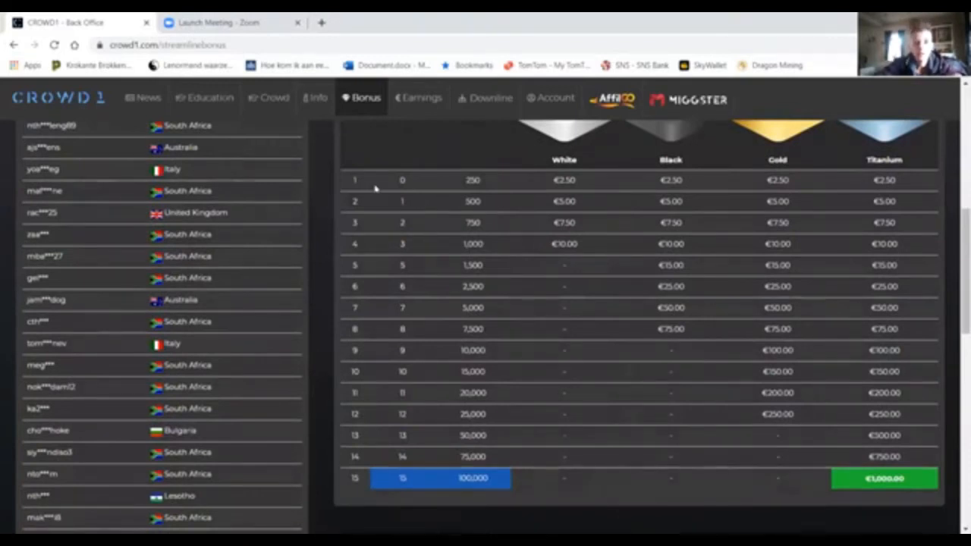
pyautogui.moveTo(497, 188)
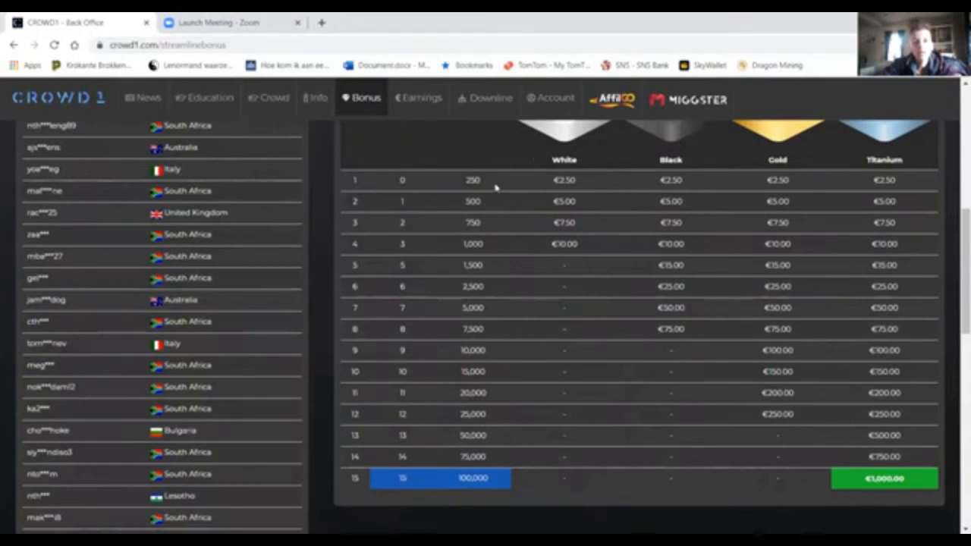
pyautogui.moveTo(531, 187)
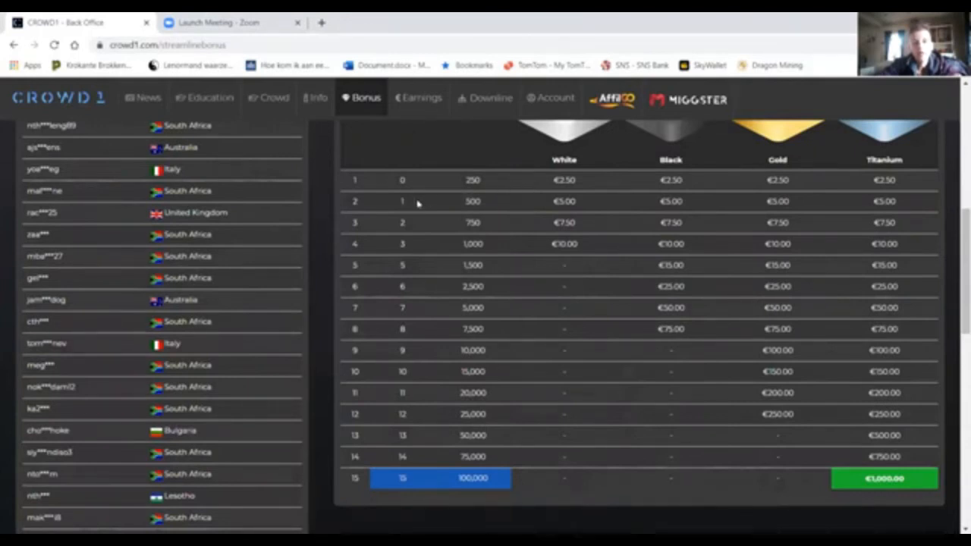
pyautogui.moveTo(425, 248)
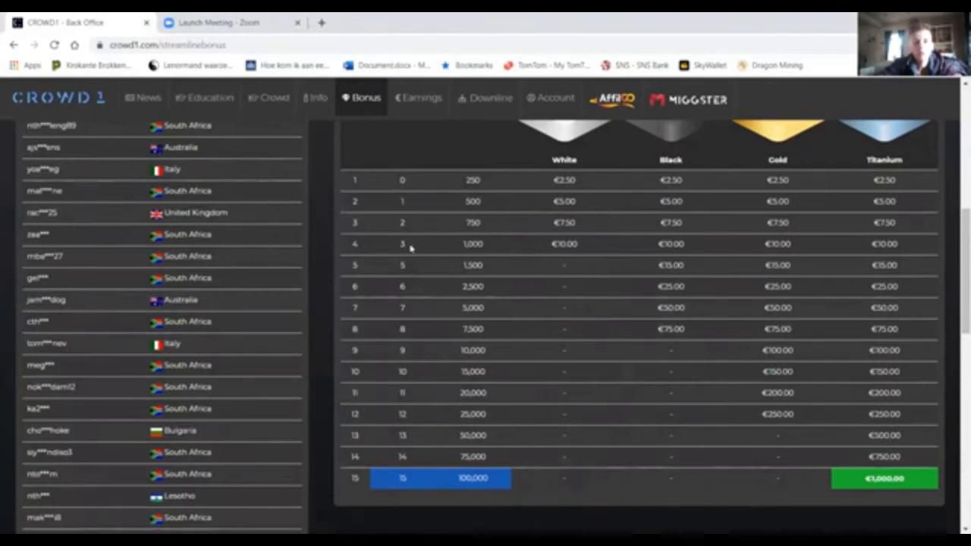
pyautogui.moveTo(367, 250)
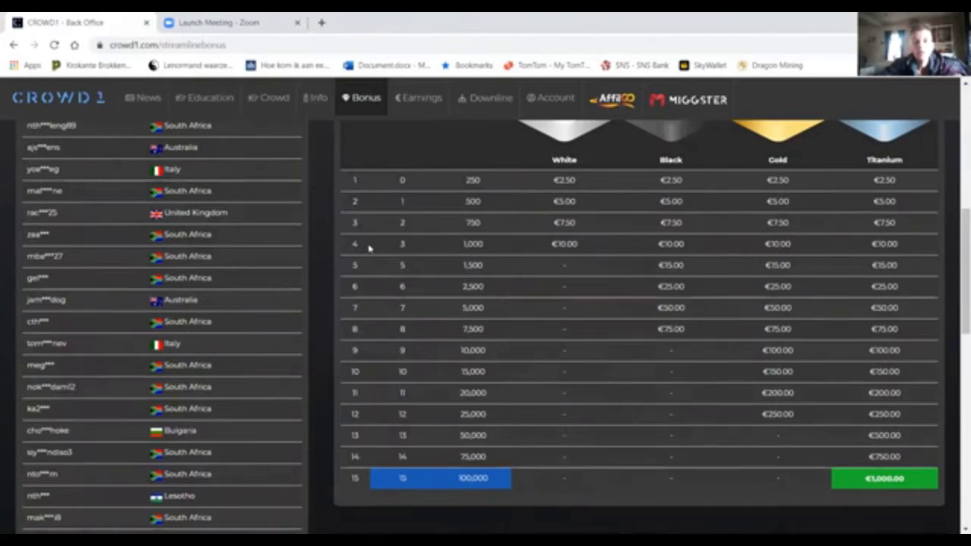
pyautogui.moveTo(446, 220)
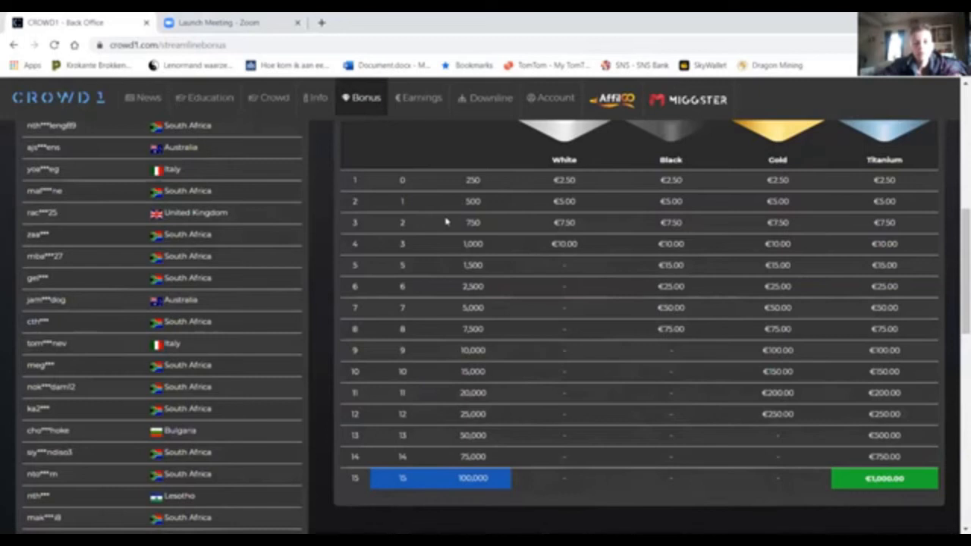
pyautogui.moveTo(445, 249)
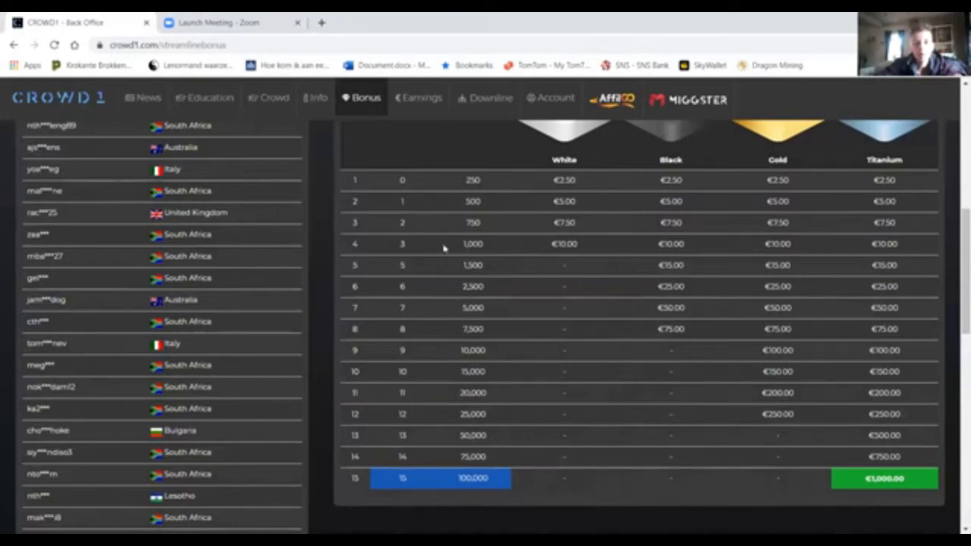
pyautogui.scroll(3)
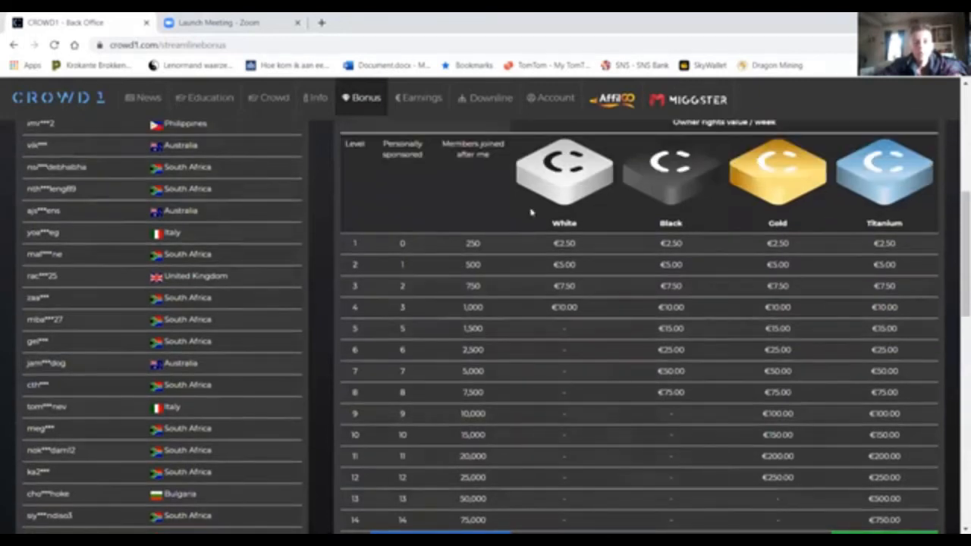
pyautogui.moveTo(553, 197)
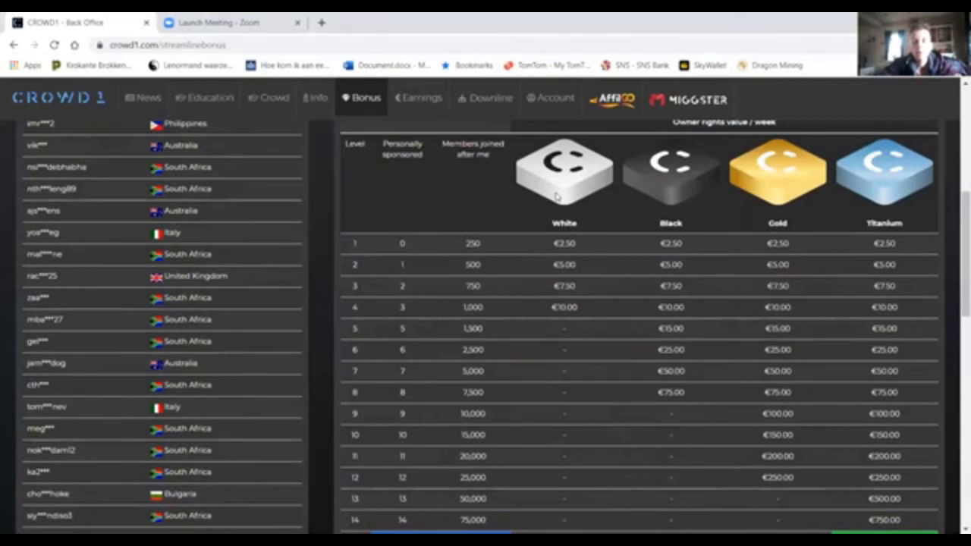
pyautogui.moveTo(561, 193)
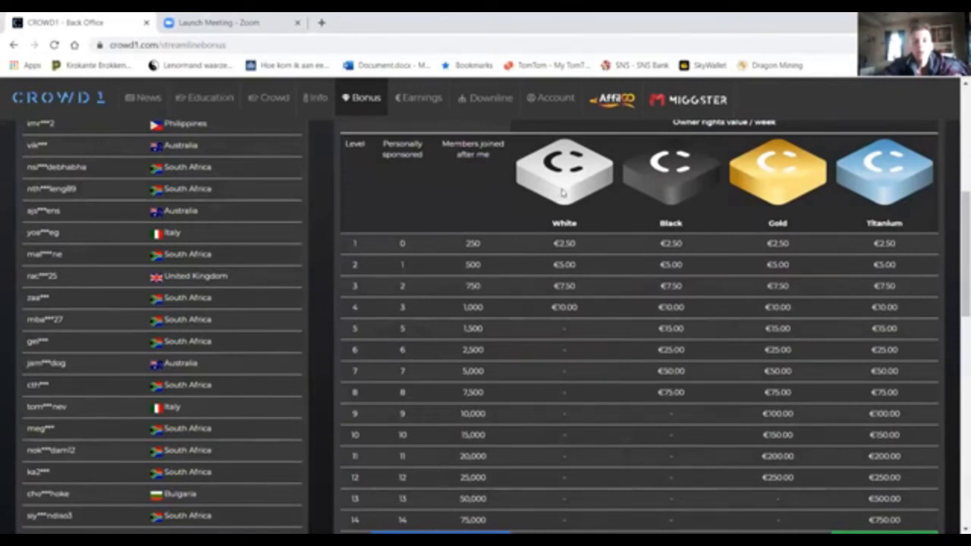
pyautogui.moveTo(666, 191)
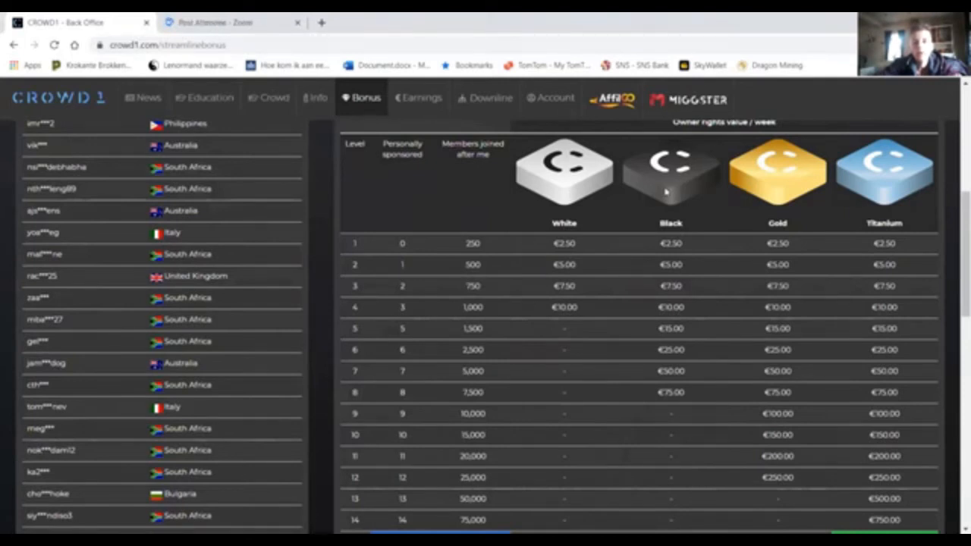
pyautogui.moveTo(752, 181)
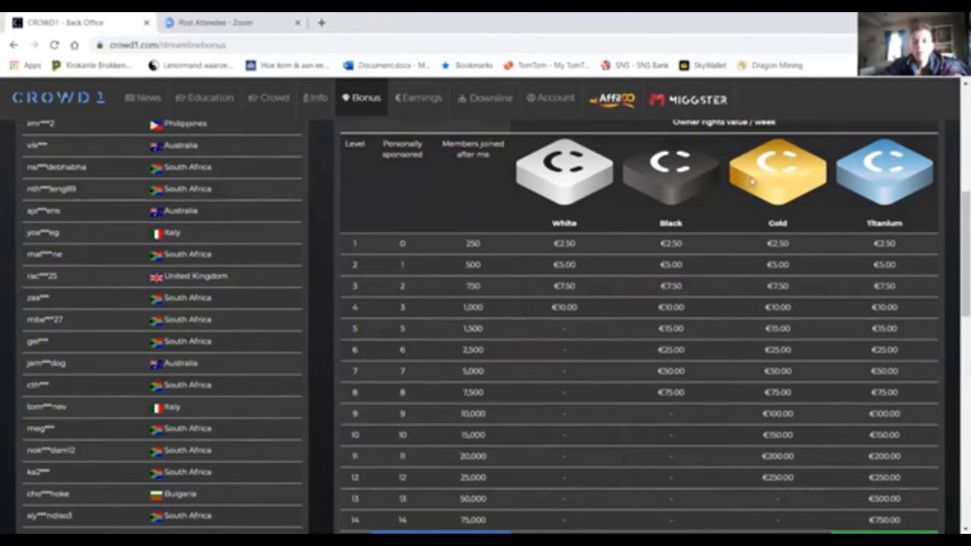
pyautogui.moveTo(761, 187)
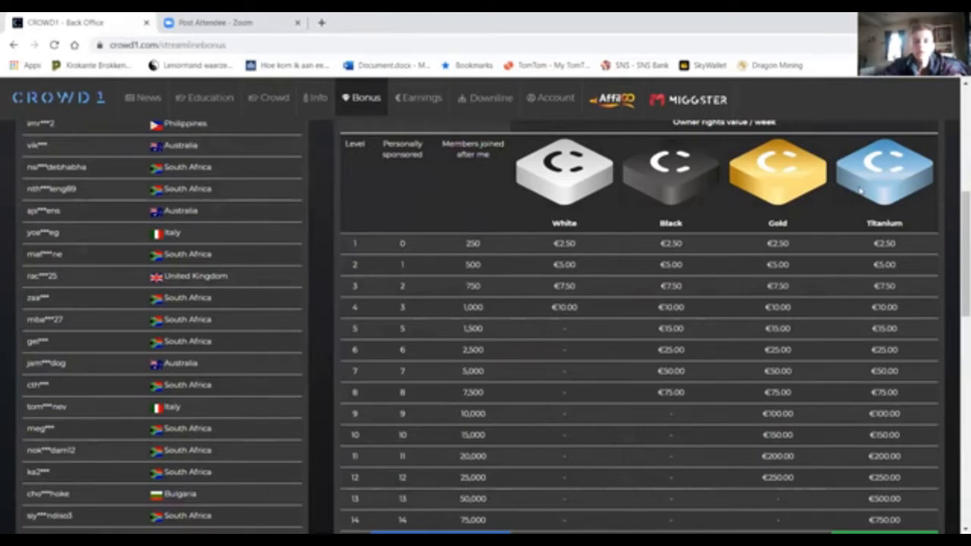
pyautogui.moveTo(598, 214)
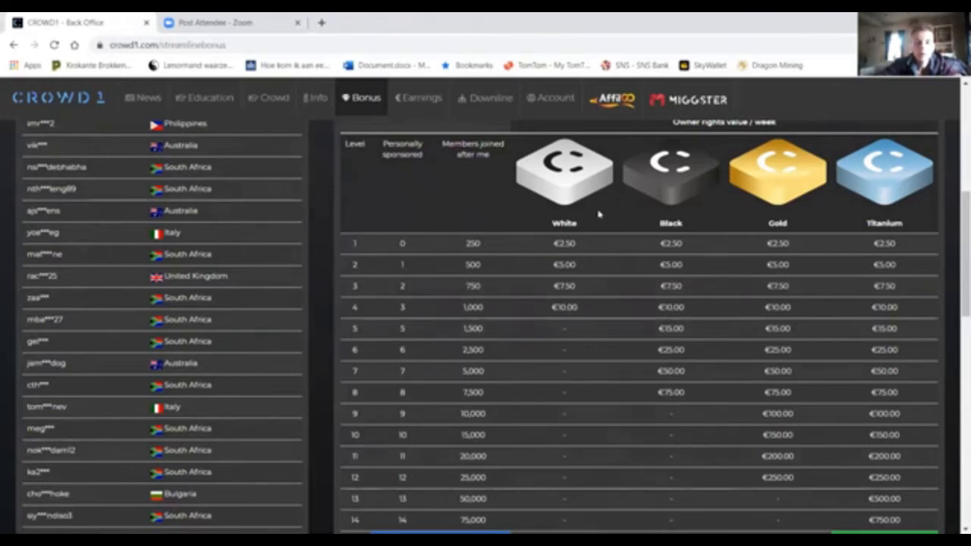
pyautogui.moveTo(445, 301)
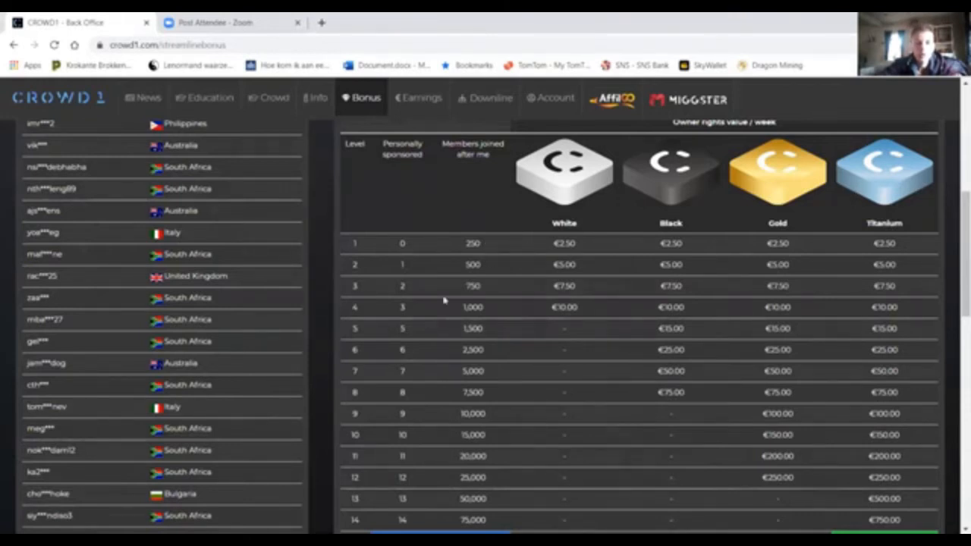
pyautogui.moveTo(423, 331)
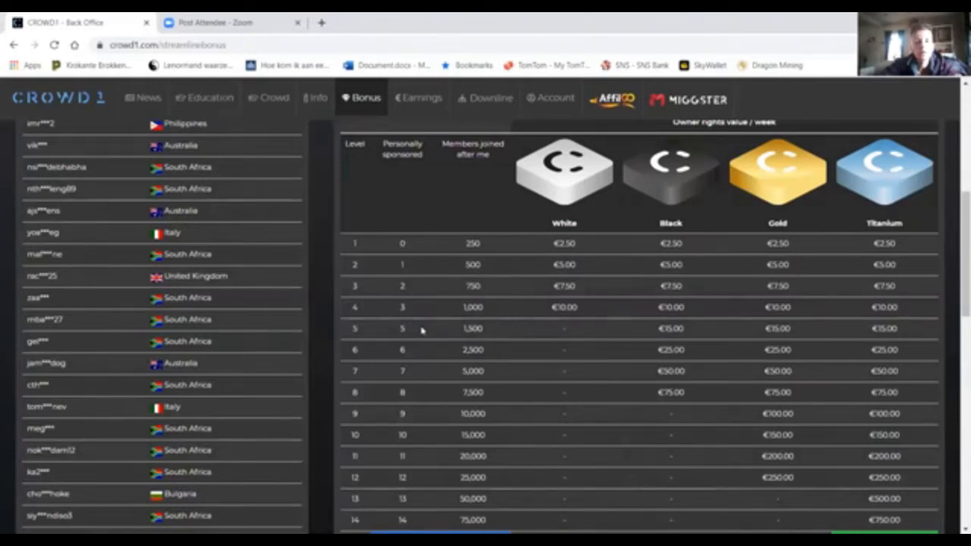
pyautogui.moveTo(375, 315)
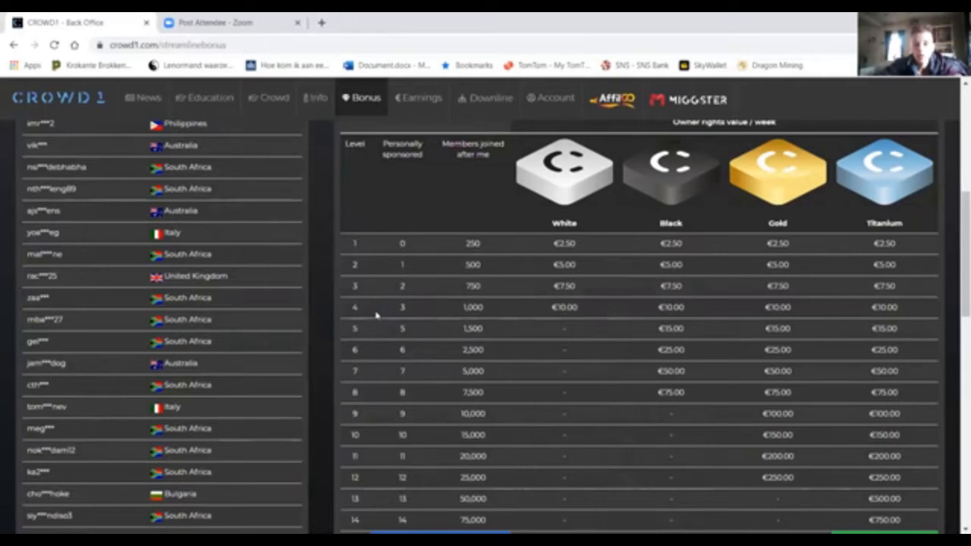
pyautogui.moveTo(378, 321)
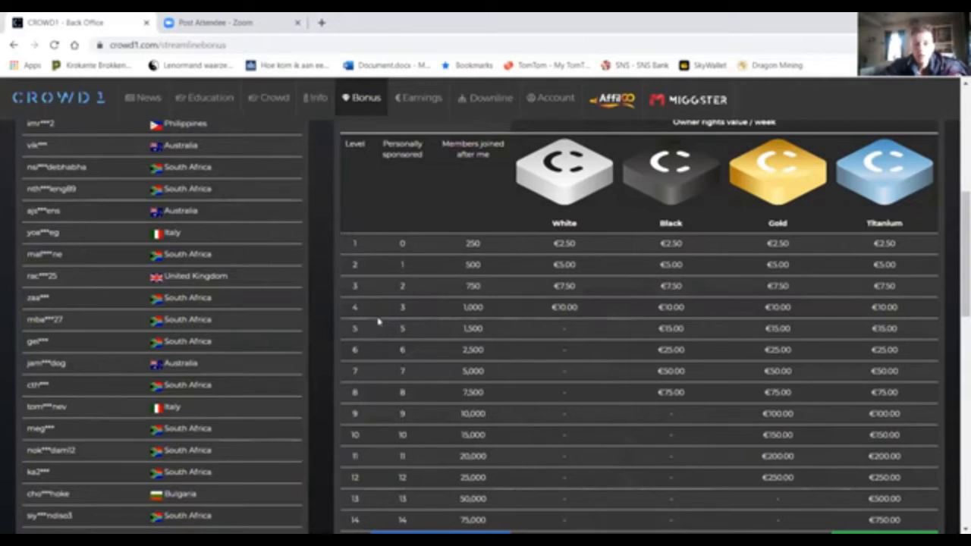
# Step: Scroll to the Streamline Bonus Levels table, ending on level 15 at €1,000.00 weekly
pyautogui.scroll(-3)
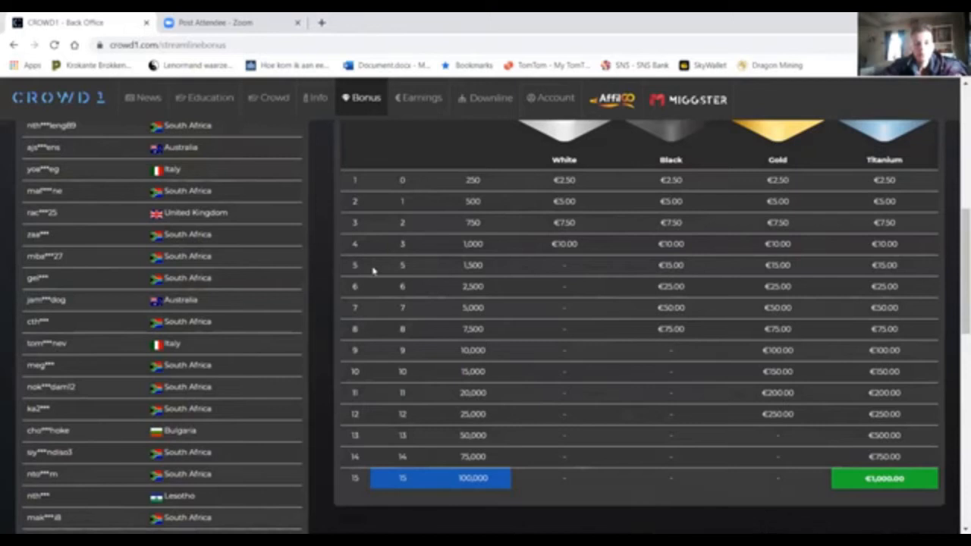
pyautogui.moveTo(372, 329)
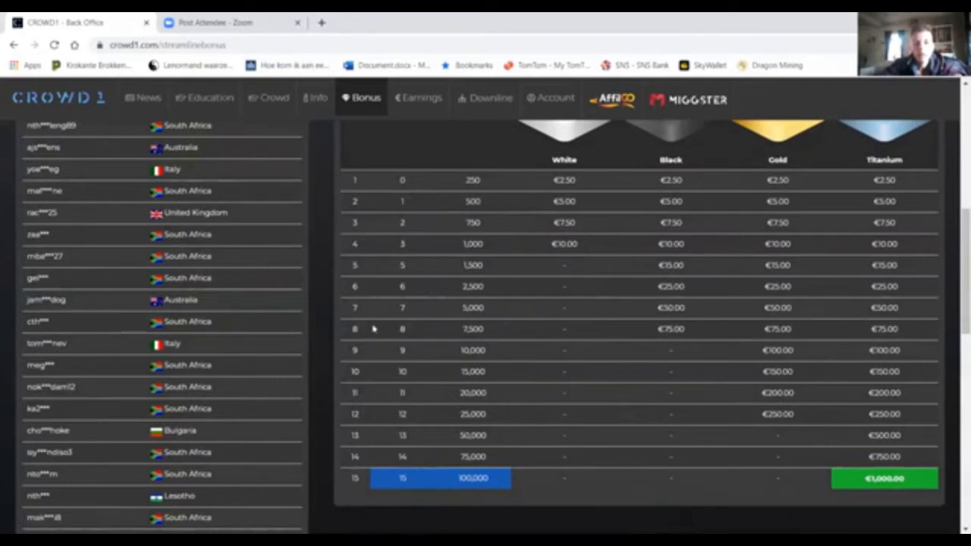
pyautogui.moveTo(408, 332)
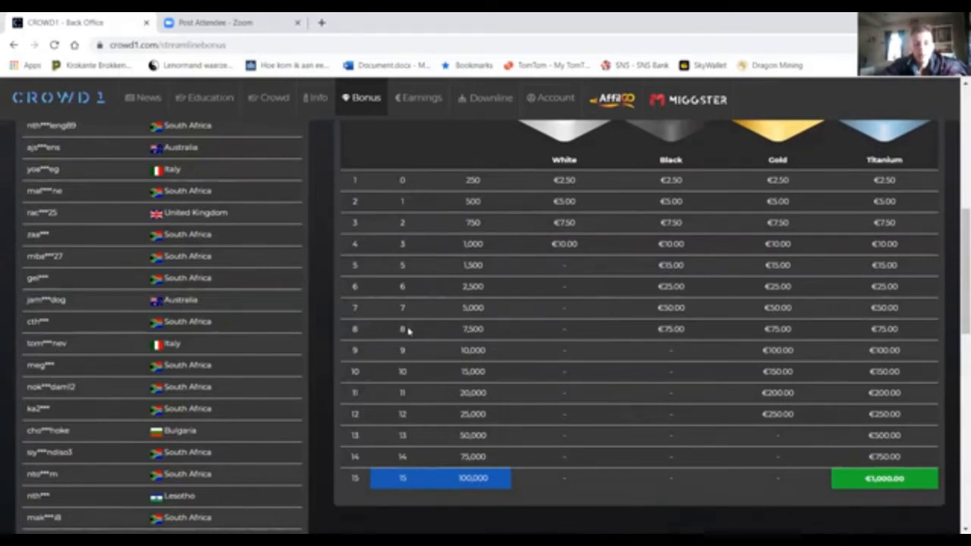
pyautogui.scroll(-3)
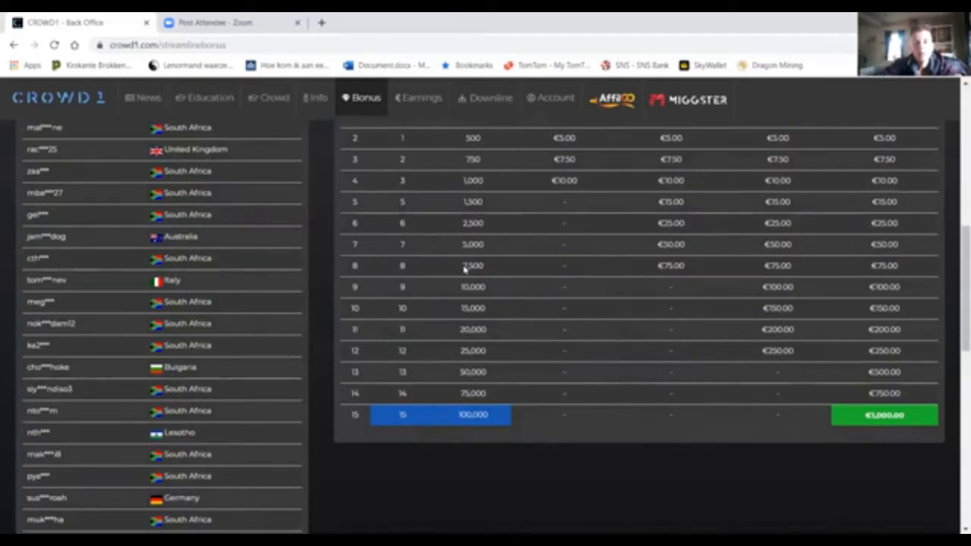
pyautogui.moveTo(491, 304)
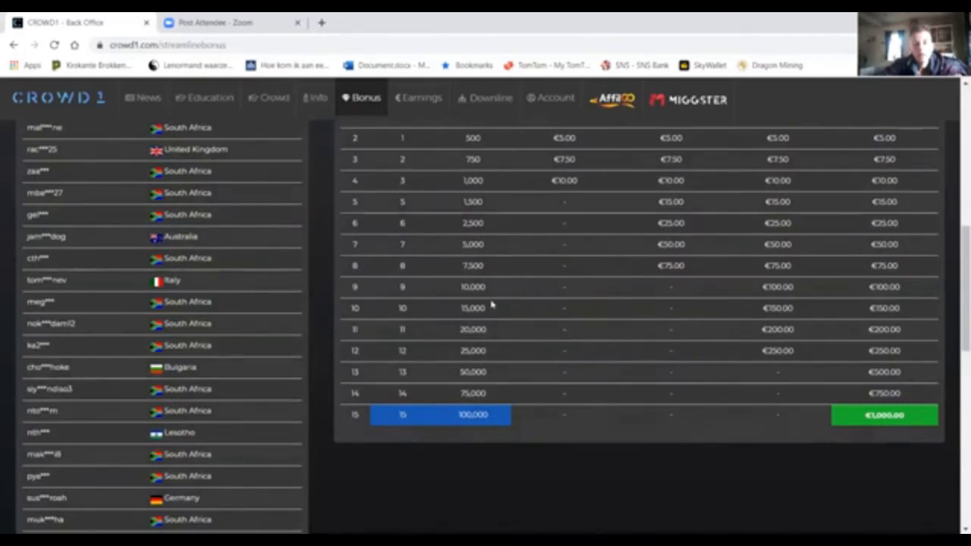
pyautogui.moveTo(421, 351)
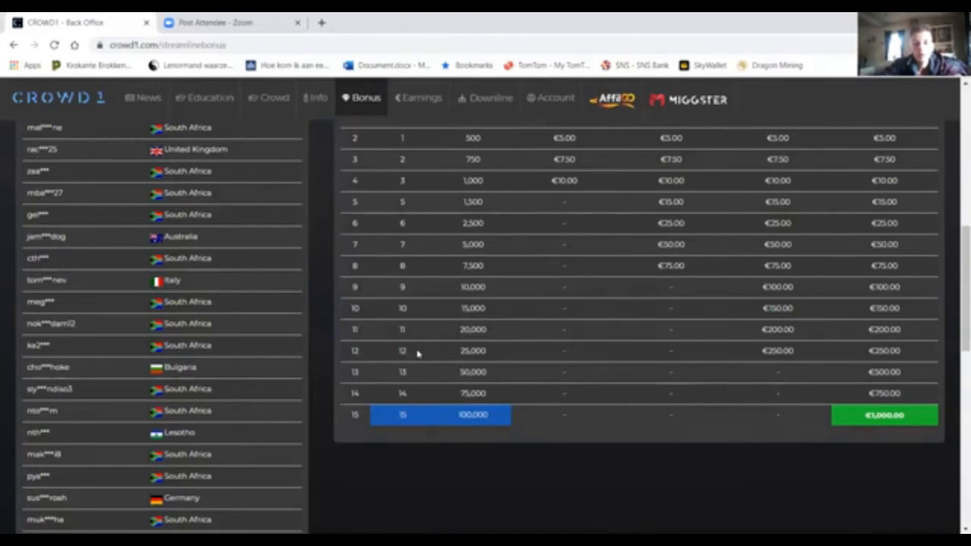
pyautogui.moveTo(427, 355)
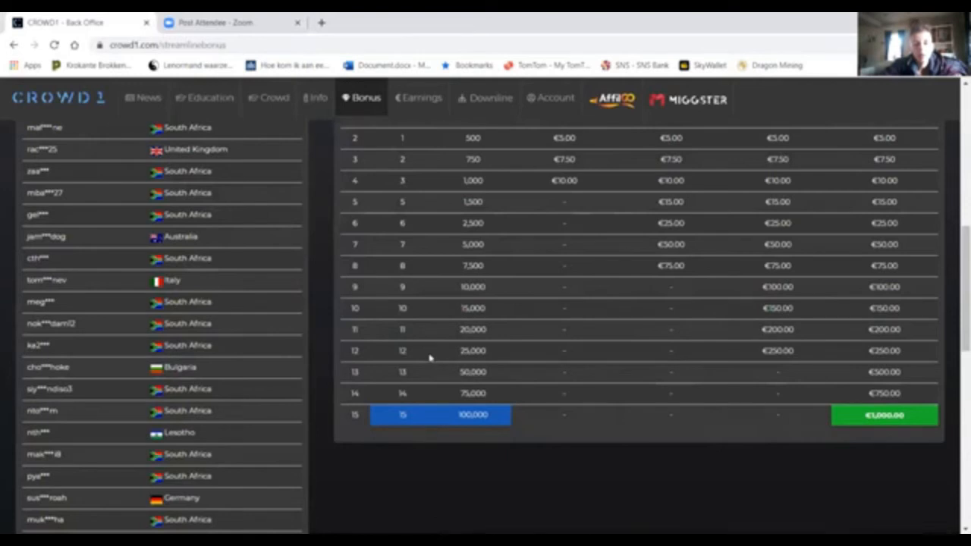
pyautogui.moveTo(421, 410)
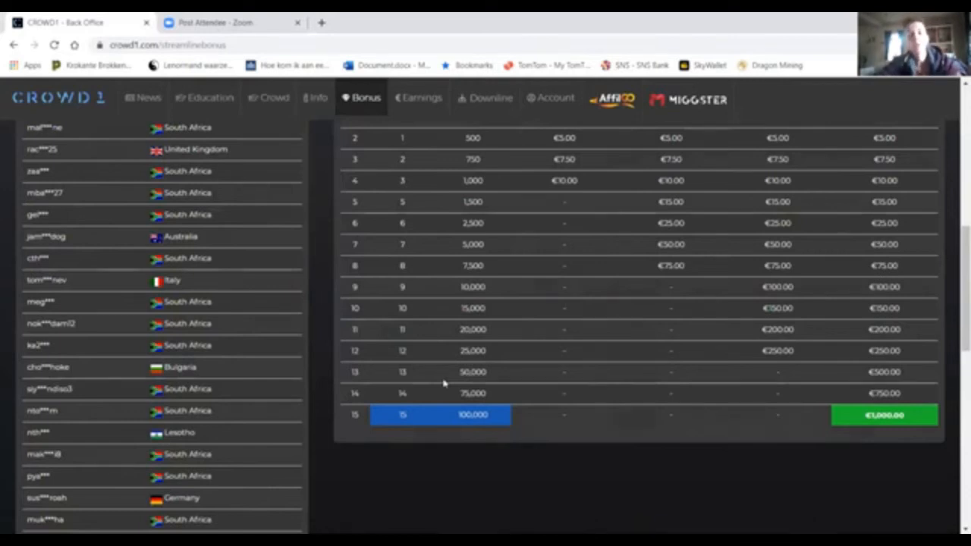
pyautogui.moveTo(445, 316)
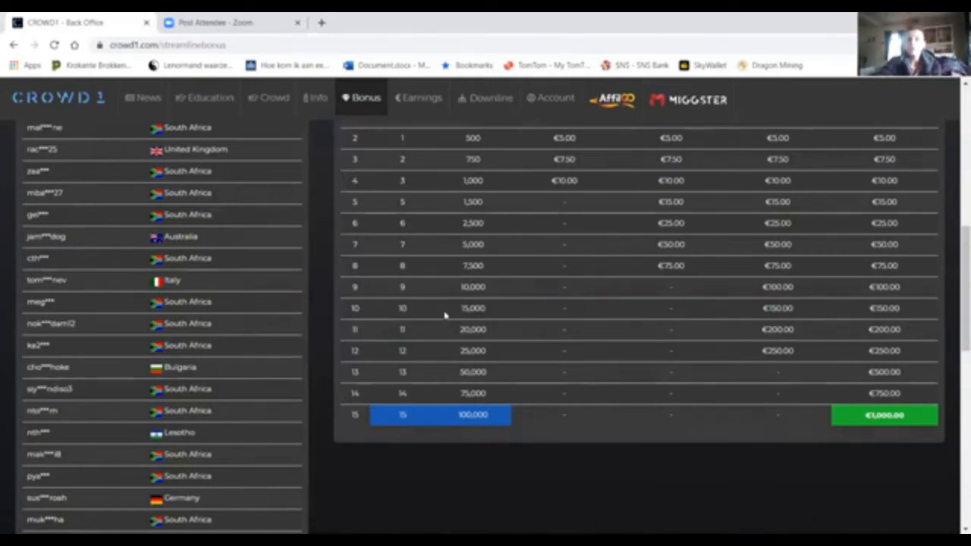
# Step: Scroll back to the top of the Streamline Bonus page and open the Bonus menu
pyautogui.scroll(3)
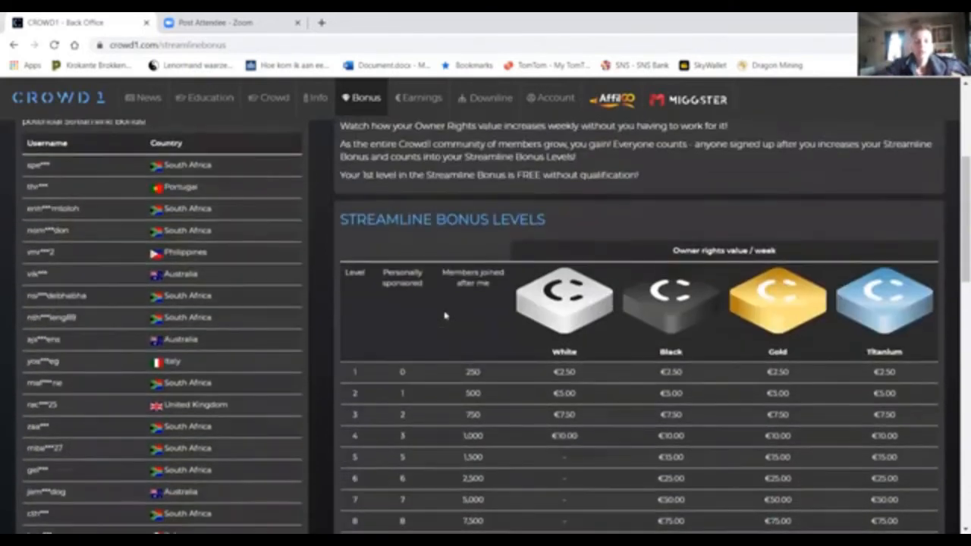
pyautogui.scroll(3)
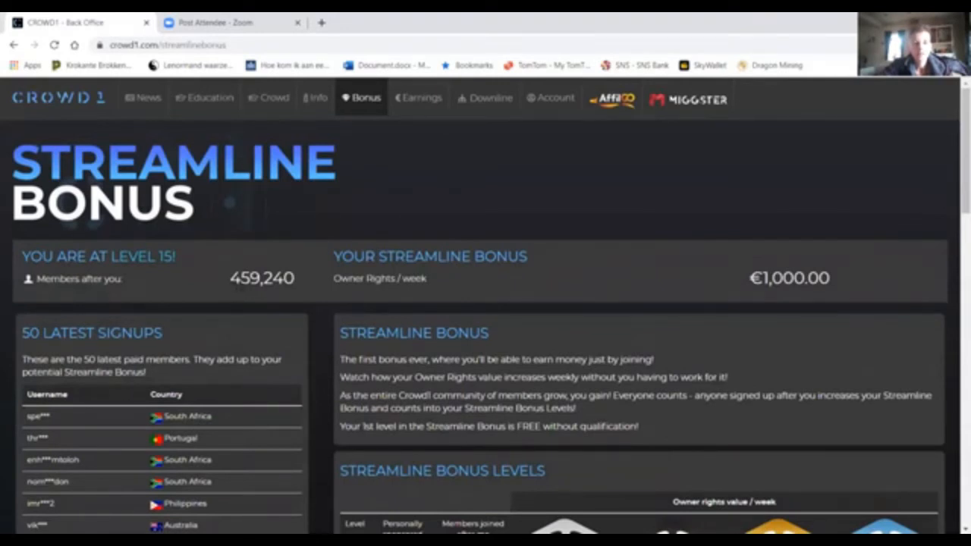
pyautogui.click(364, 97)
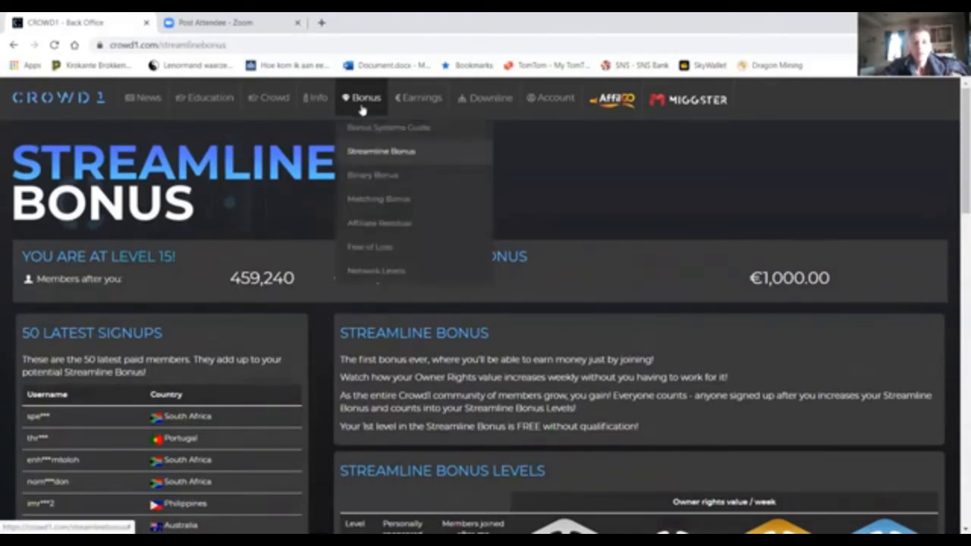
pyautogui.moveTo(522, 122)
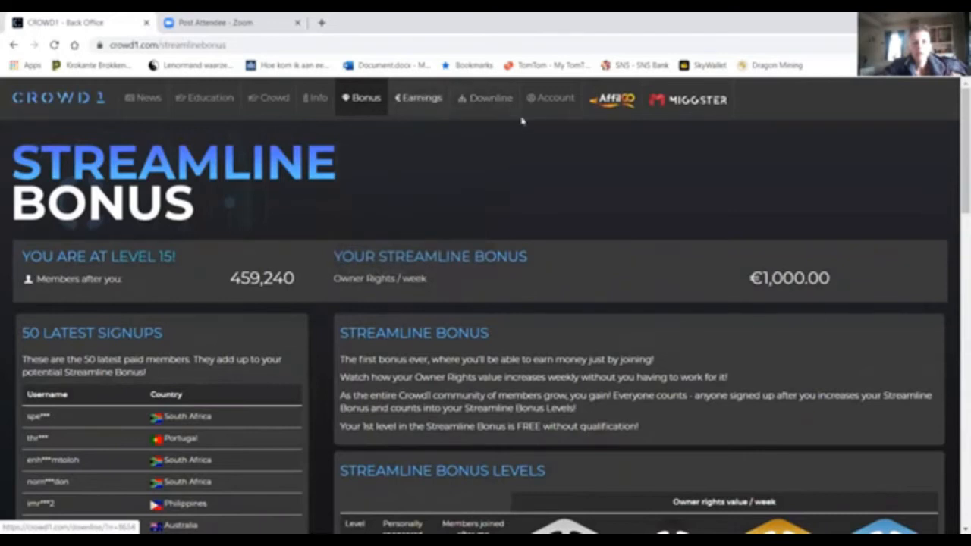
# Step: Open Downline and inspect the red right-branch member and the account's own node
pyautogui.click(490, 98)
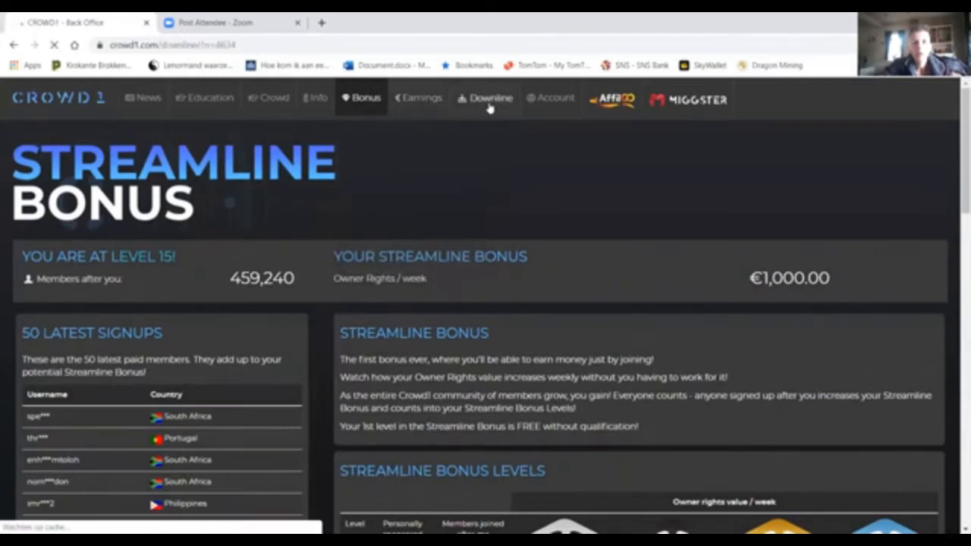
pyautogui.click(490, 99)
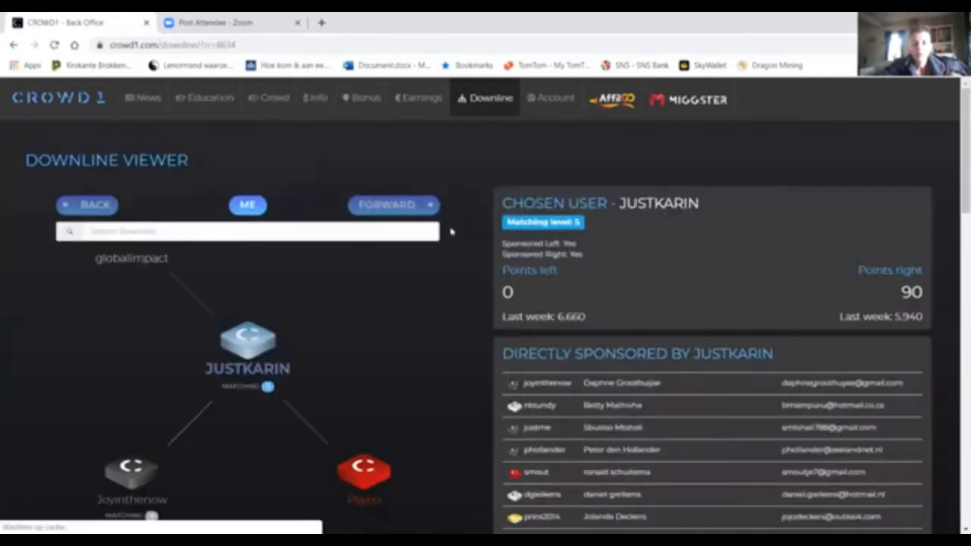
pyautogui.moveTo(389, 301)
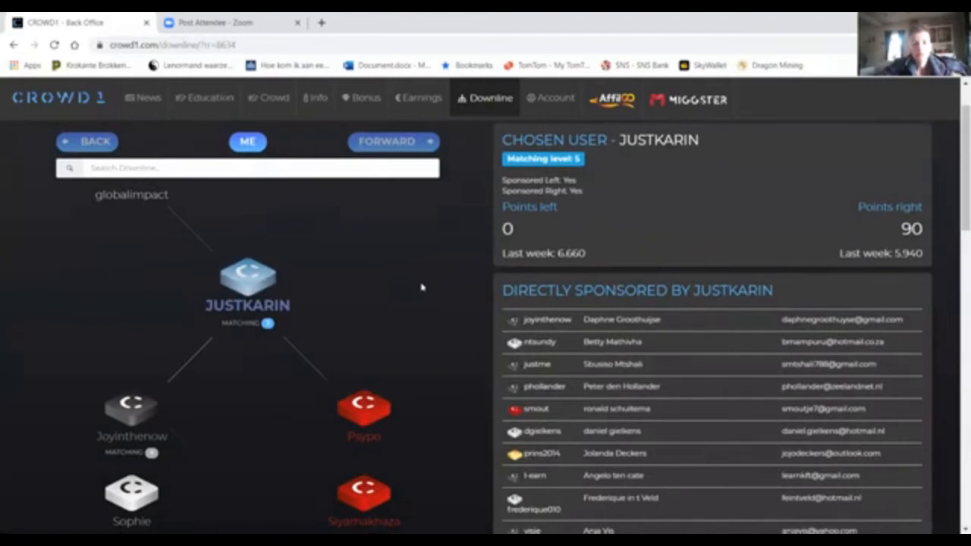
pyautogui.moveTo(154, 204)
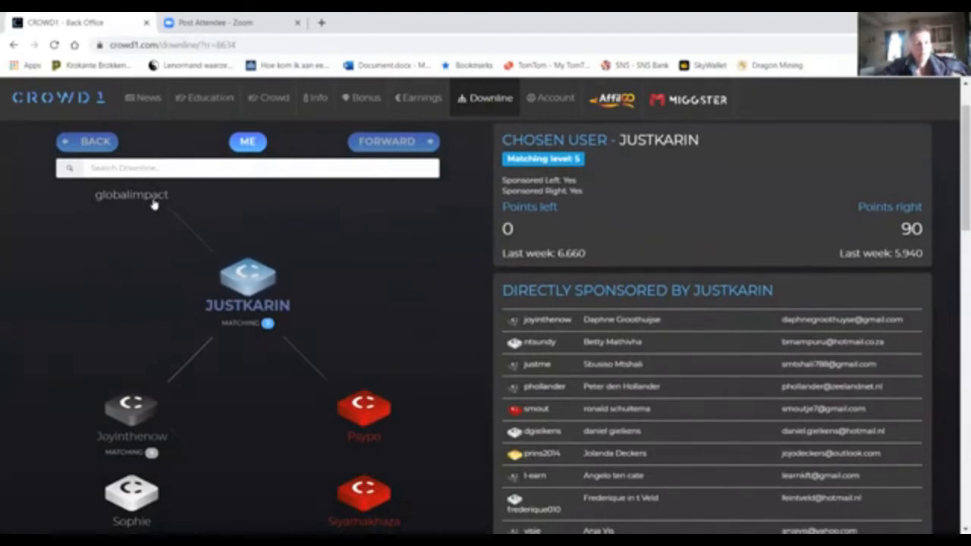
pyautogui.moveTo(194, 233)
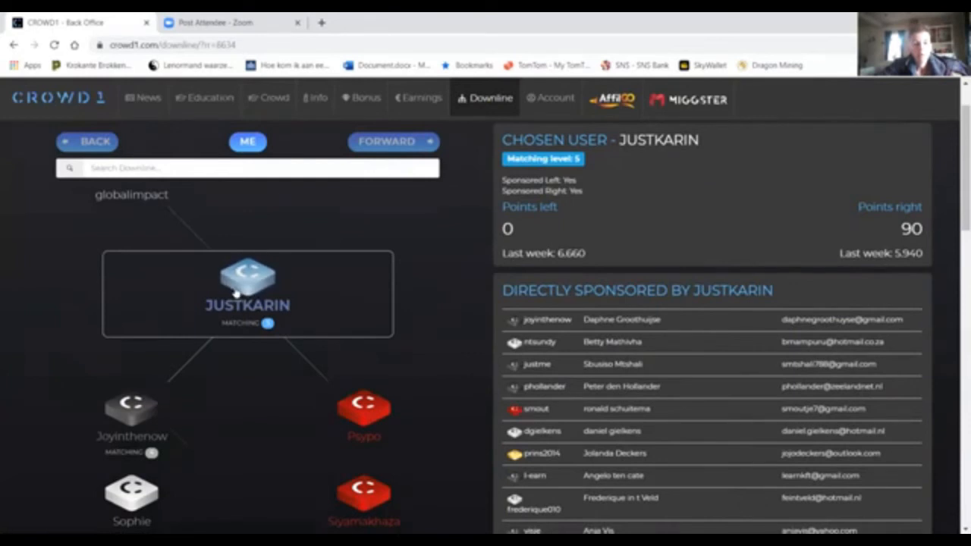
pyautogui.click(364, 415)
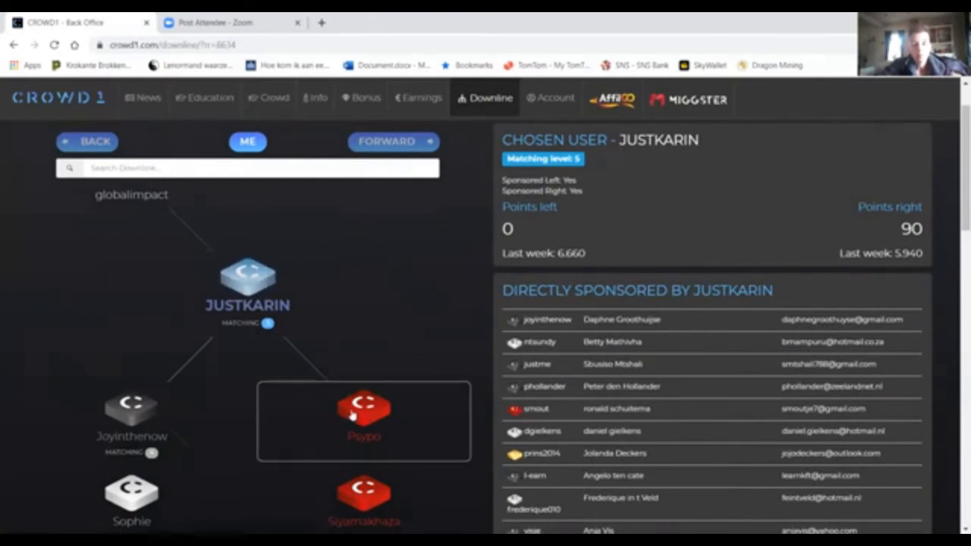
pyautogui.scroll(-3)
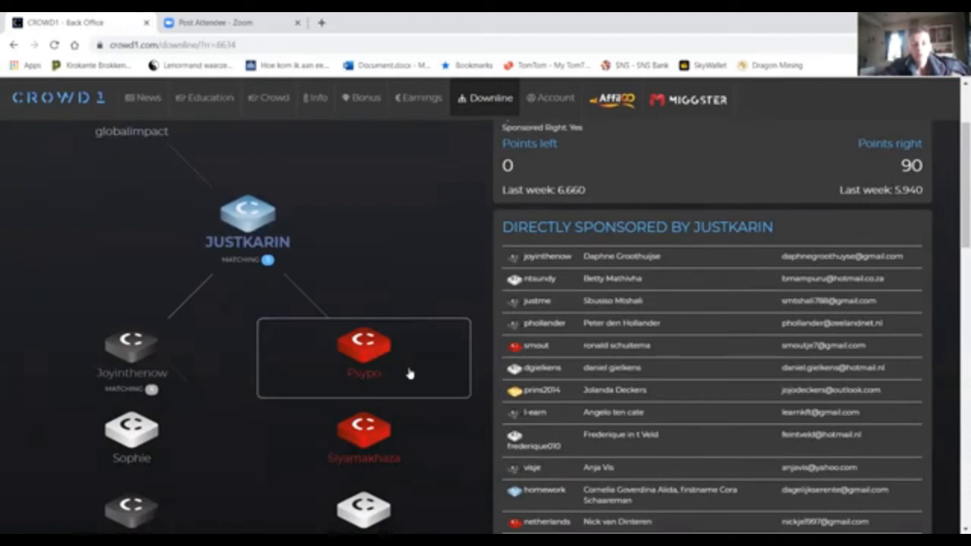
pyautogui.click(247, 220)
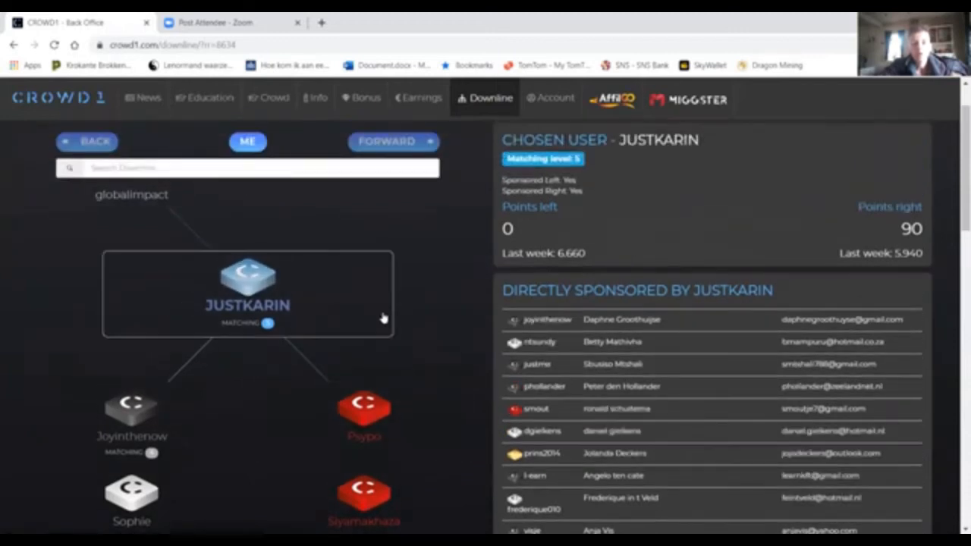
pyautogui.moveTo(353, 317)
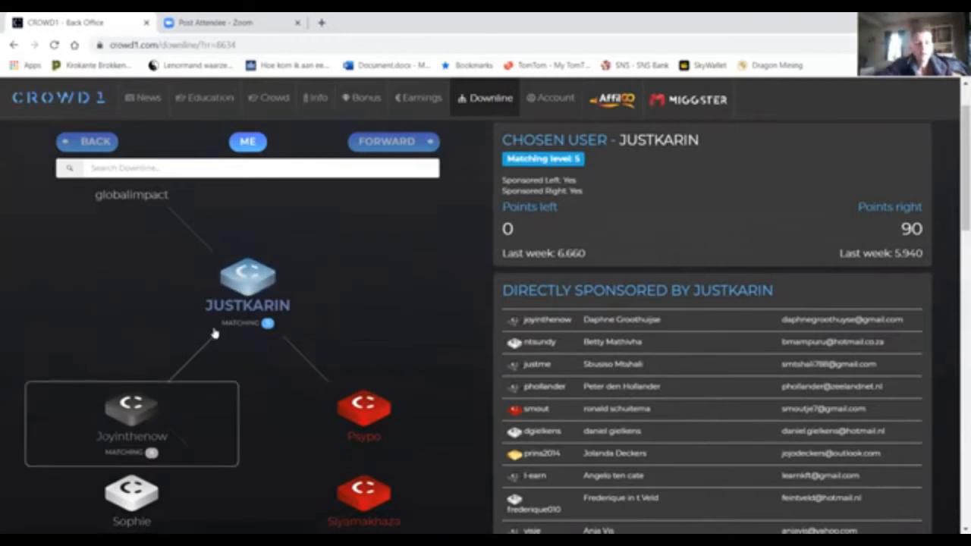
pyautogui.moveTo(233, 343)
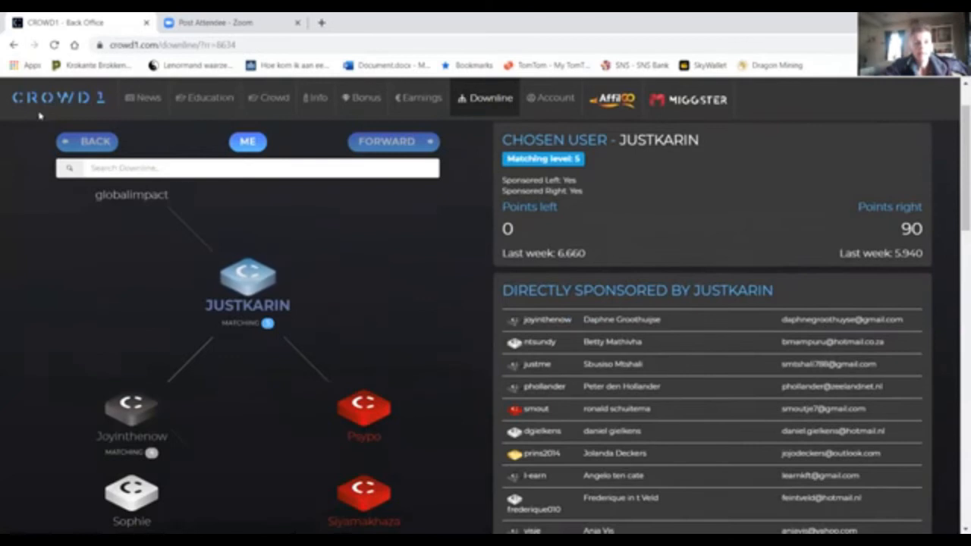
pyautogui.click(58, 100)
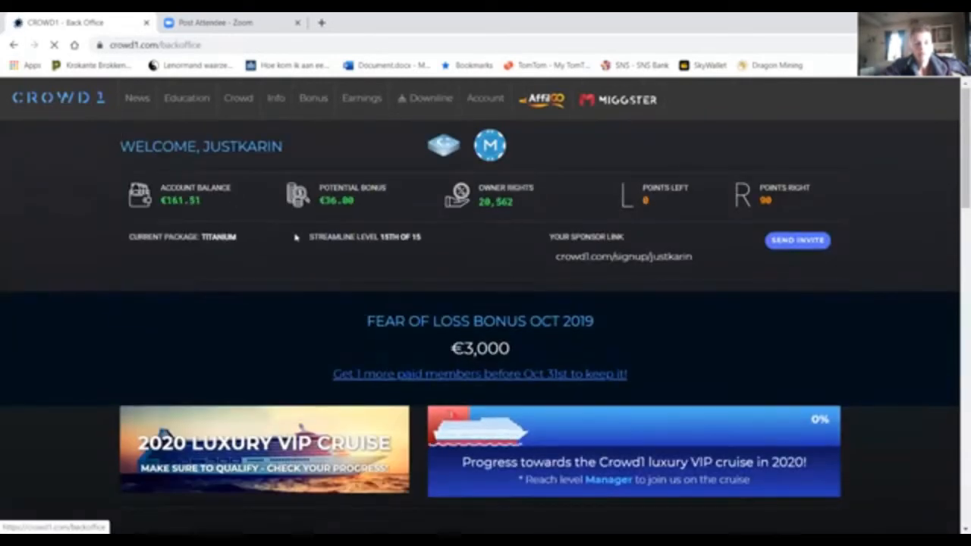
pyautogui.moveTo(326, 216)
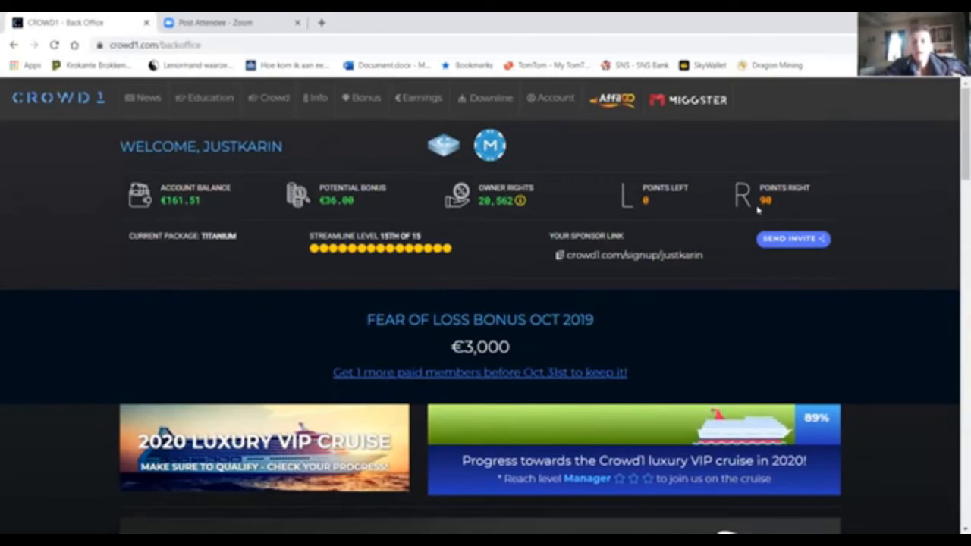
pyautogui.moveTo(764, 213)
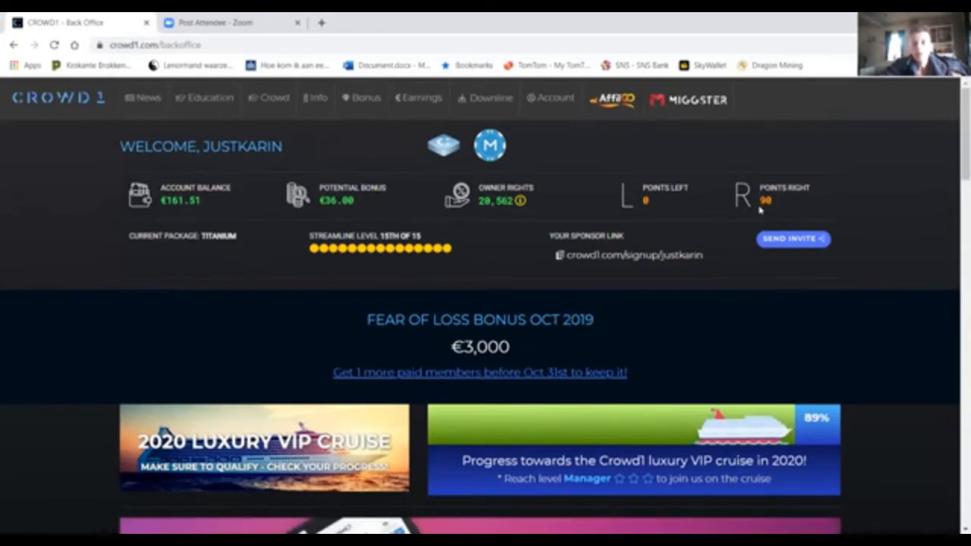
pyautogui.moveTo(635, 216)
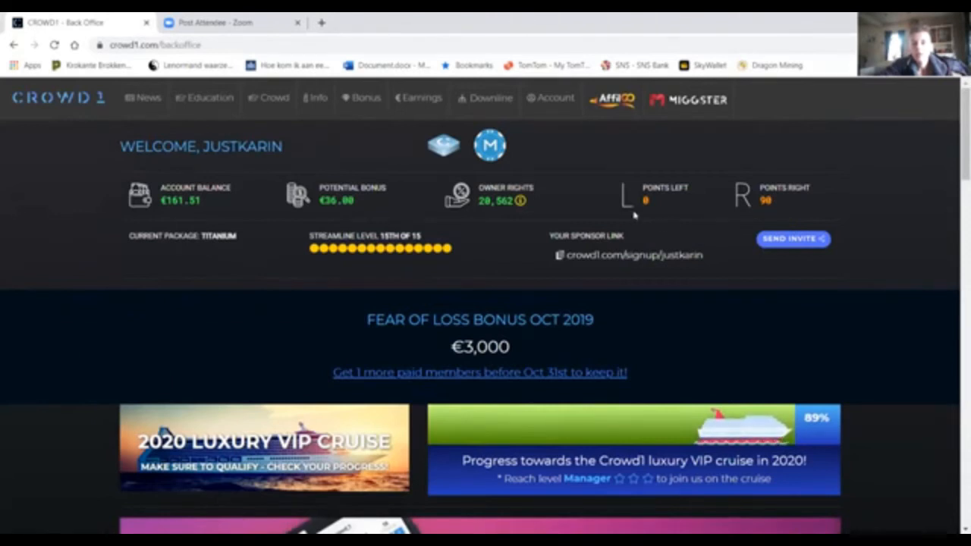
pyautogui.moveTo(645, 214)
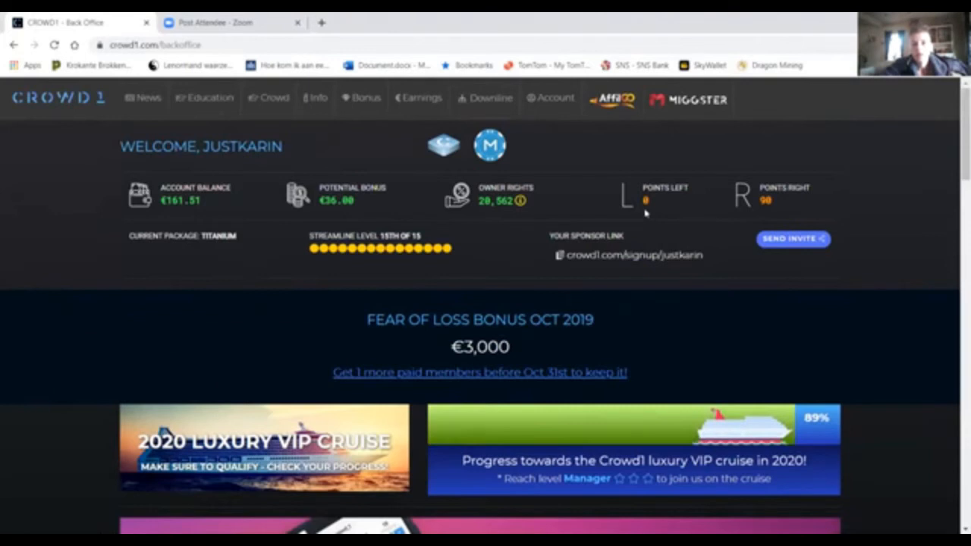
pyautogui.moveTo(633, 225)
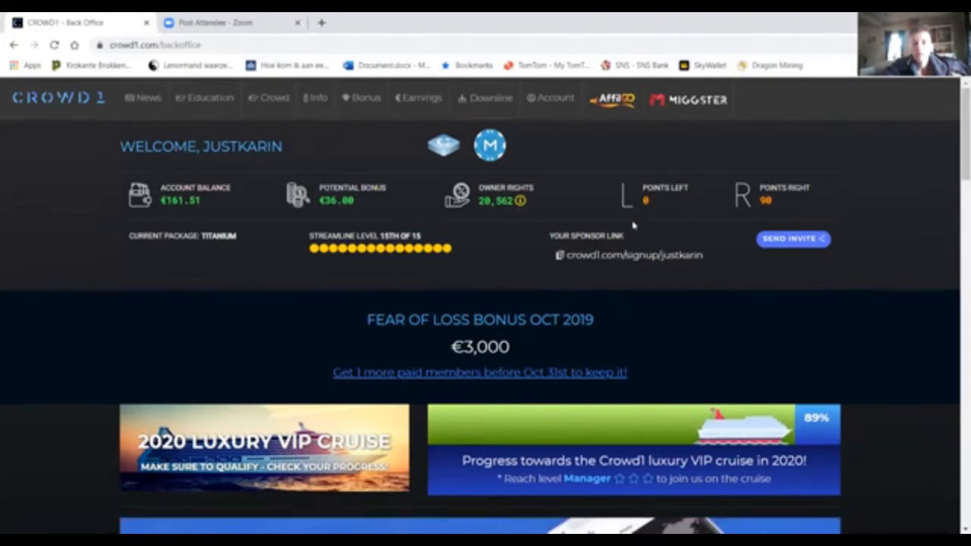
pyautogui.moveTo(656, 214)
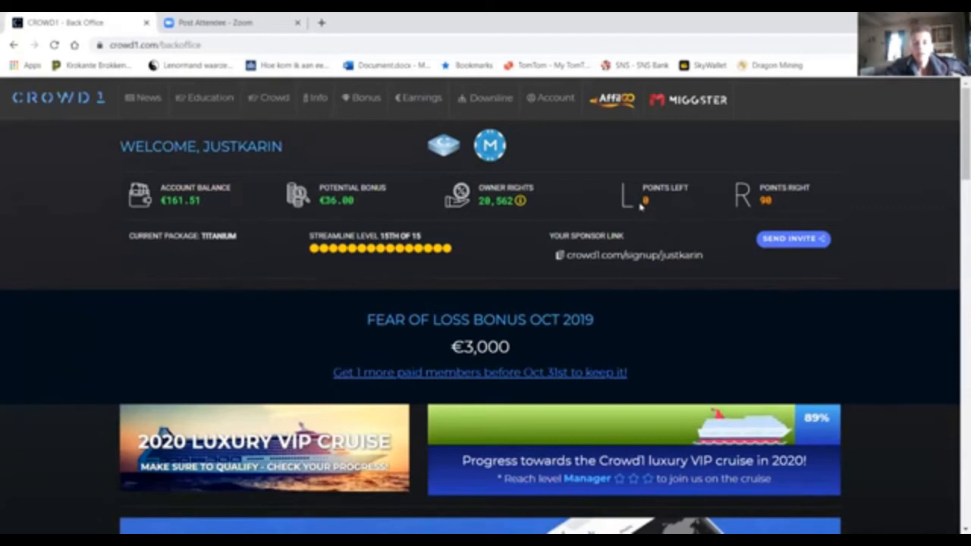
pyautogui.moveTo(753, 207)
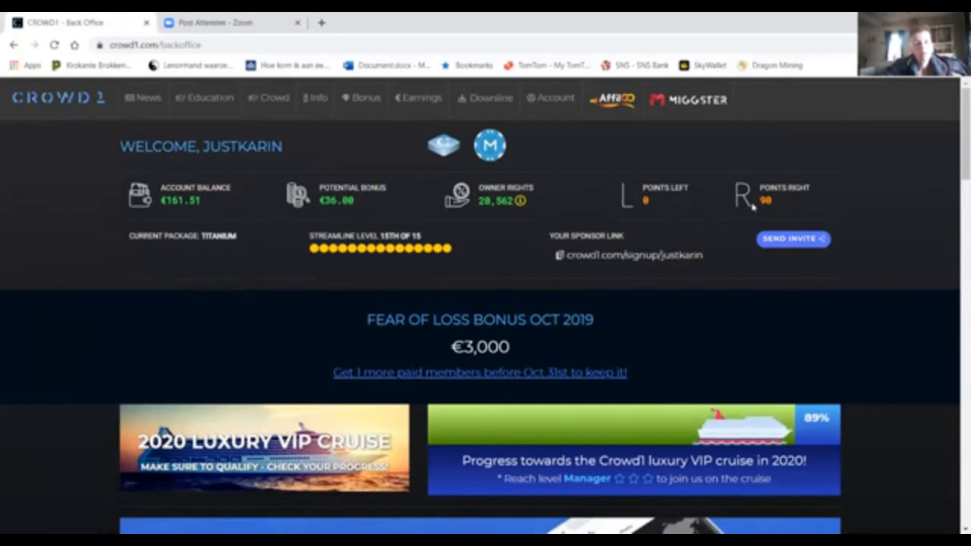
pyautogui.moveTo(630, 207)
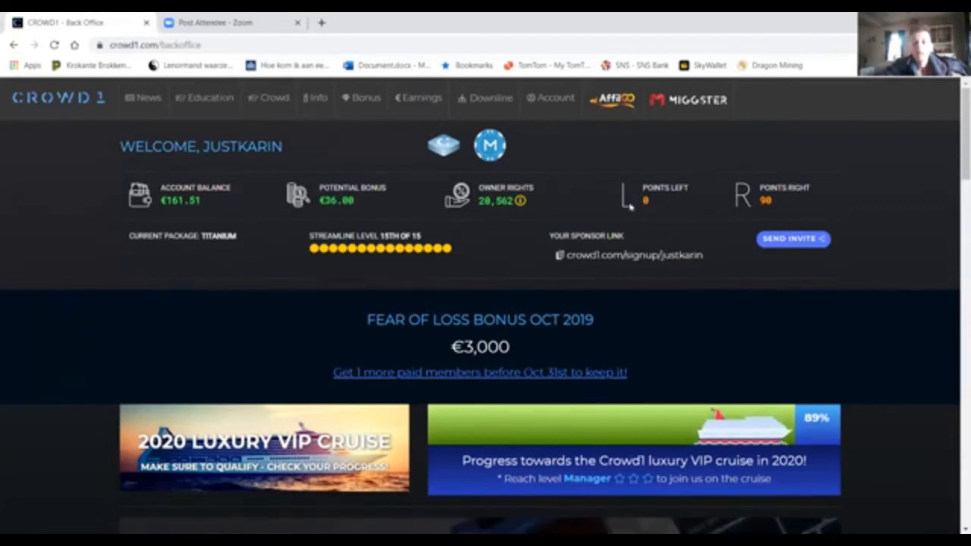
pyautogui.moveTo(649, 209)
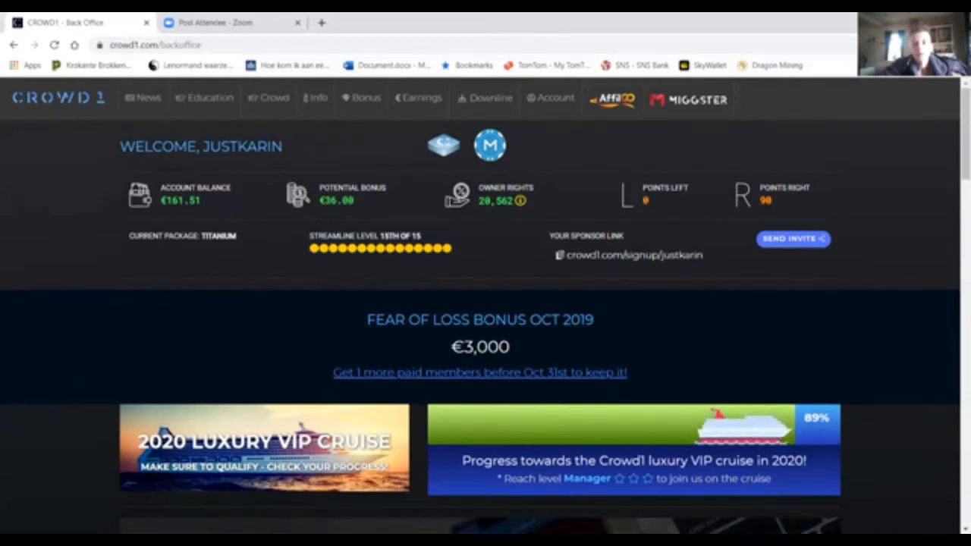
pyautogui.moveTo(649, 209)
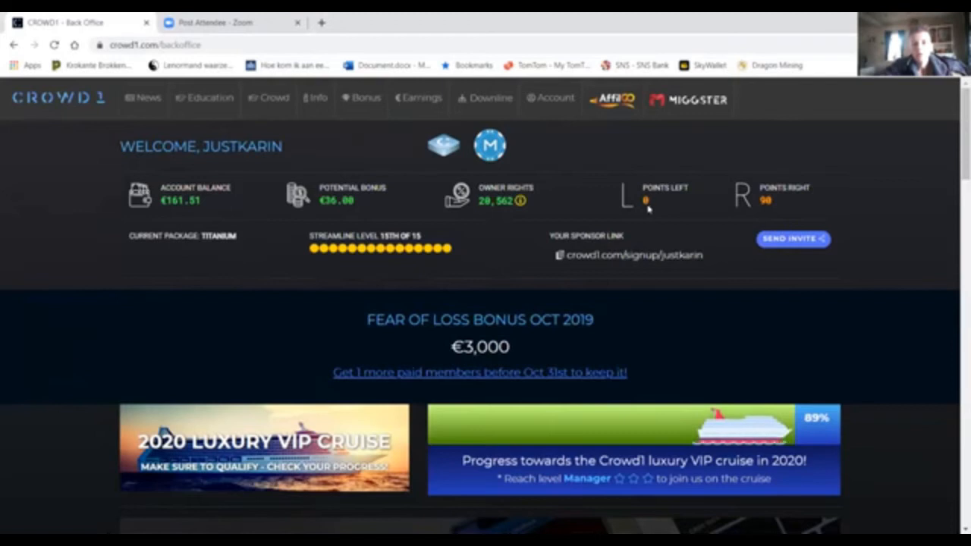
pyautogui.moveTo(655, 210)
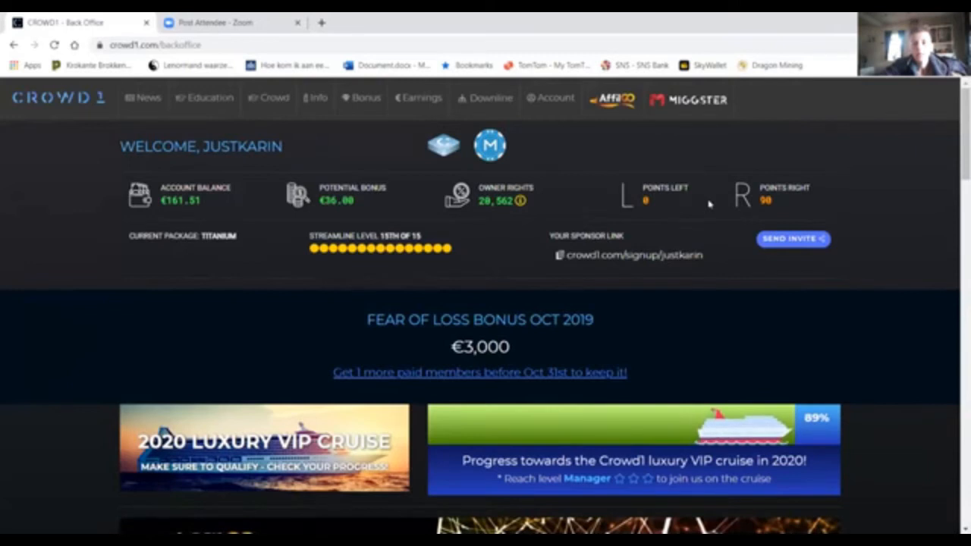
pyautogui.moveTo(647, 213)
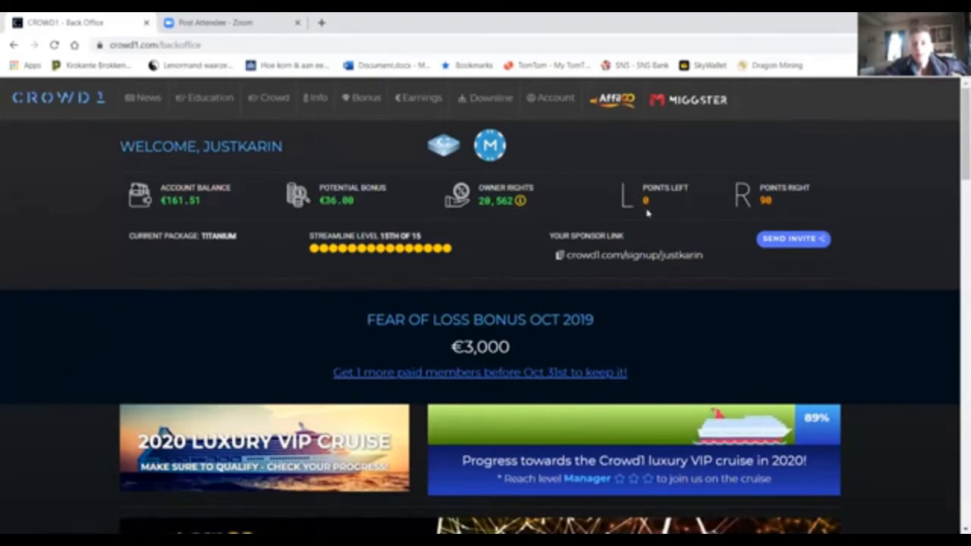
pyautogui.moveTo(660, 212)
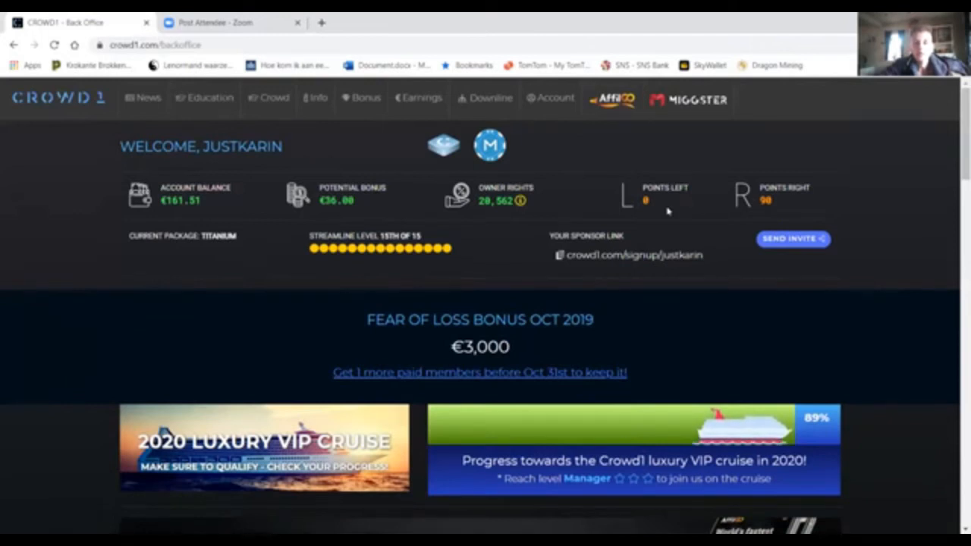
pyautogui.moveTo(191, 217)
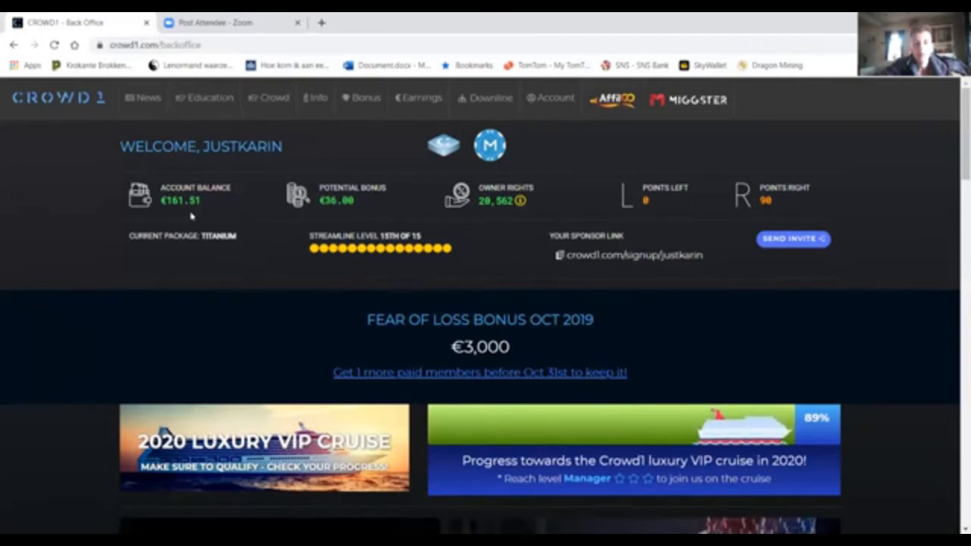
pyautogui.moveTo(599, 216)
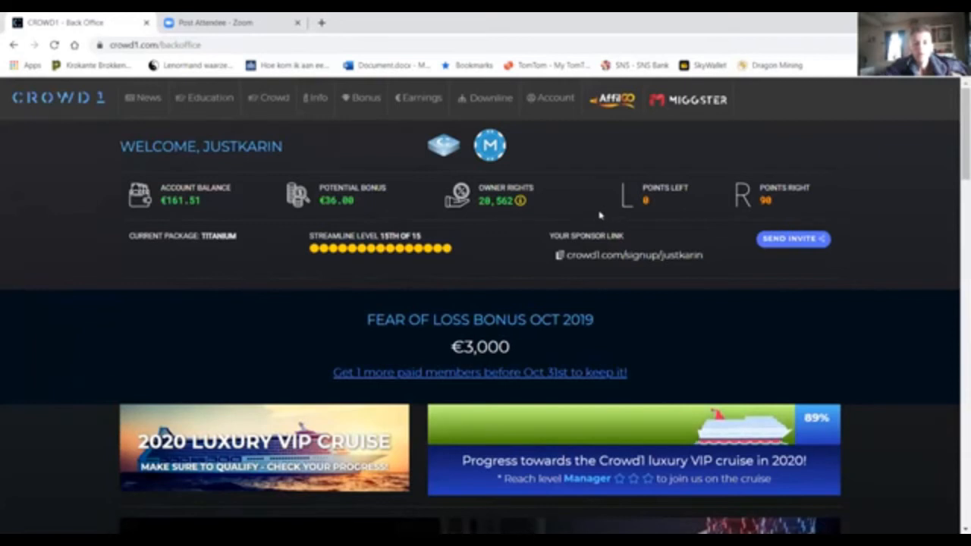
pyautogui.moveTo(499, 220)
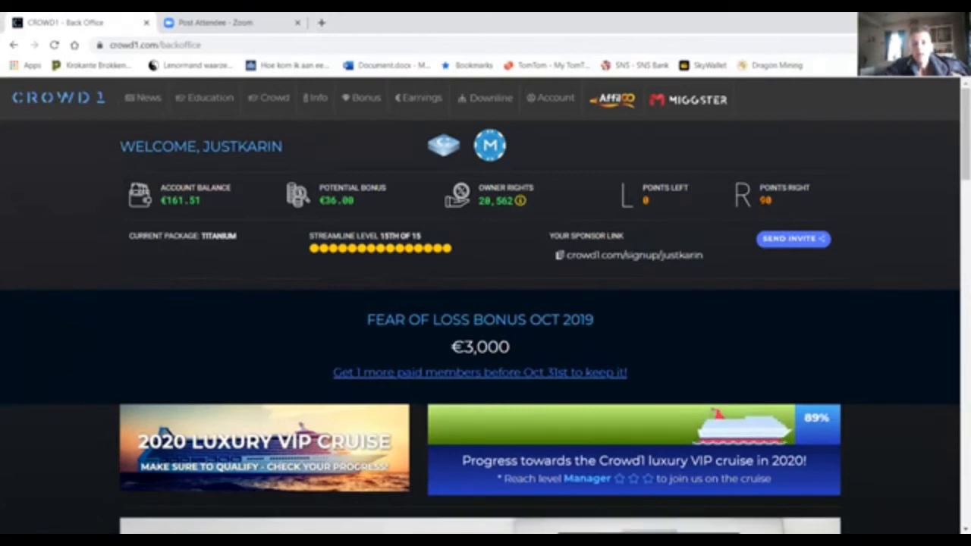
pyautogui.moveTo(639, 214)
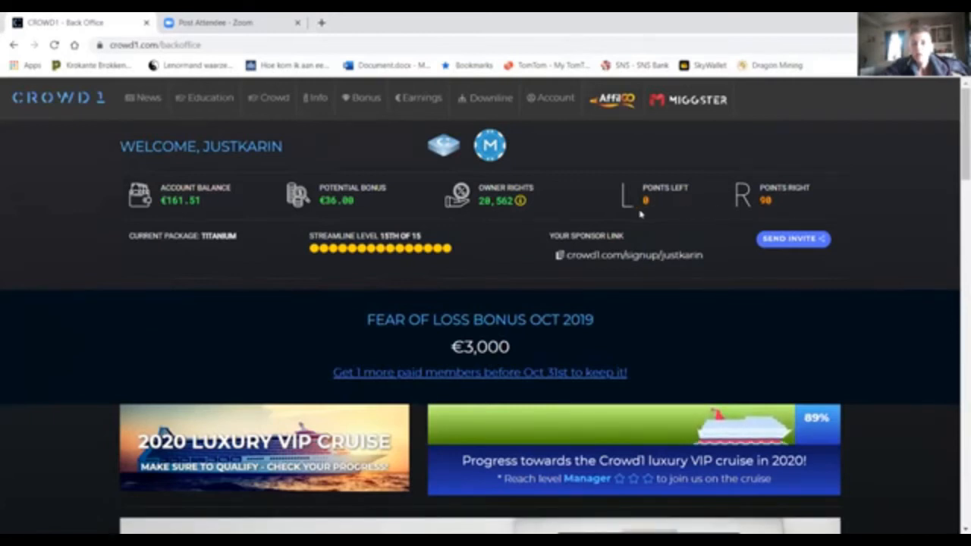
pyautogui.moveTo(649, 211)
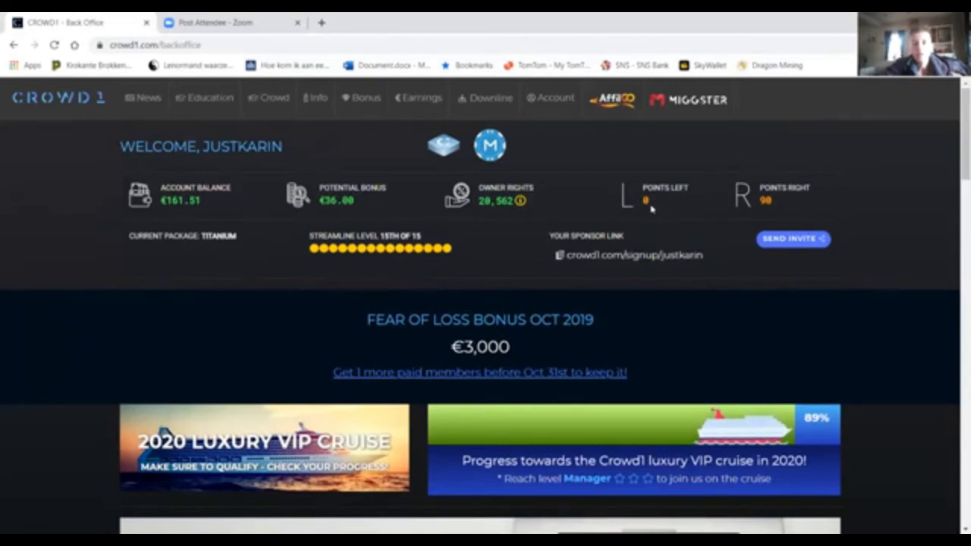
pyautogui.moveTo(754, 205)
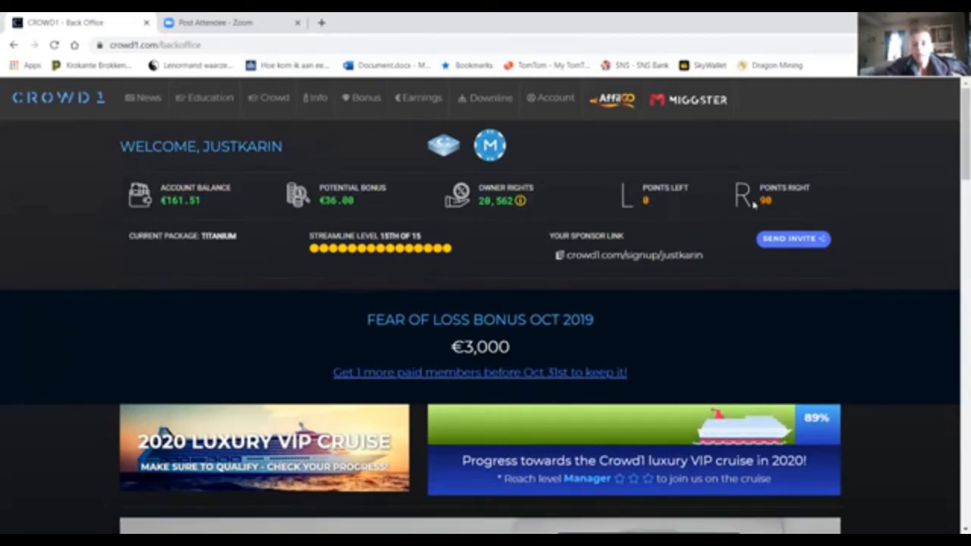
pyautogui.moveTo(636, 212)
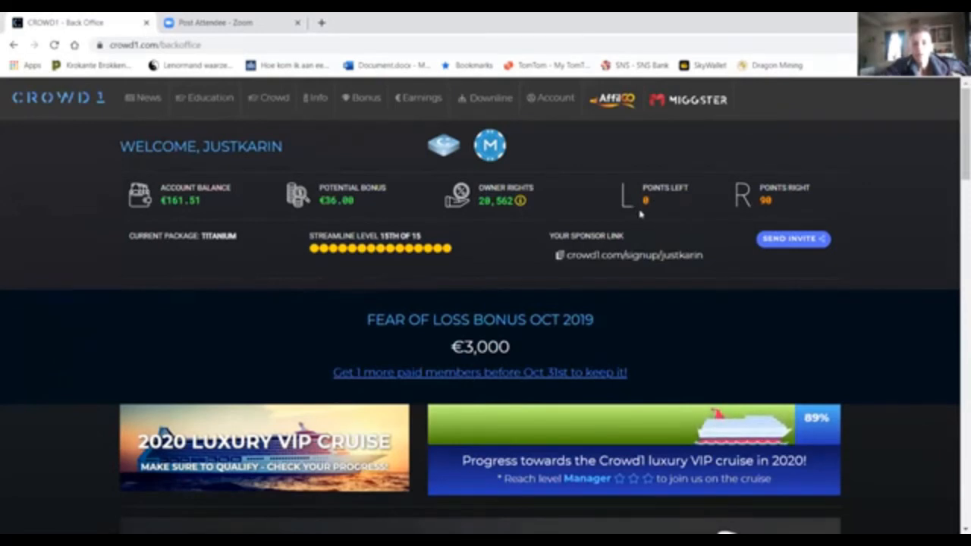
pyautogui.moveTo(750, 213)
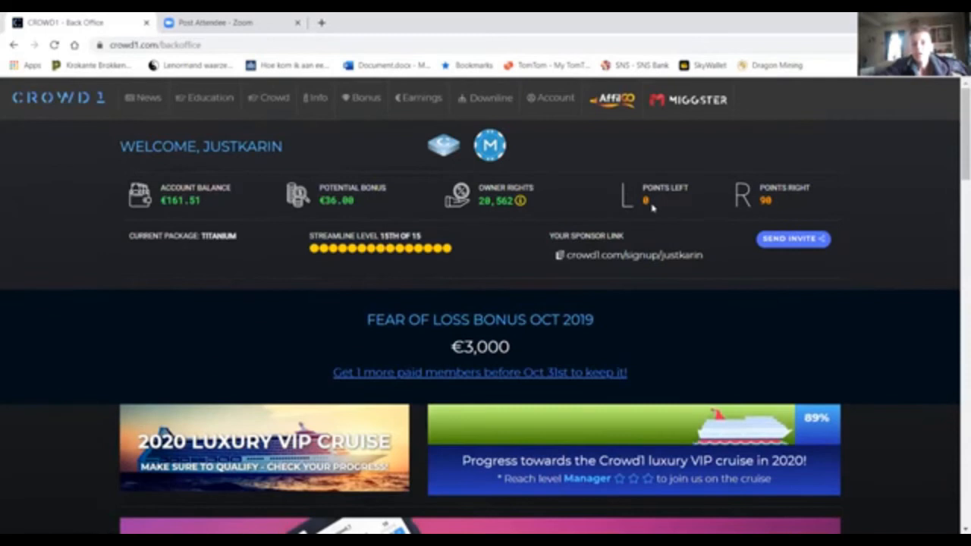
pyautogui.moveTo(739, 206)
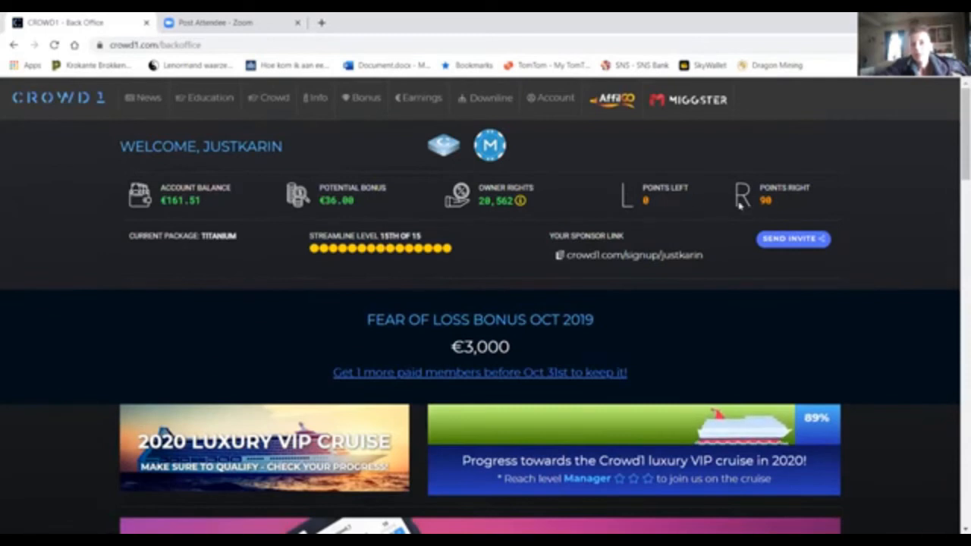
pyautogui.moveTo(664, 220)
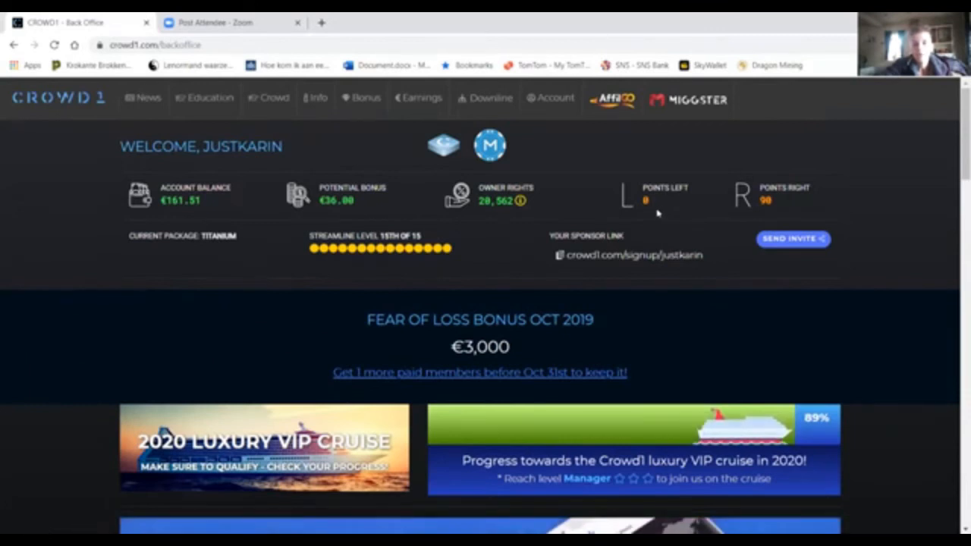
pyautogui.moveTo(656, 214)
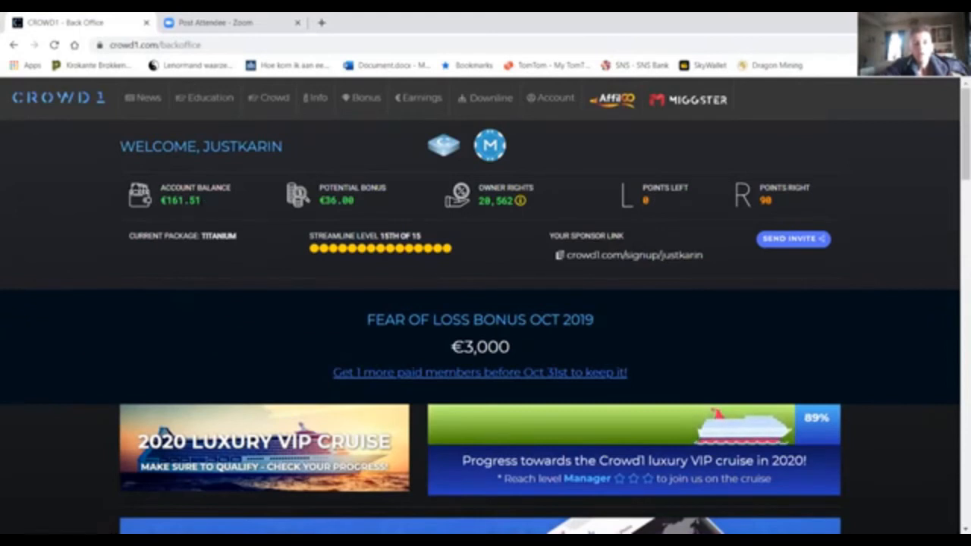
pyautogui.moveTo(320, 210)
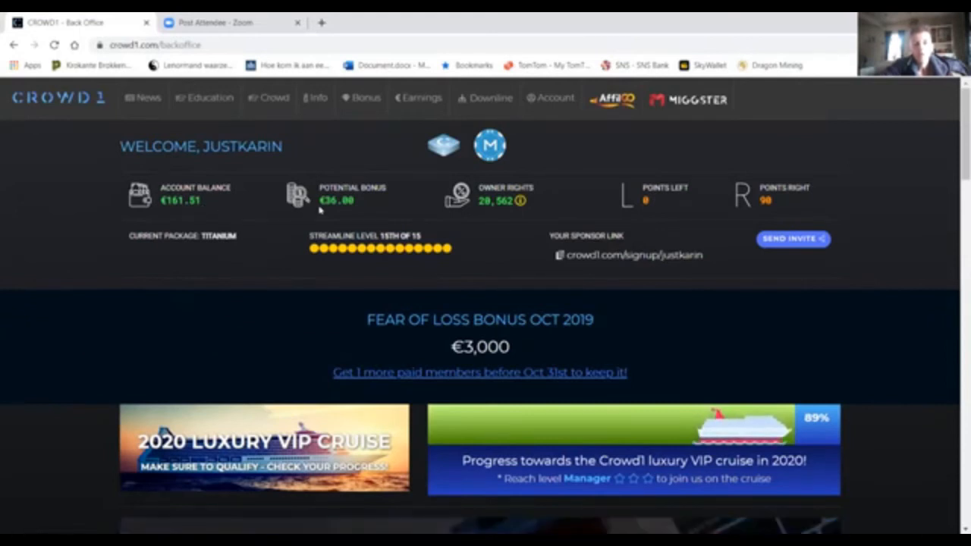
pyautogui.moveTo(340, 213)
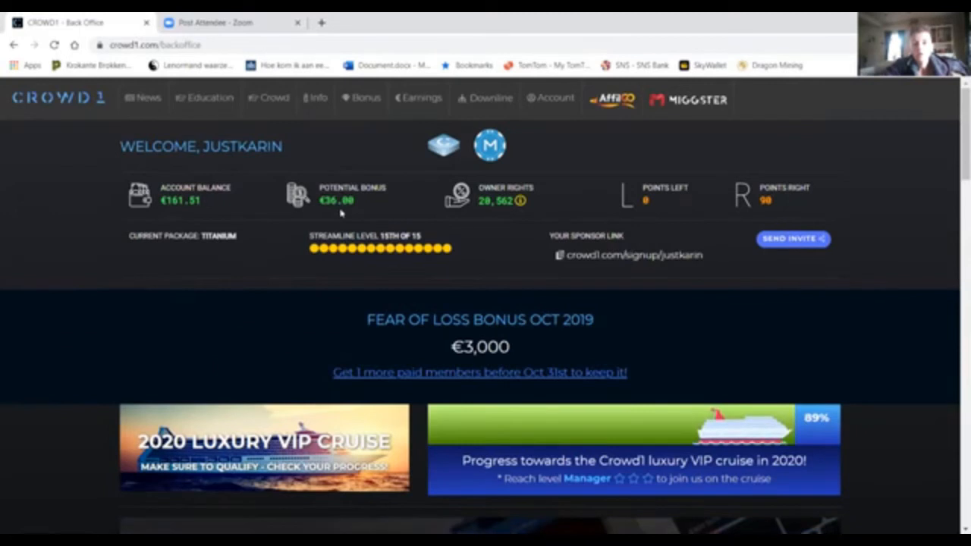
pyautogui.moveTo(437, 225)
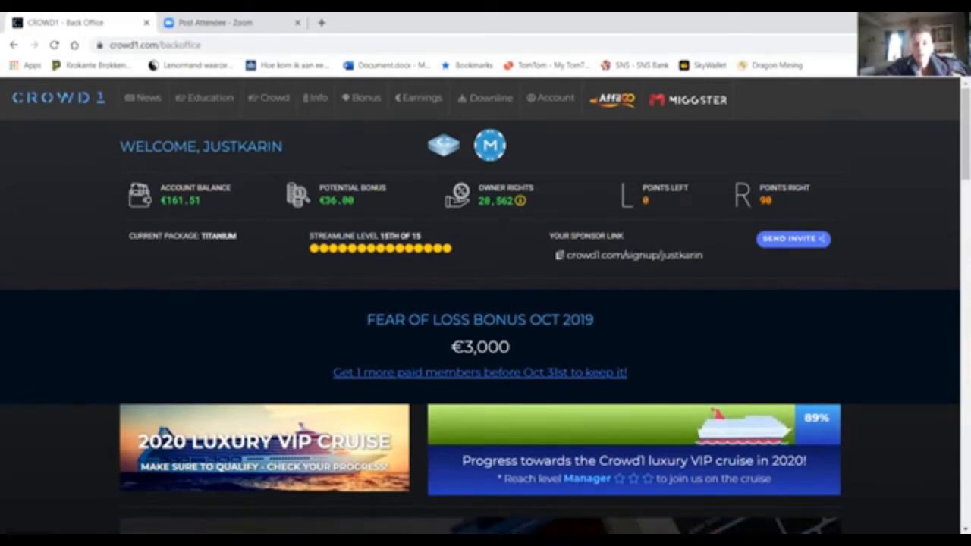
pyautogui.moveTo(474, 218)
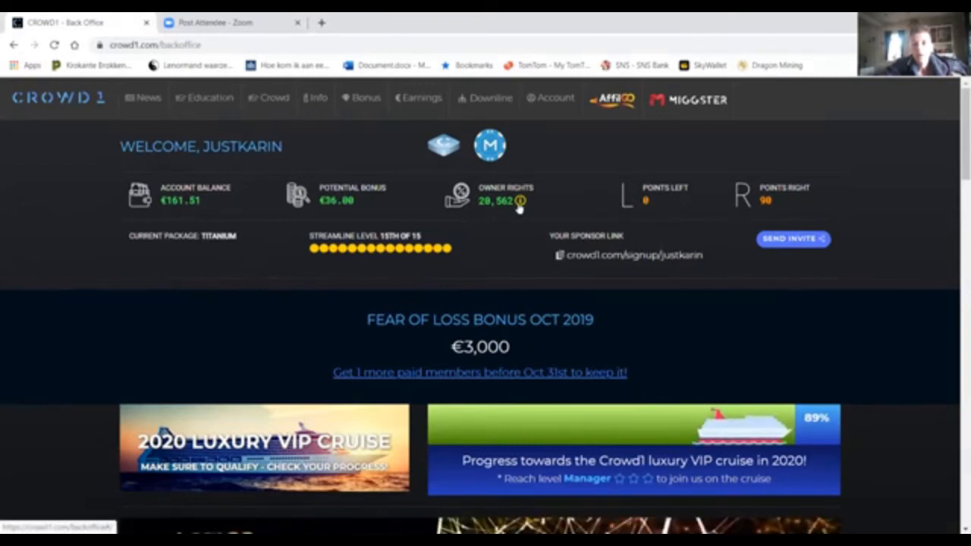
pyautogui.moveTo(521, 202)
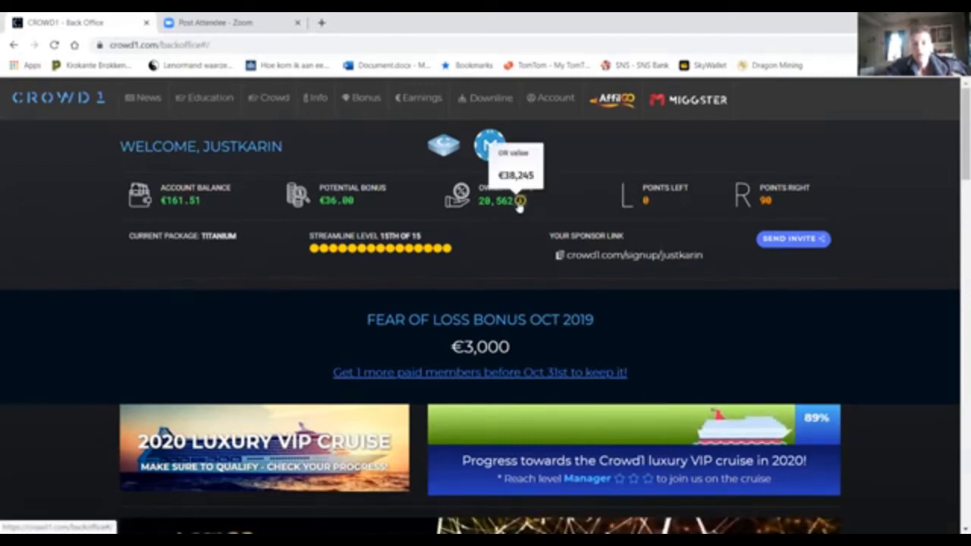
pyautogui.moveTo(500, 224)
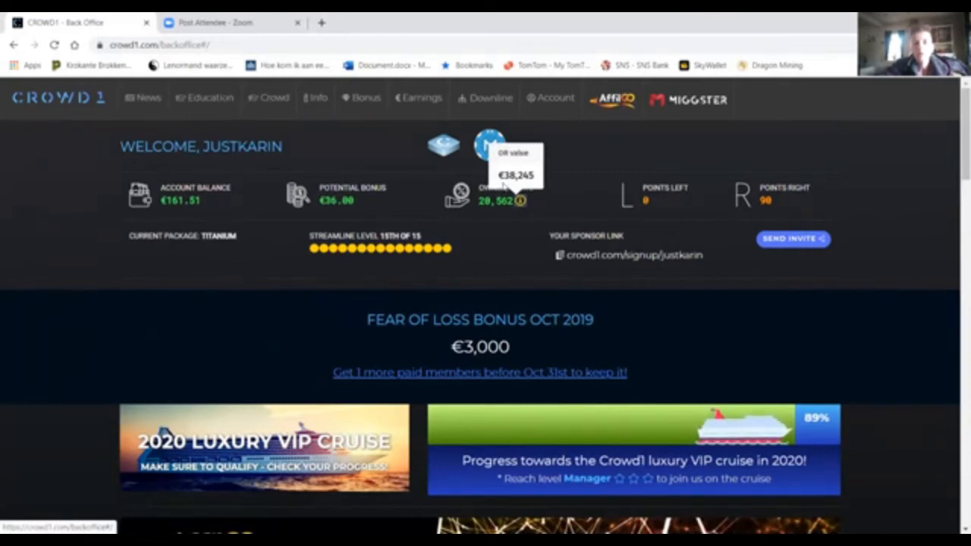
pyautogui.moveTo(504, 233)
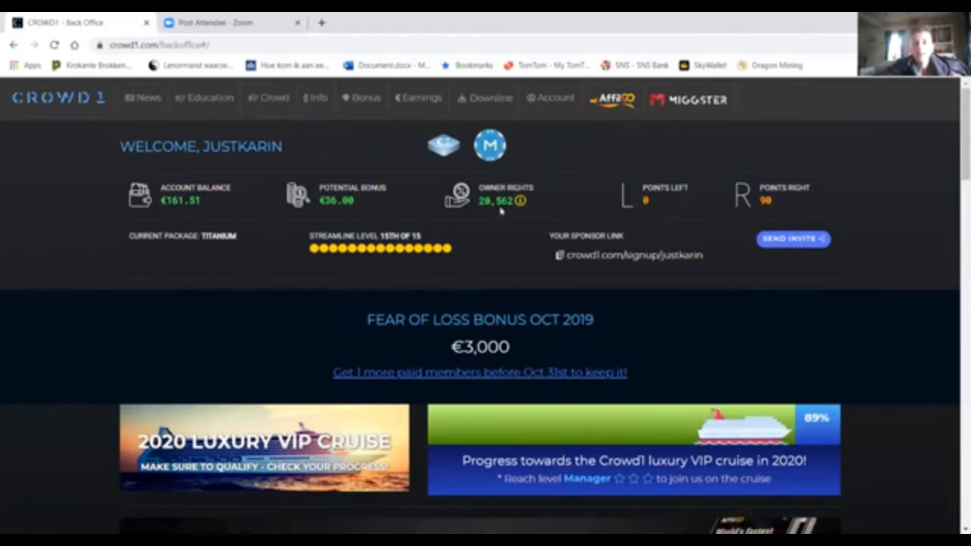
# Step: Open Bonus > Binary Bonus and scroll to payouts from White €9 to Titanium €900
pyautogui.click(366, 98)
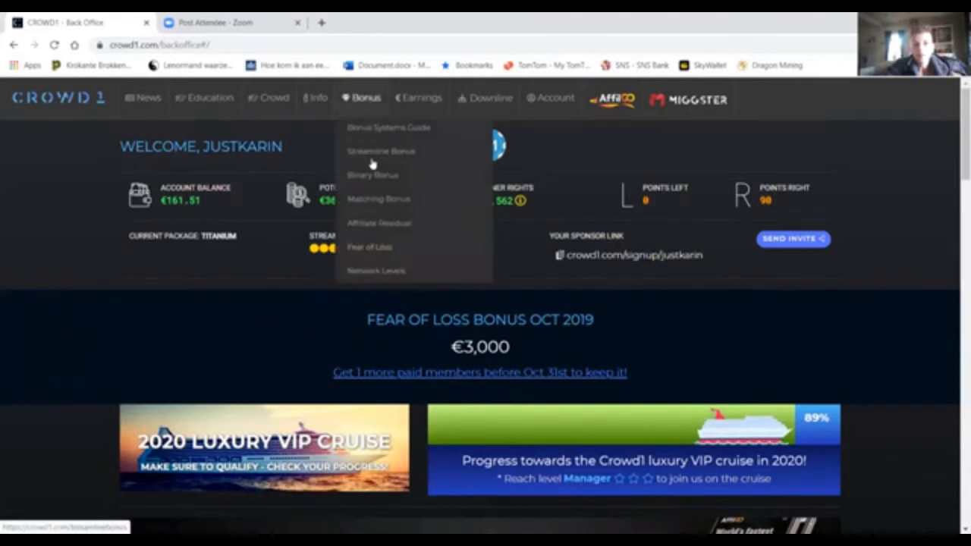
pyautogui.moveTo(373, 175)
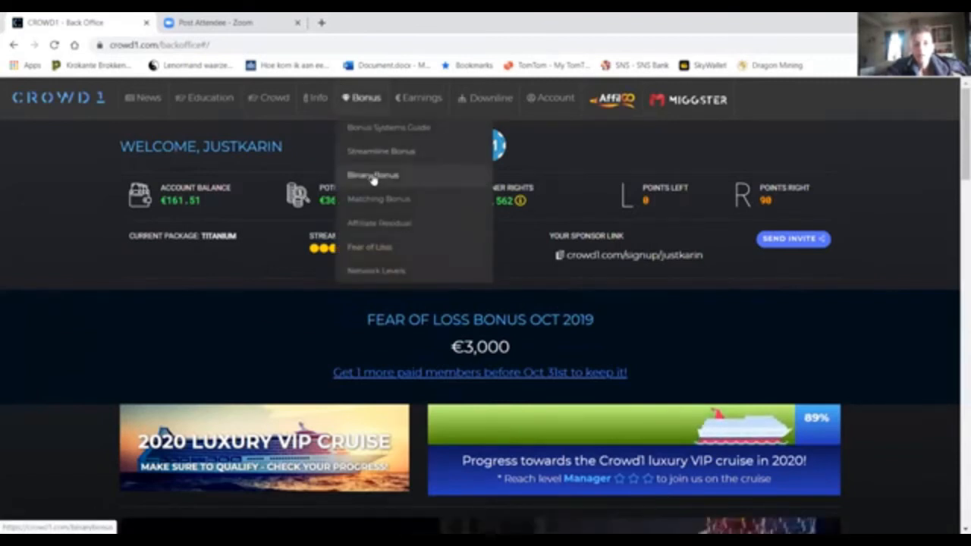
pyautogui.click(373, 175)
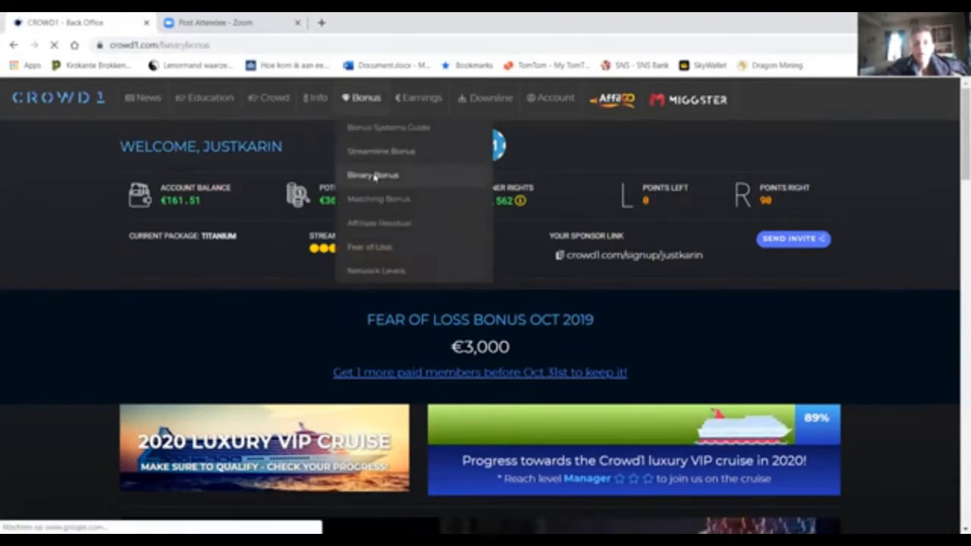
pyautogui.click(372, 175)
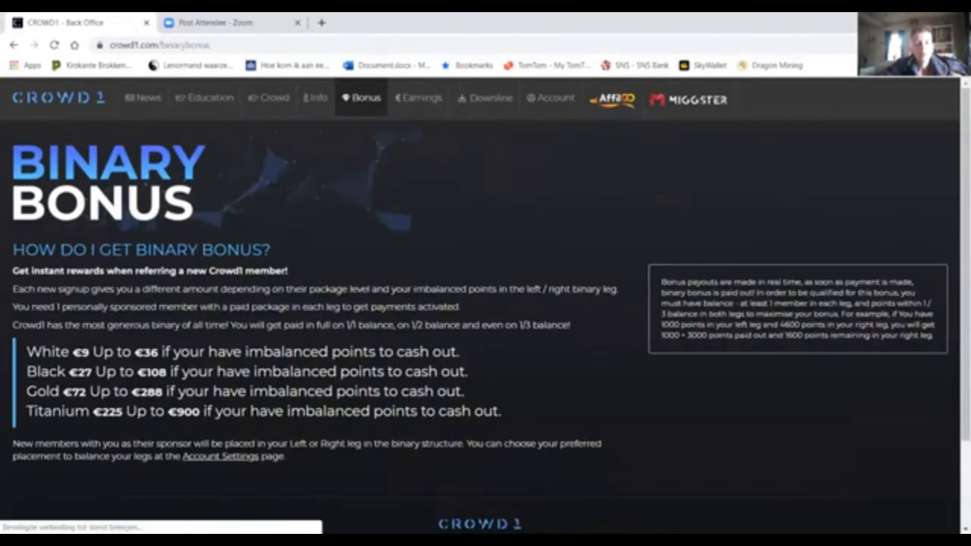
pyautogui.scroll(-3)
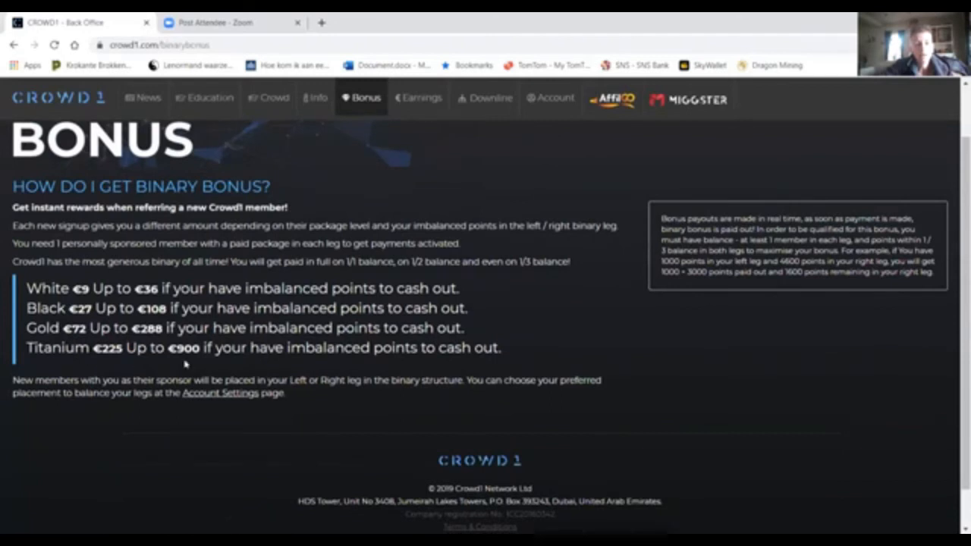
pyautogui.moveTo(187, 362)
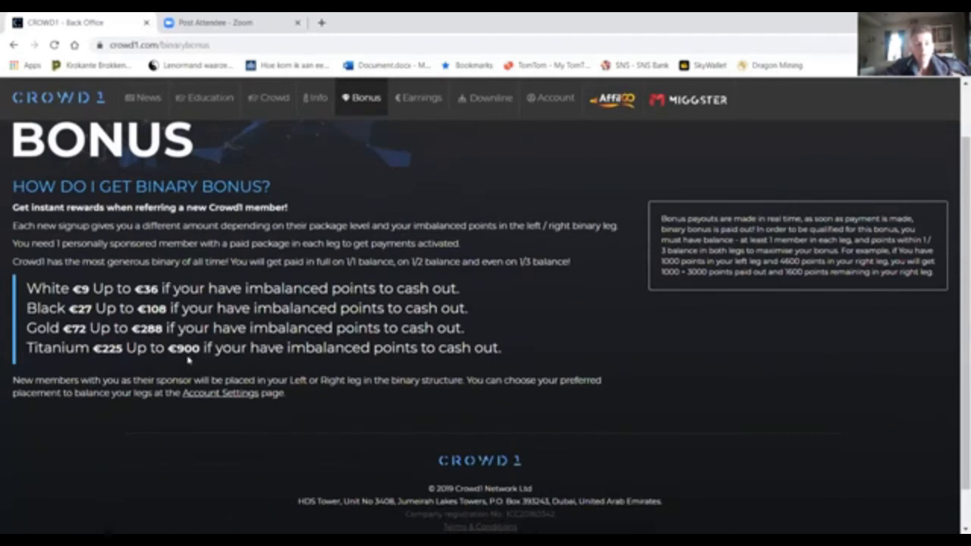
pyautogui.moveTo(365, 98)
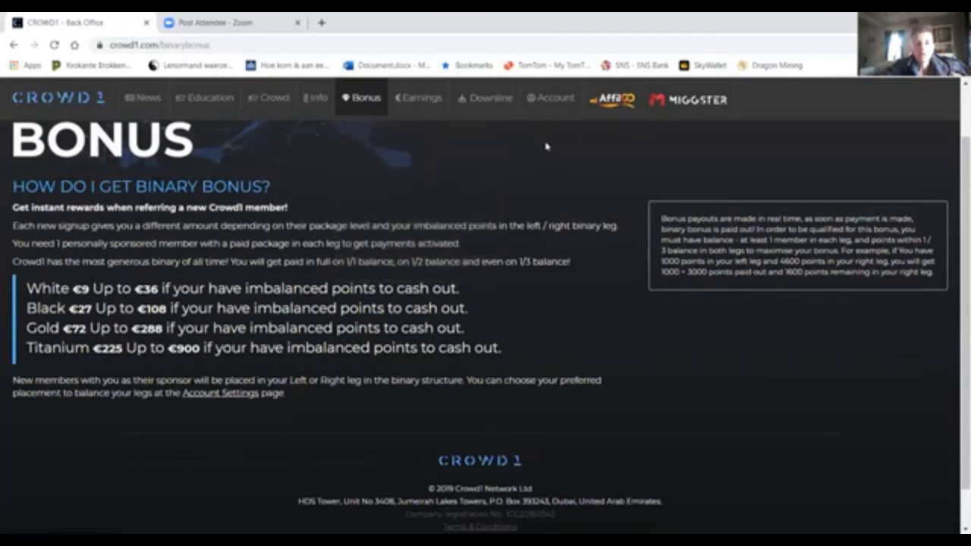
pyautogui.moveTo(557, 151)
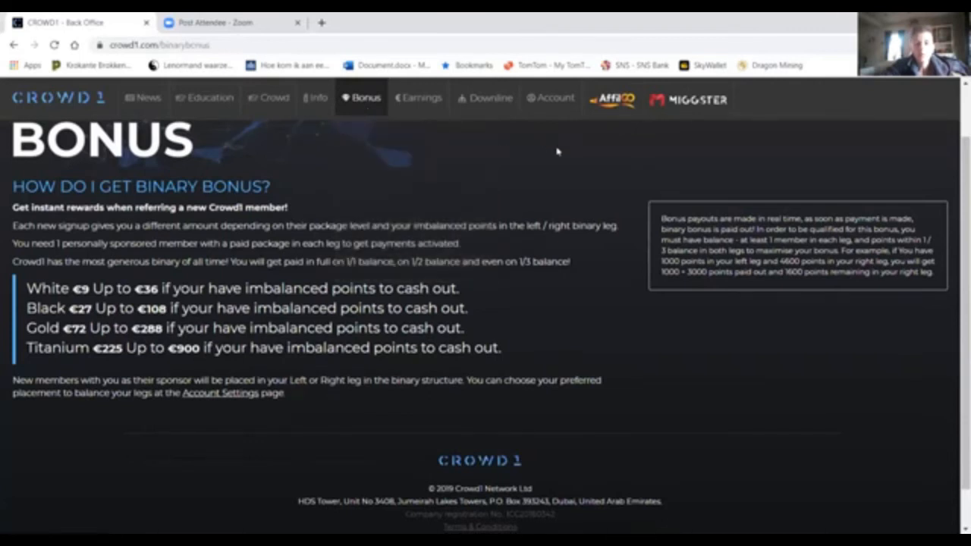
pyautogui.moveTo(560, 125)
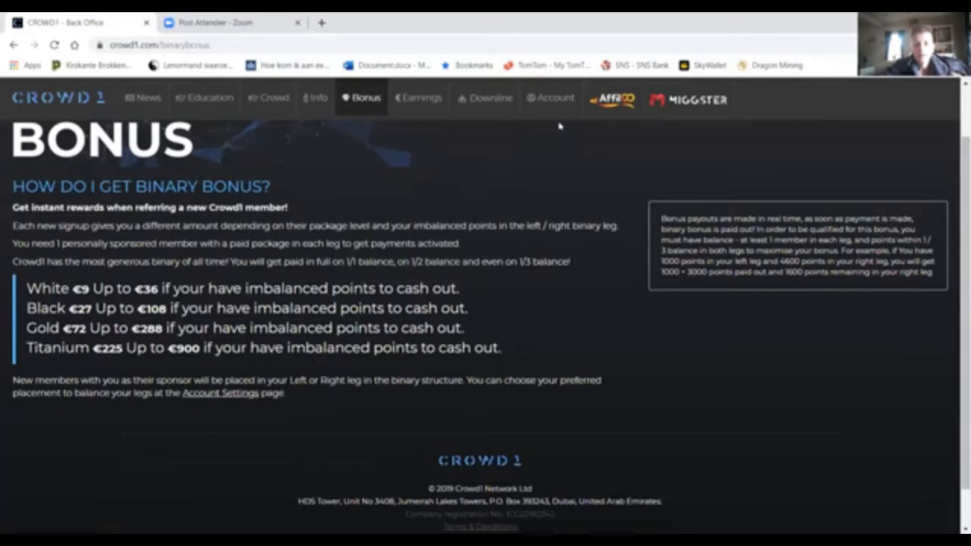
# Step: In account settings, save placement of new sponsored members on the right side
pyautogui.click(554, 98)
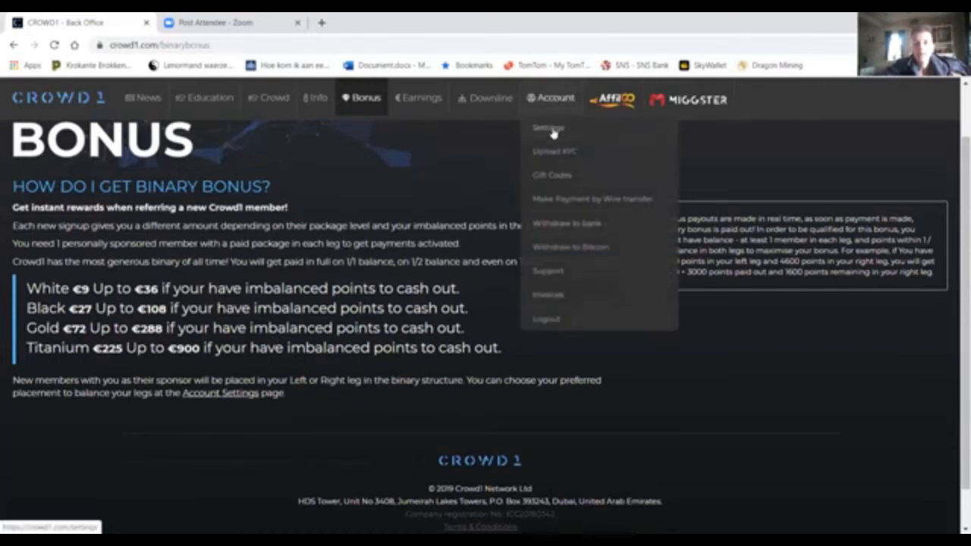
pyautogui.click(548, 126)
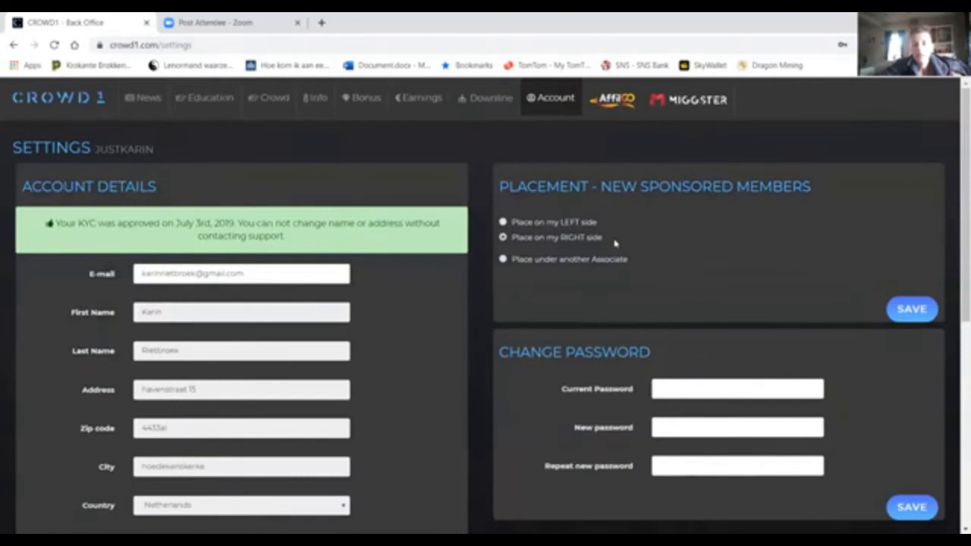
pyautogui.moveTo(607, 233)
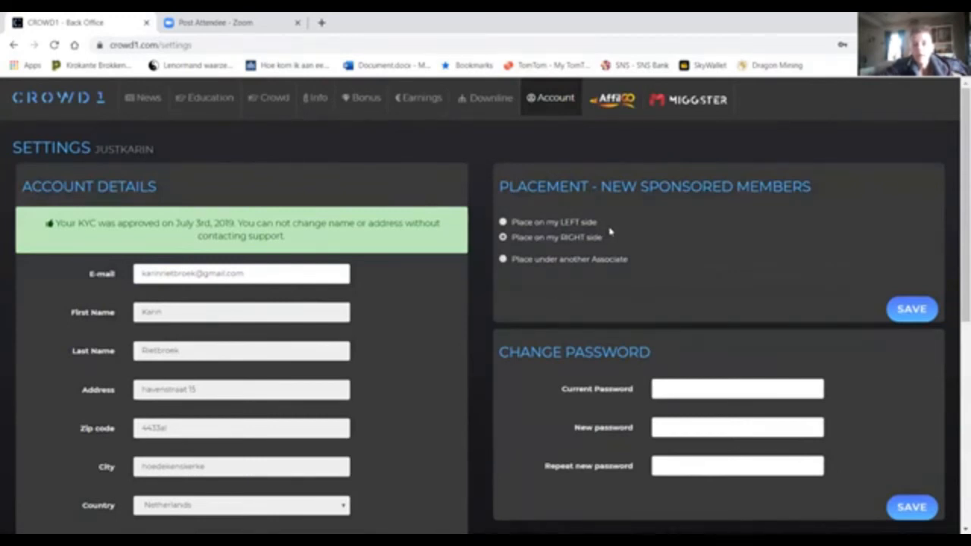
pyautogui.moveTo(607, 237)
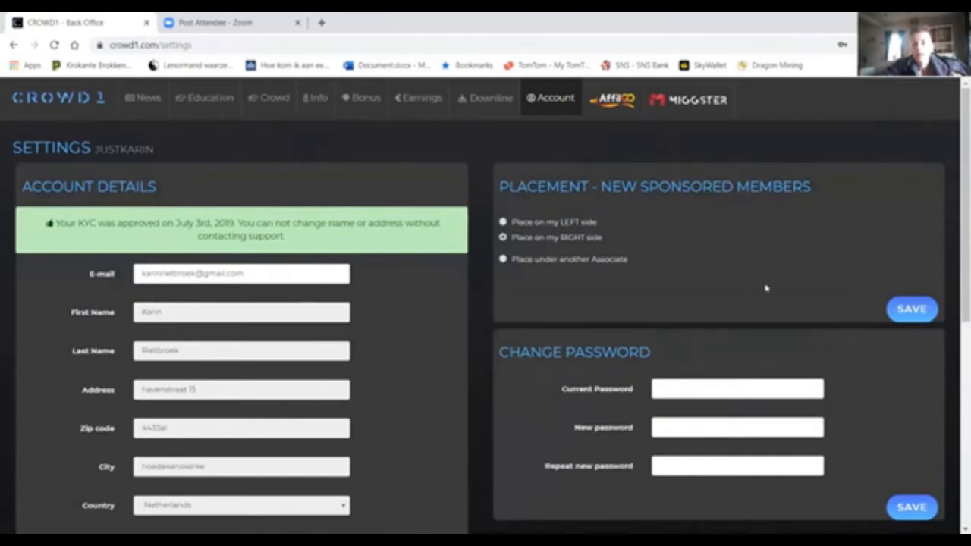
pyautogui.click(911, 308)
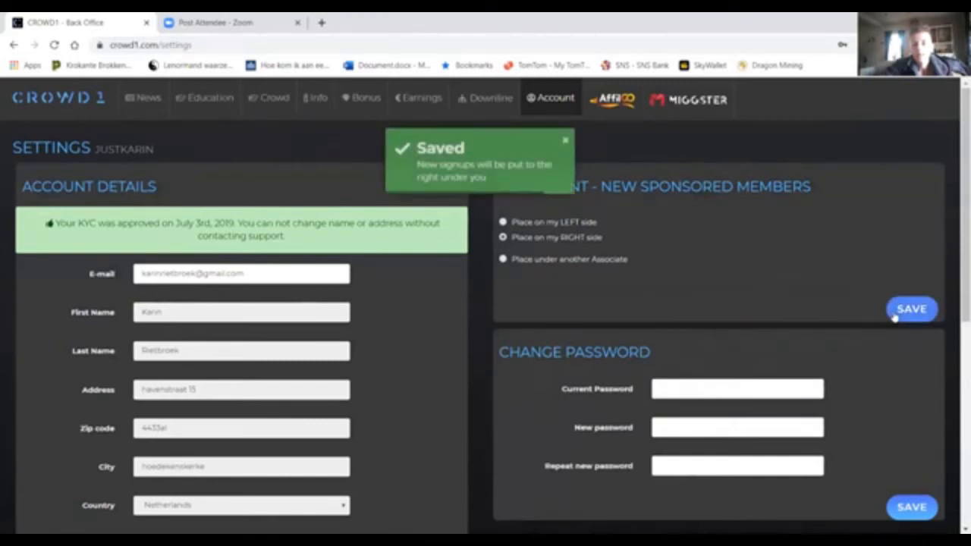
pyautogui.moveTo(880, 310)
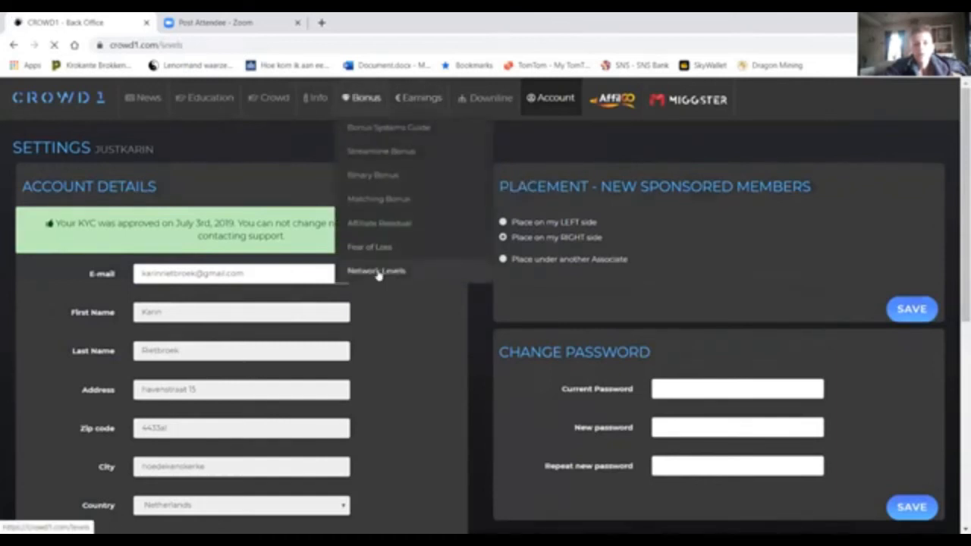
# Step: Open Network Levels and scroll through the tiers from Team Leader to President
pyautogui.click(376, 270)
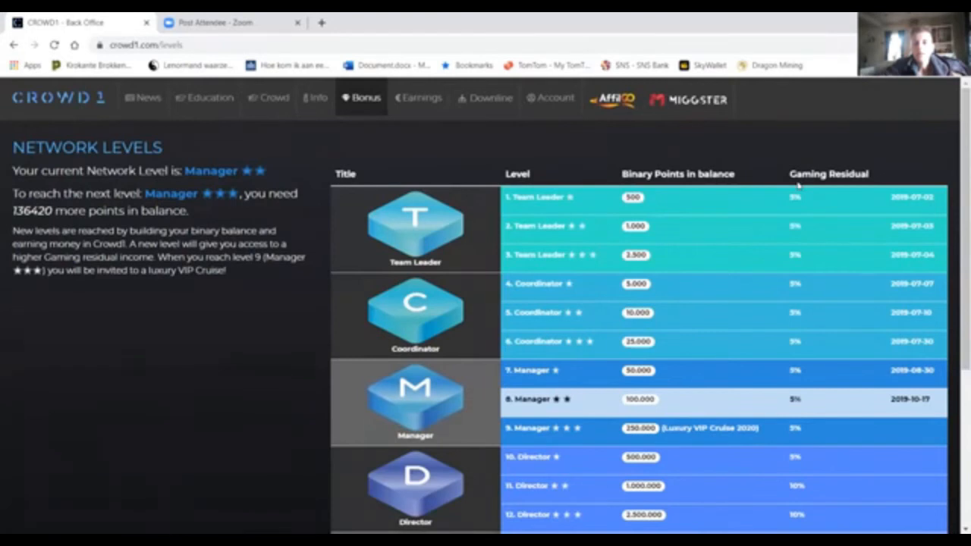
pyautogui.moveTo(701, 149)
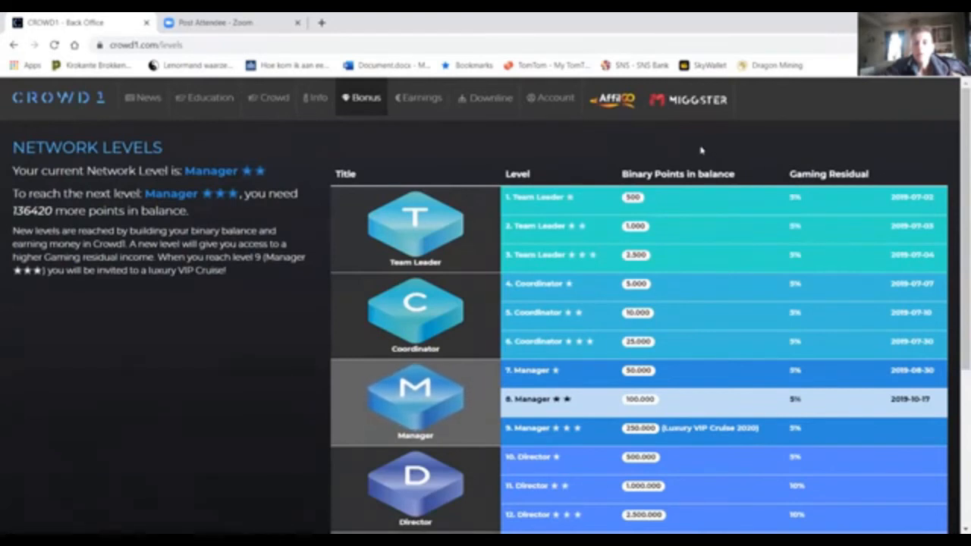
pyautogui.moveTo(671, 125)
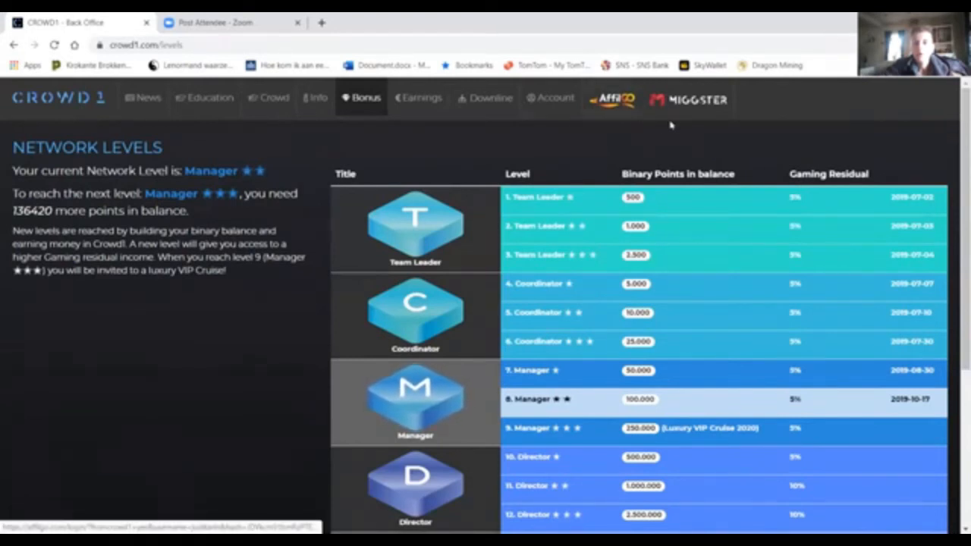
pyautogui.moveTo(673, 188)
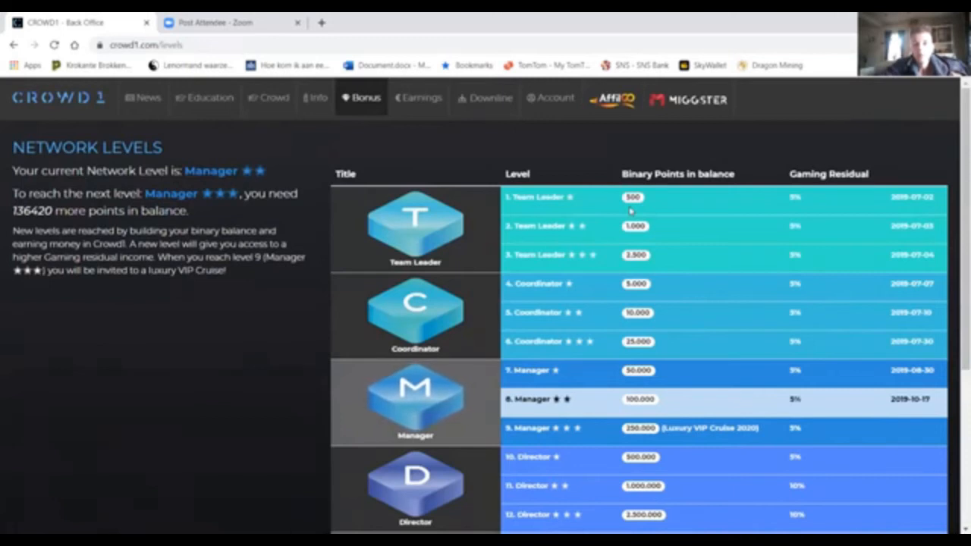
pyautogui.moveTo(648, 311)
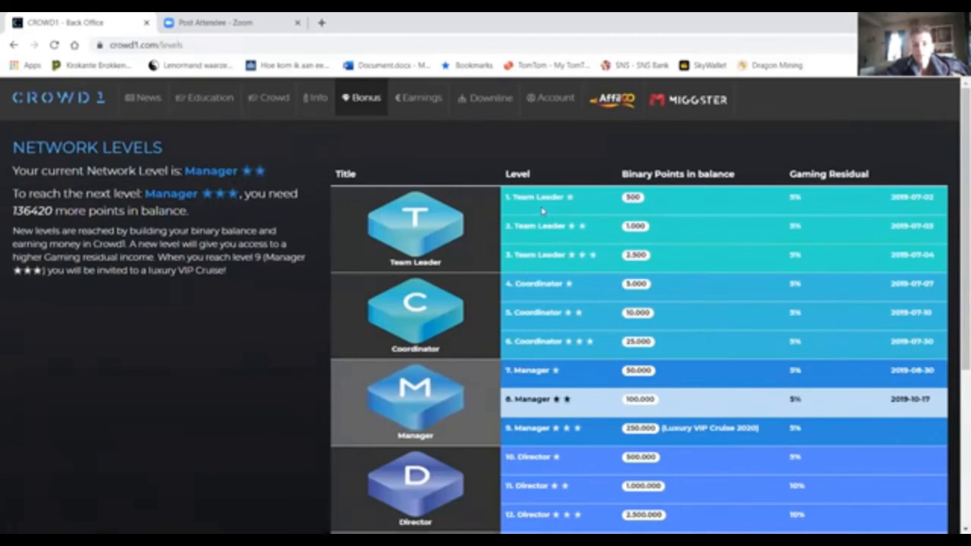
pyautogui.moveTo(798, 411)
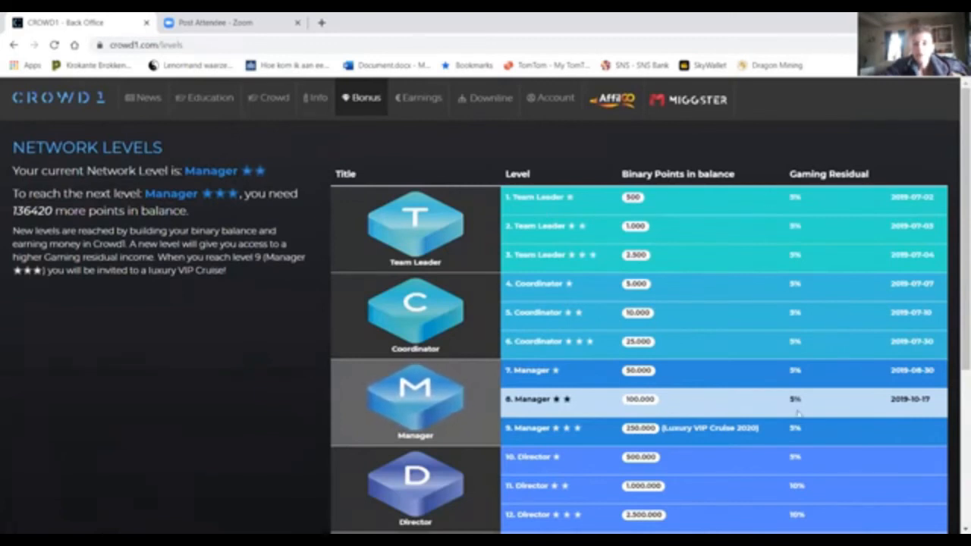
pyautogui.moveTo(706, 245)
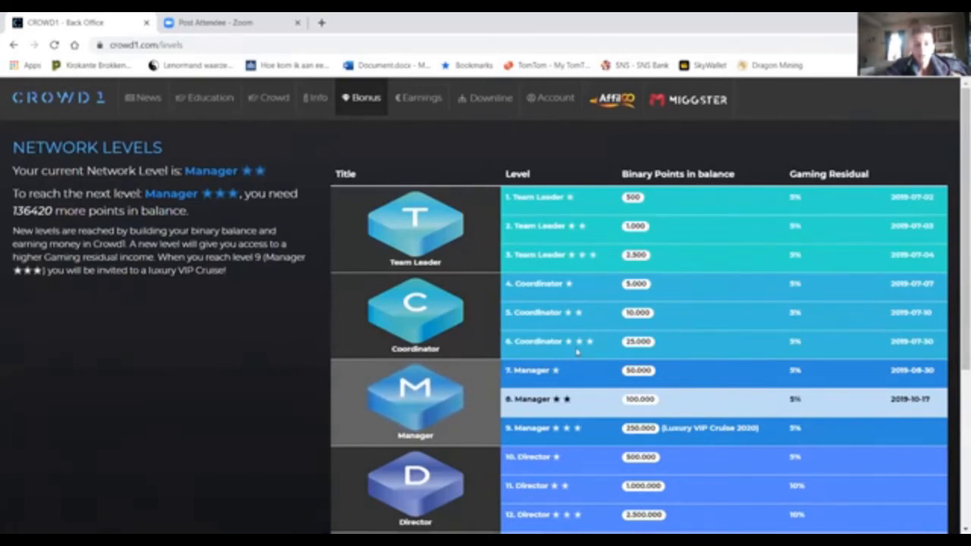
pyautogui.scroll(-3)
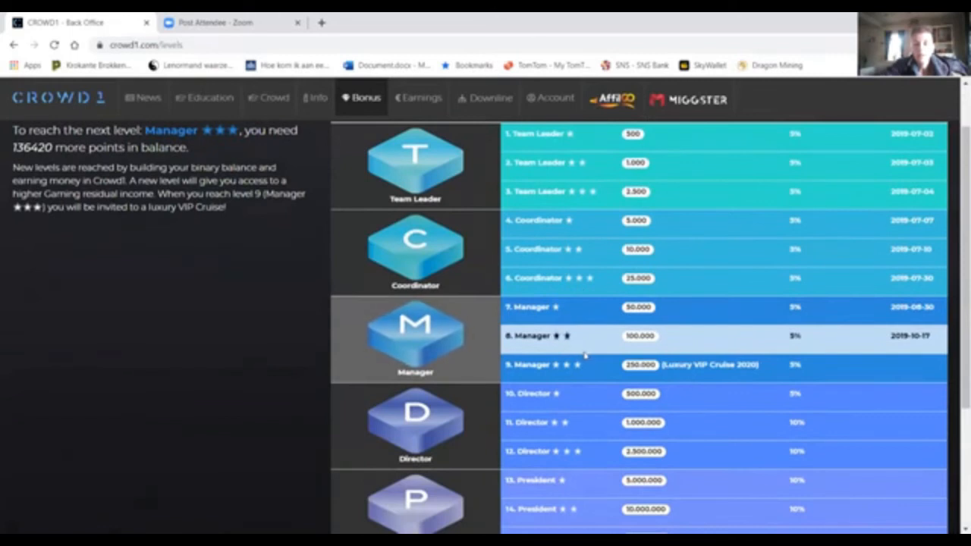
pyautogui.scroll(-3)
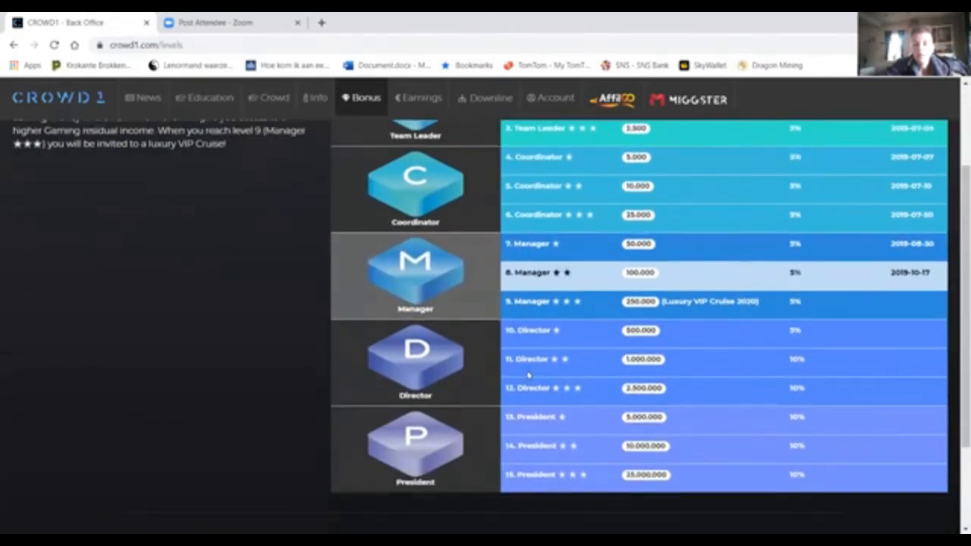
pyautogui.moveTo(780, 371)
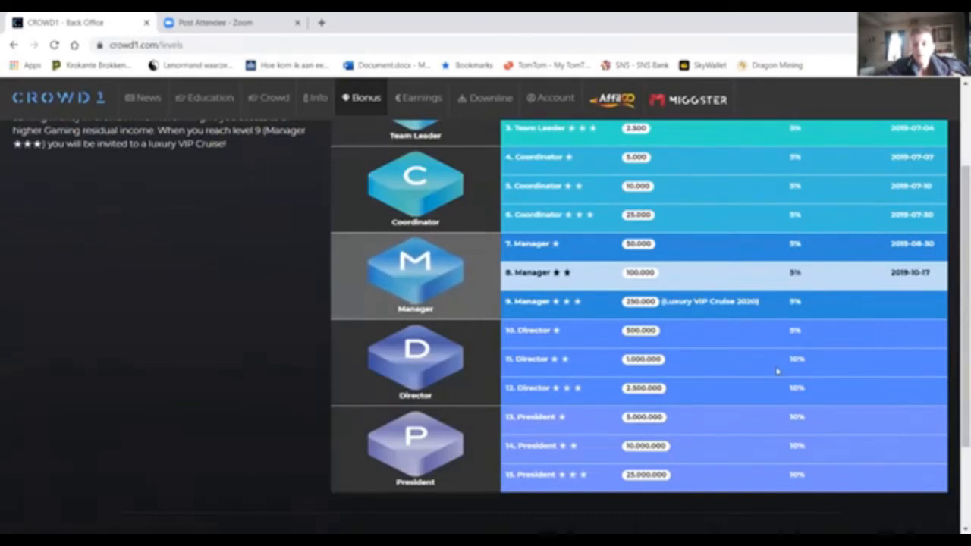
pyautogui.moveTo(610, 314)
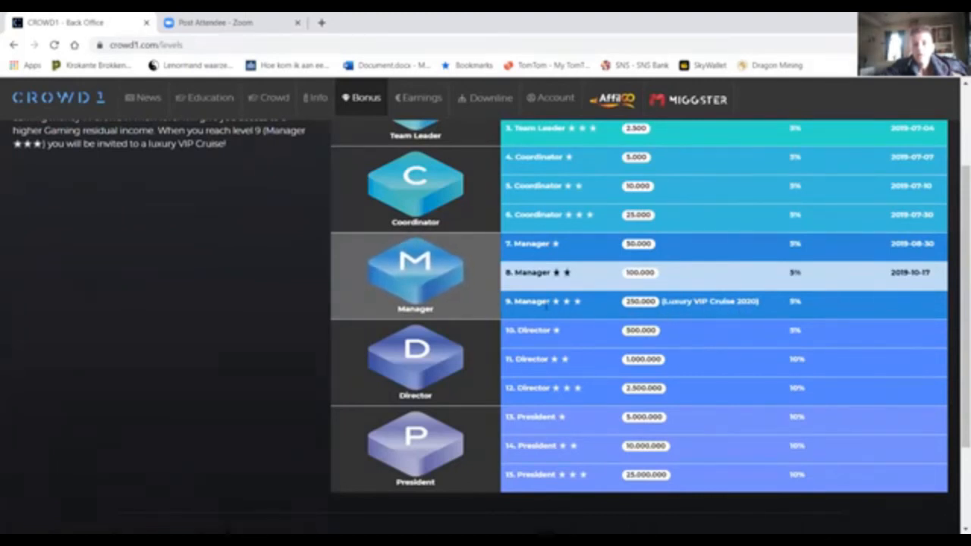
pyautogui.moveTo(605, 311)
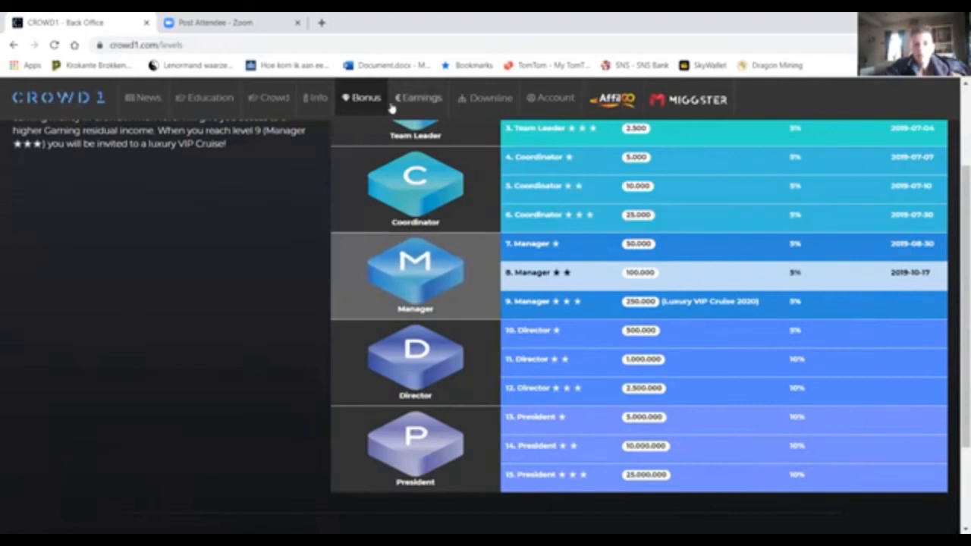
# Step: Open Bonus > Matching Bonus, showing matching level 5 and its table
pyautogui.click(365, 97)
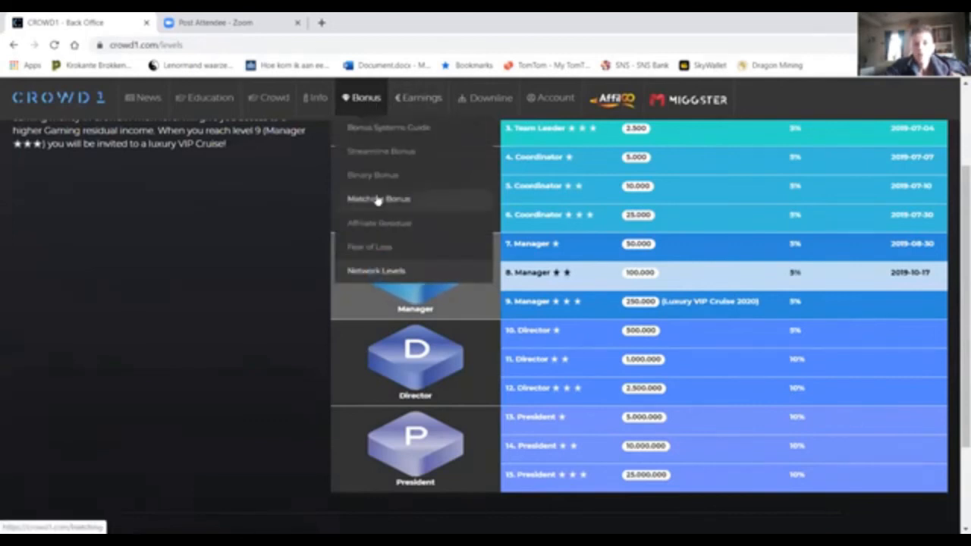
pyautogui.click(378, 199)
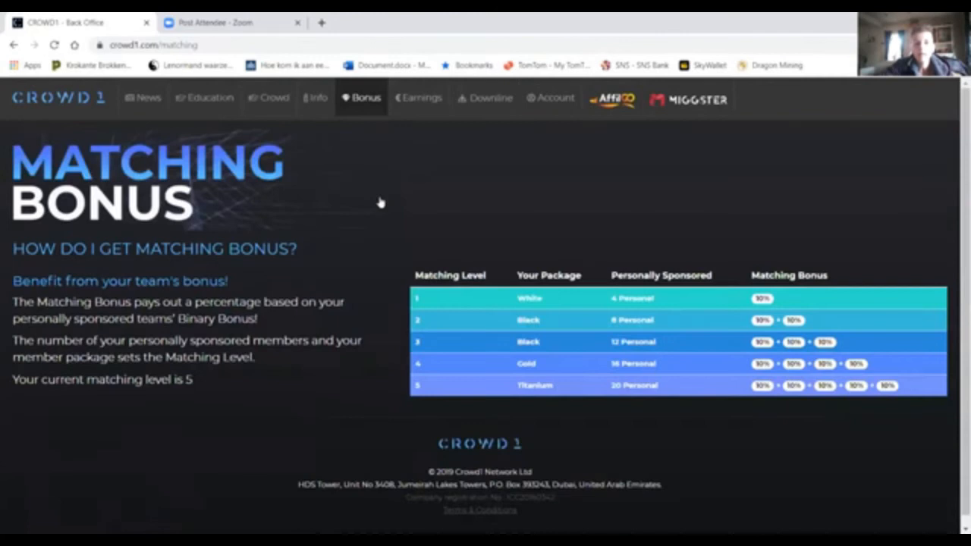
pyautogui.moveTo(580, 302)
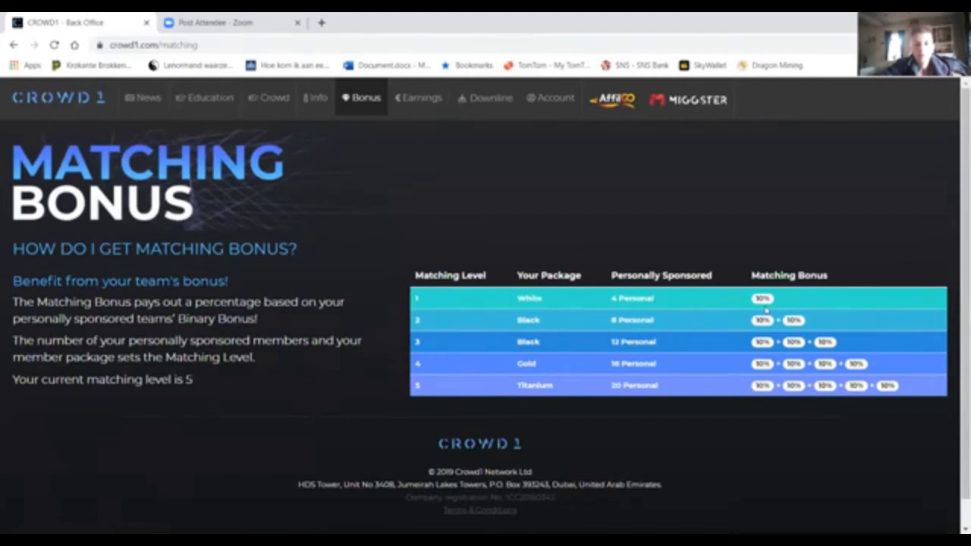
pyautogui.moveTo(637, 284)
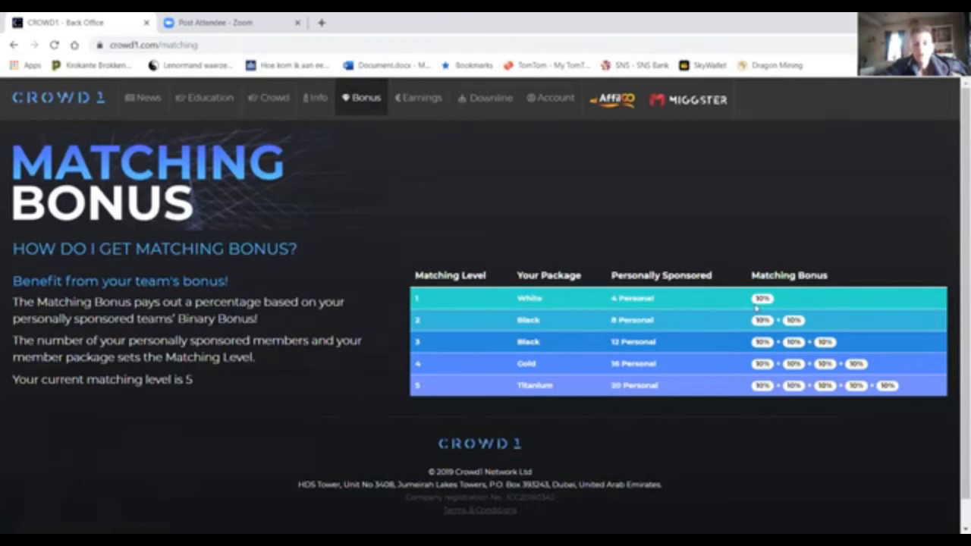
pyautogui.moveTo(748, 327)
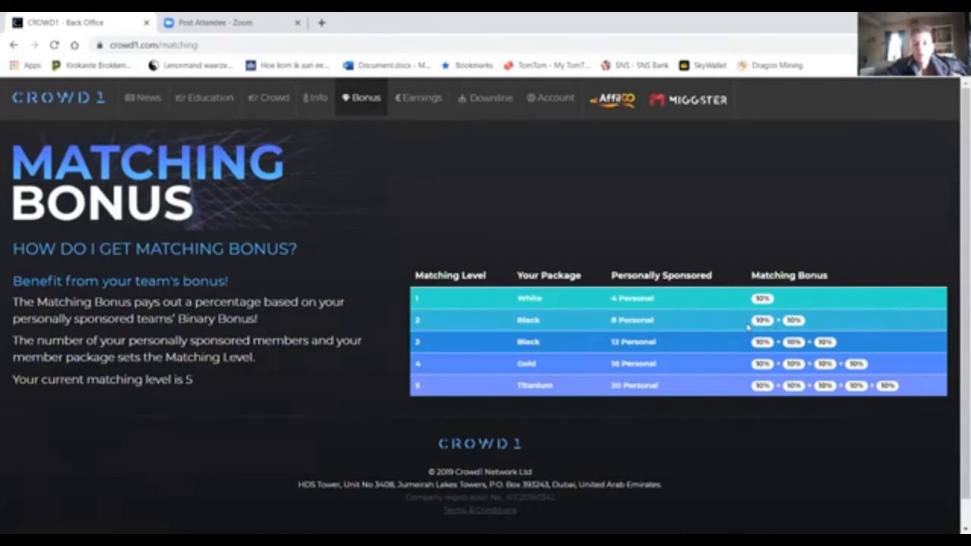
pyautogui.moveTo(622, 312)
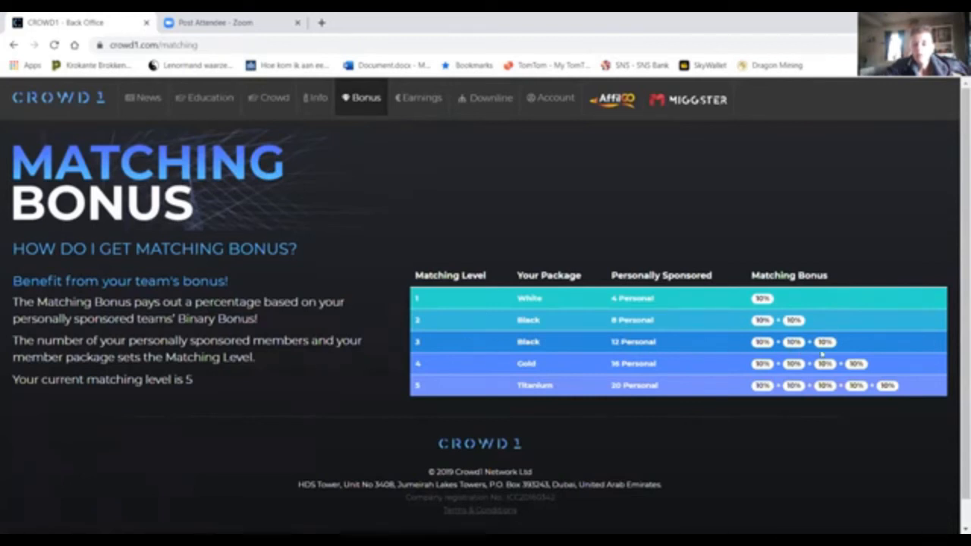
pyautogui.moveTo(494, 367)
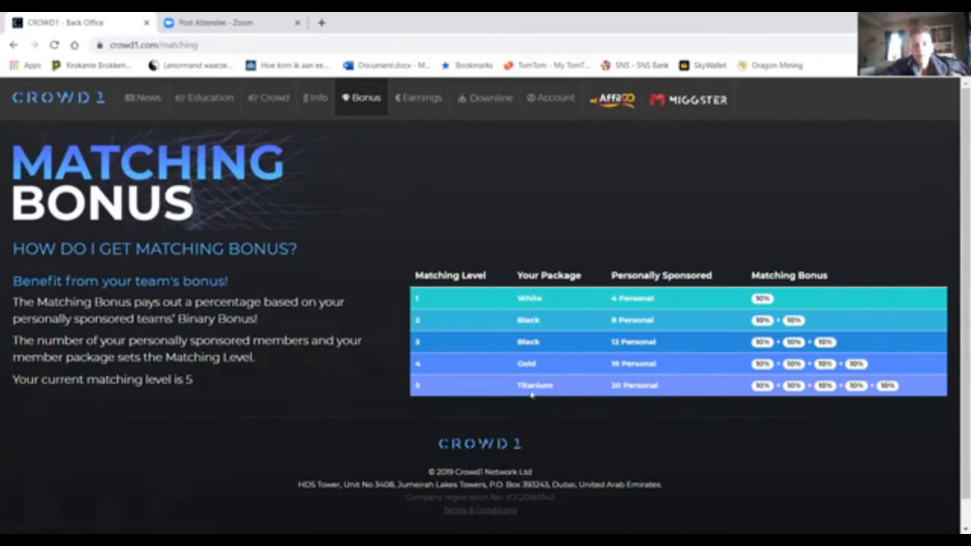
pyautogui.moveTo(396, 120)
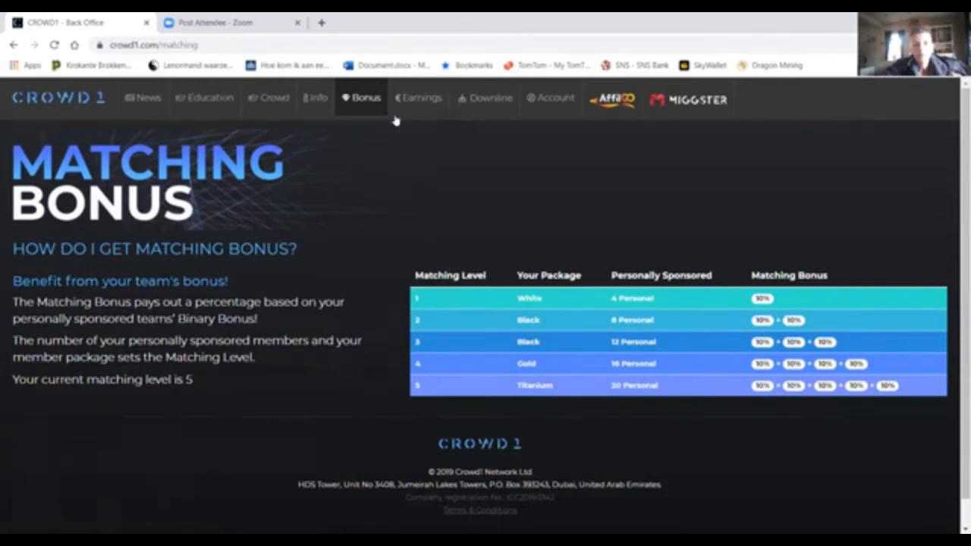
# Step: Open Earnings User Logs and scroll the binary bonus payment list
pyautogui.click(419, 97)
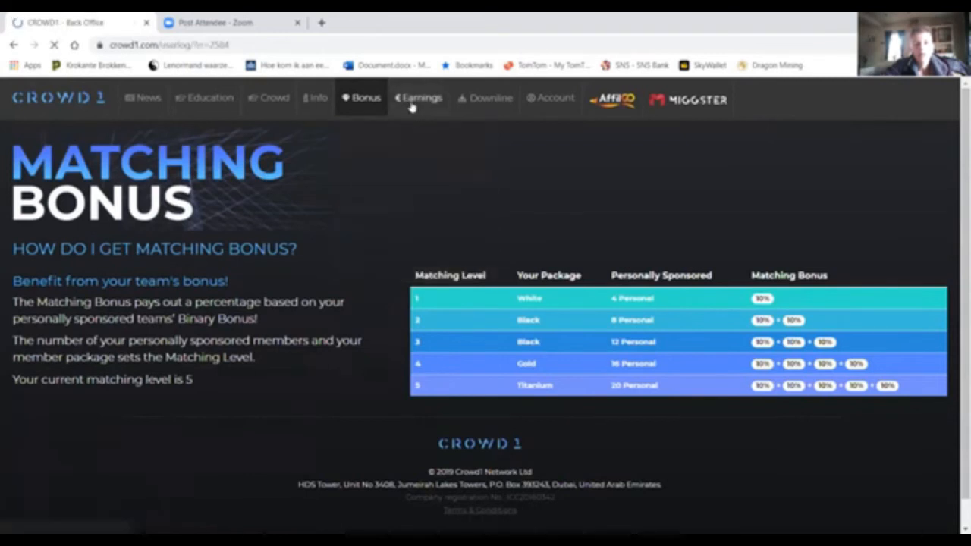
pyautogui.click(418, 99)
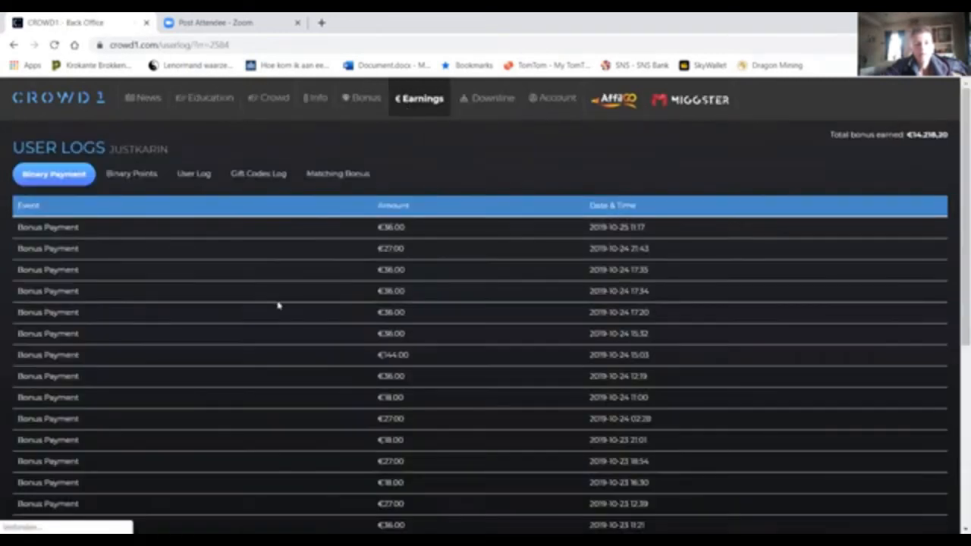
pyautogui.moveTo(295, 241)
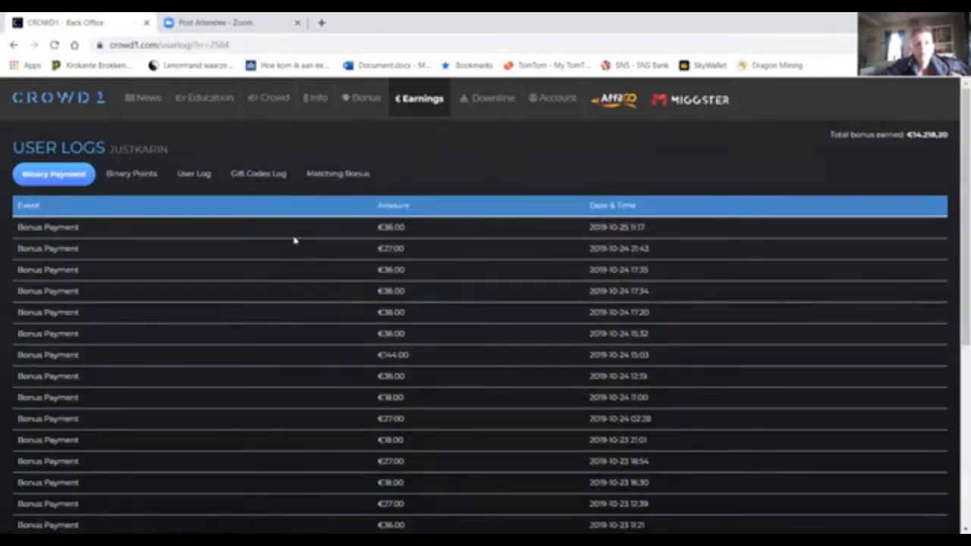
pyautogui.scroll(-3)
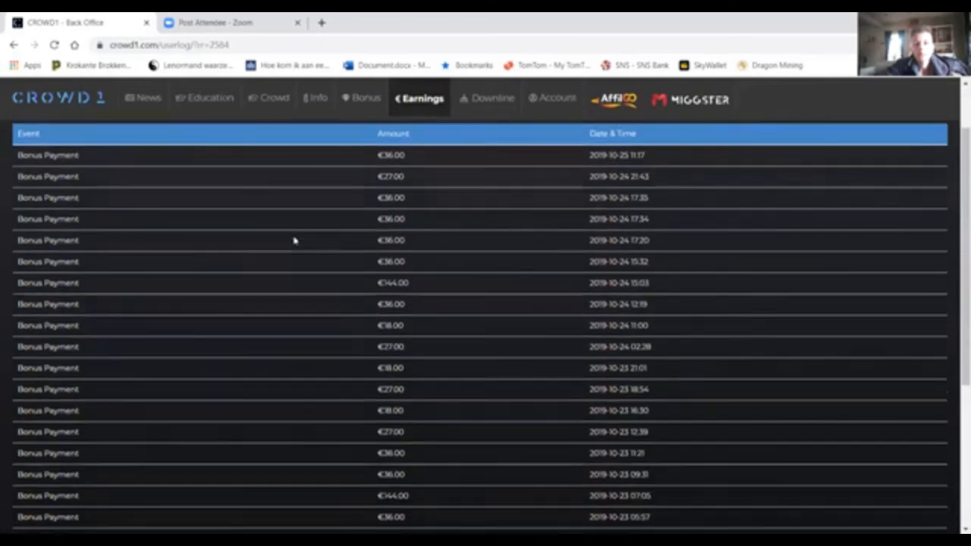
pyautogui.scroll(3)
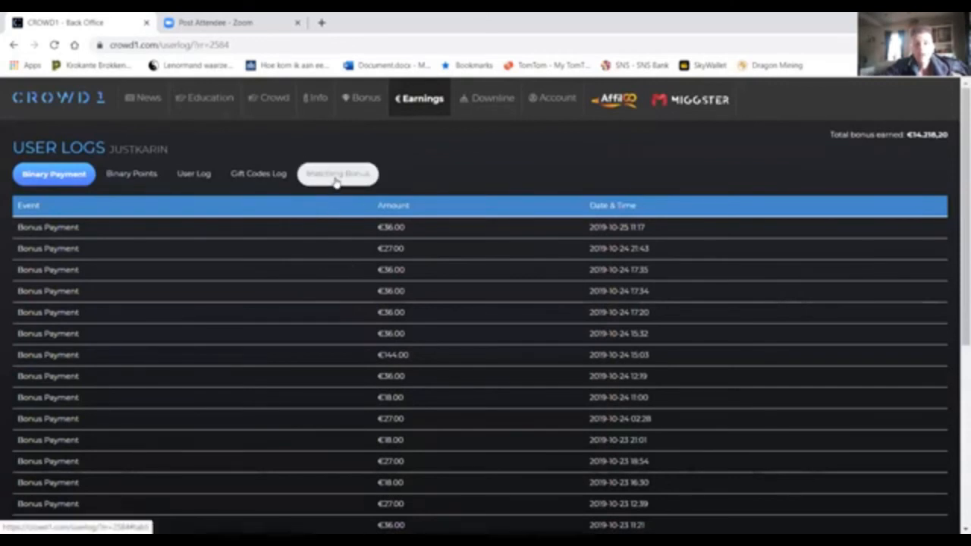
# Step: Show the Matching Bonus tab and scroll through the bonus entries by level and amount
pyautogui.click(337, 173)
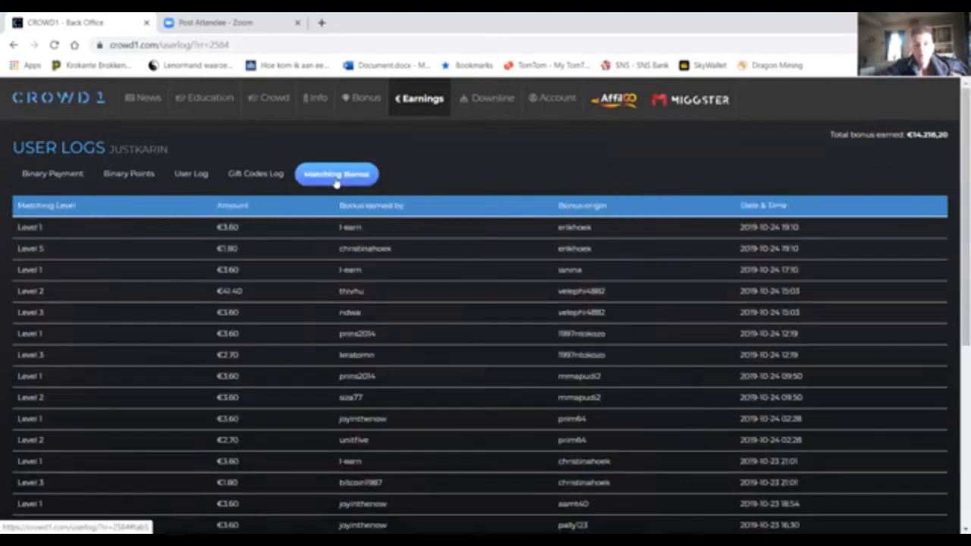
pyautogui.moveTo(186, 246)
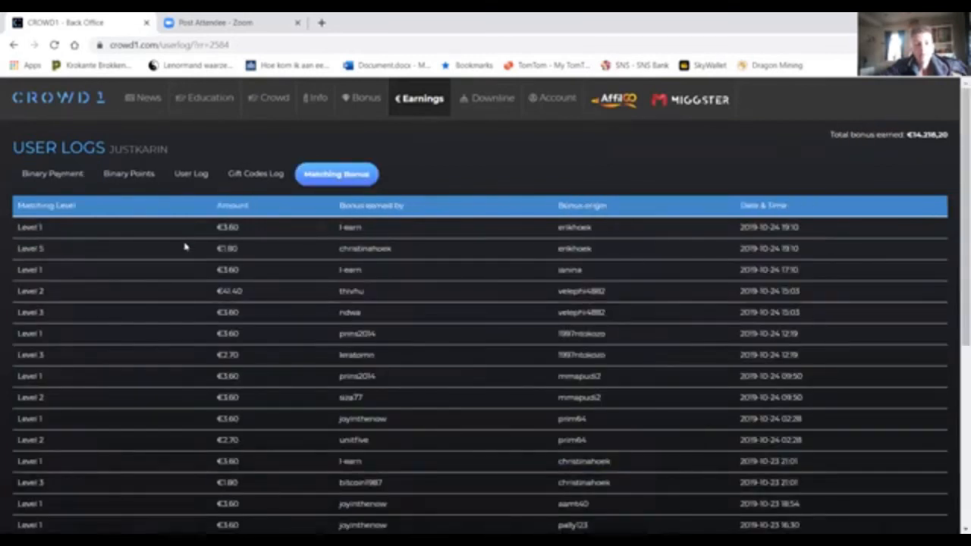
pyautogui.moveTo(123, 254)
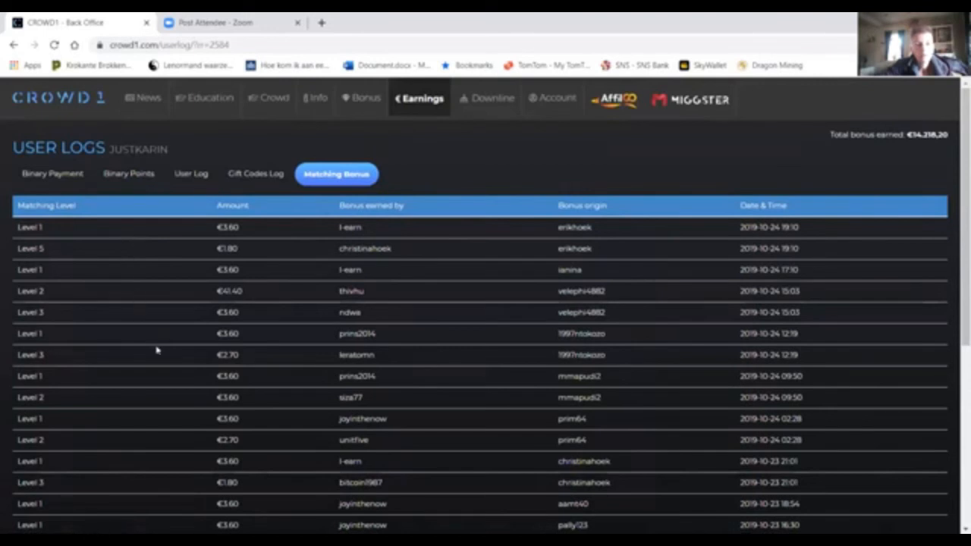
pyautogui.scroll(-3)
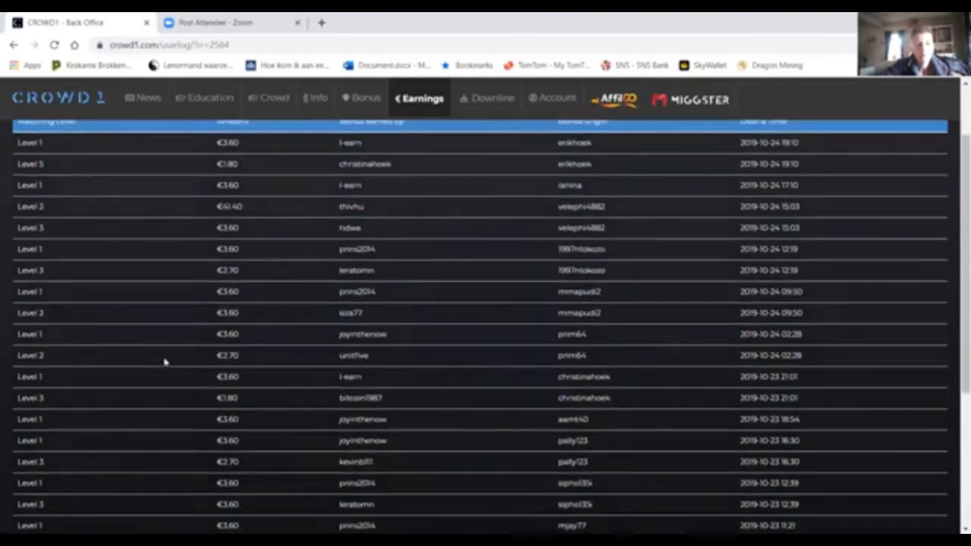
pyautogui.scroll(3)
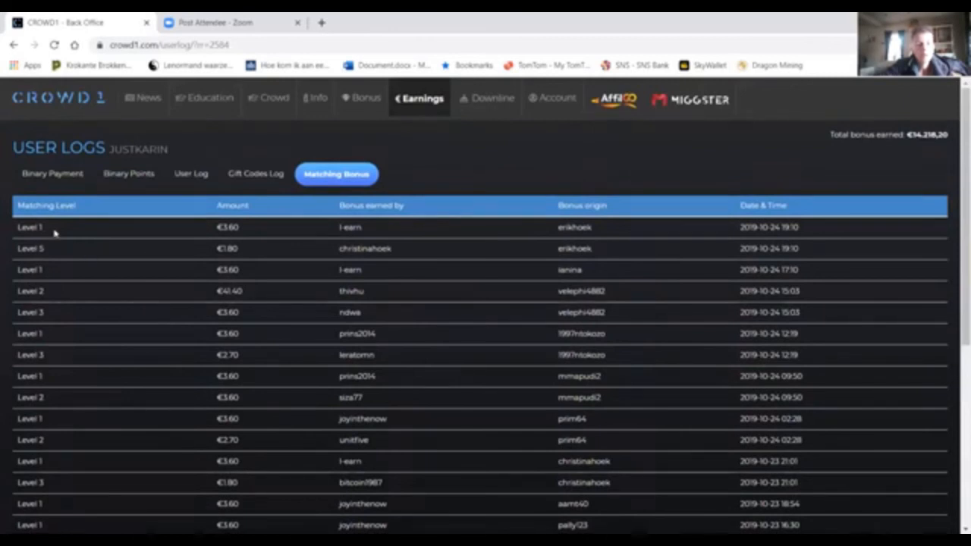
pyautogui.moveTo(65, 295)
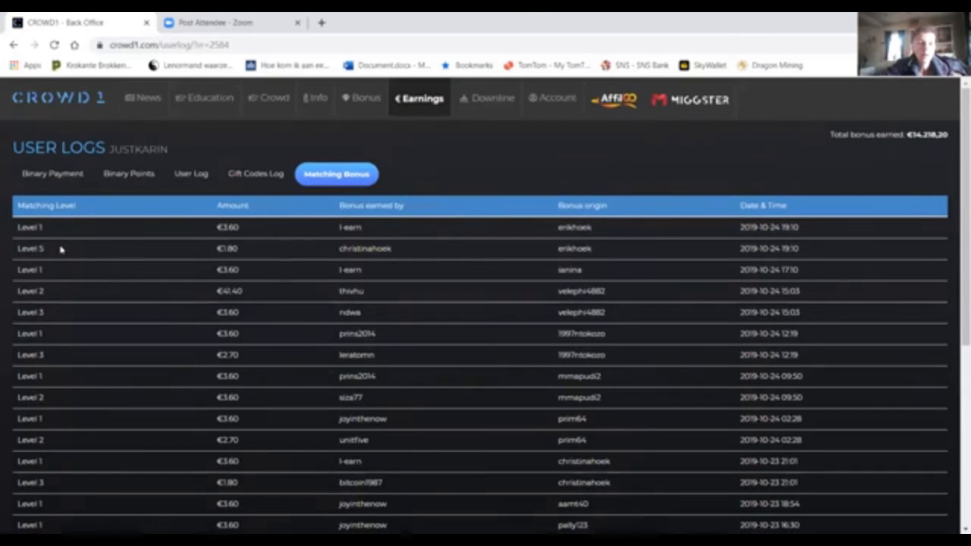
# Step: Switch to the User Log tab listing owner-rights auto-purchases and claims
pyautogui.click(191, 173)
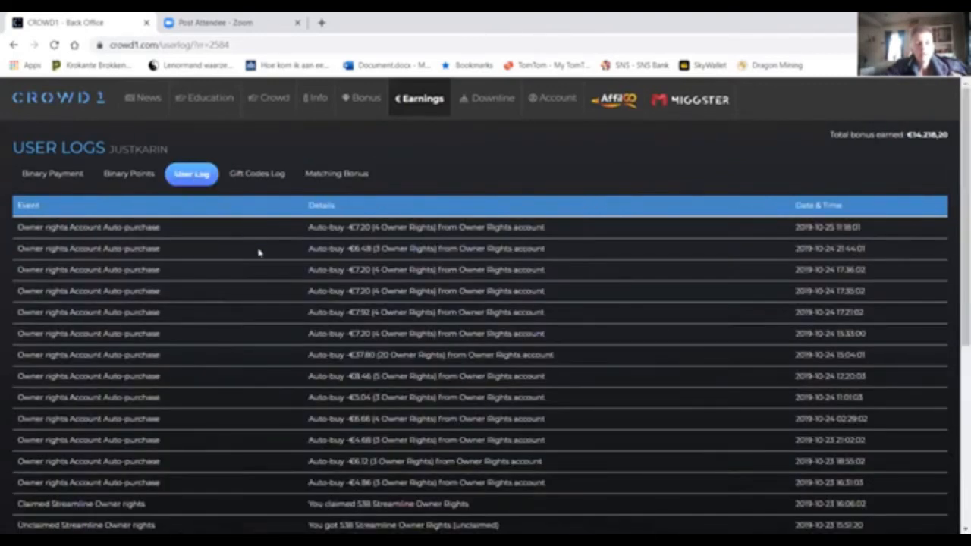
pyautogui.moveTo(285, 253)
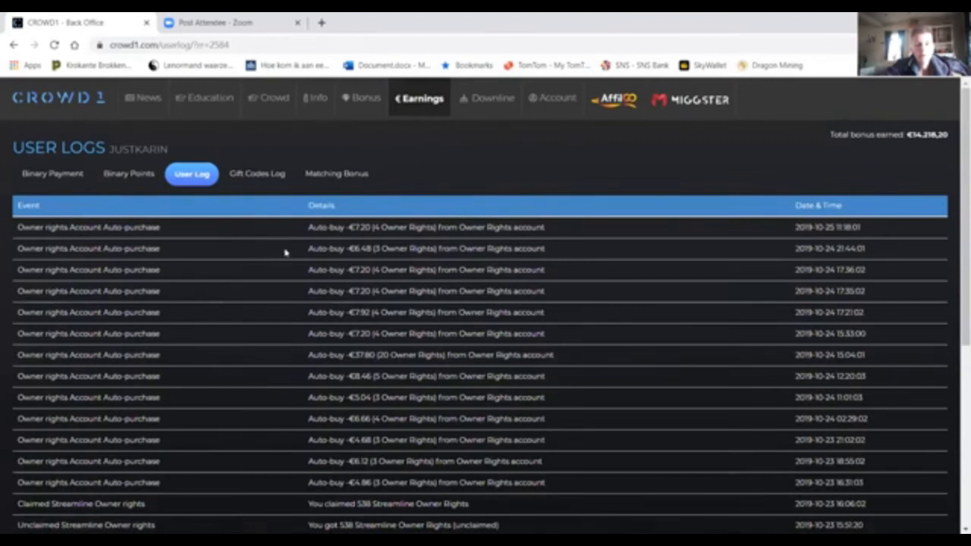
pyautogui.moveTo(336, 238)
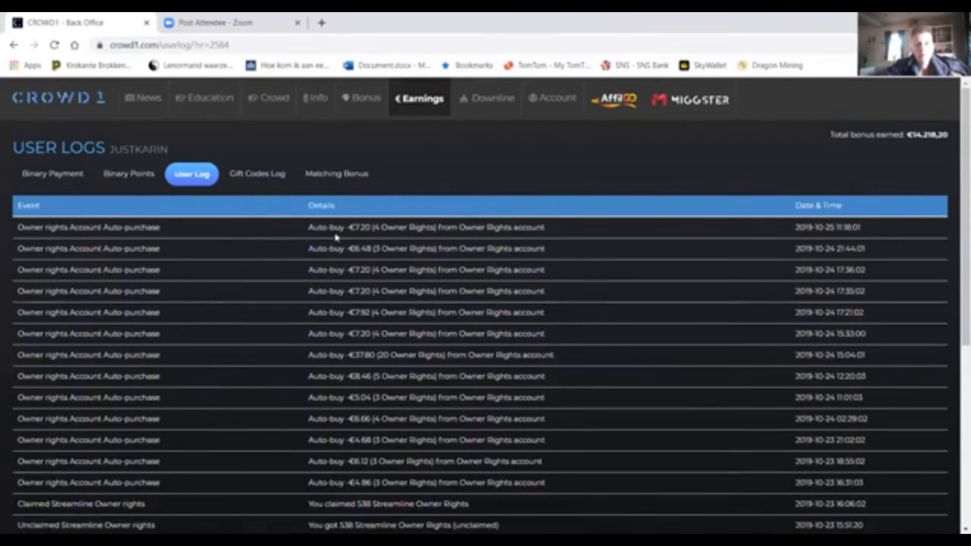
pyautogui.moveTo(296, 247)
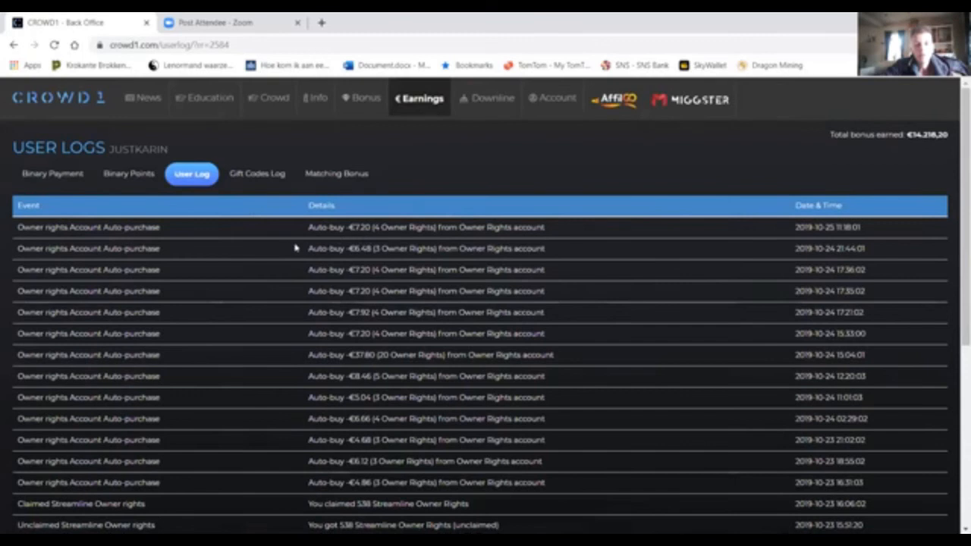
pyautogui.moveTo(476, 119)
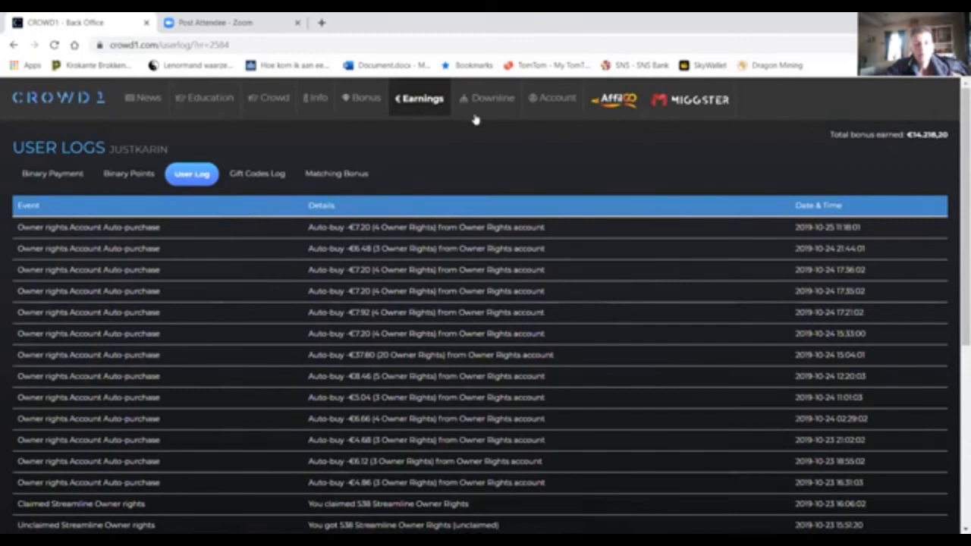
# Step: Open Upload KYC from the Account menu to see the Approved status
pyautogui.click(557, 98)
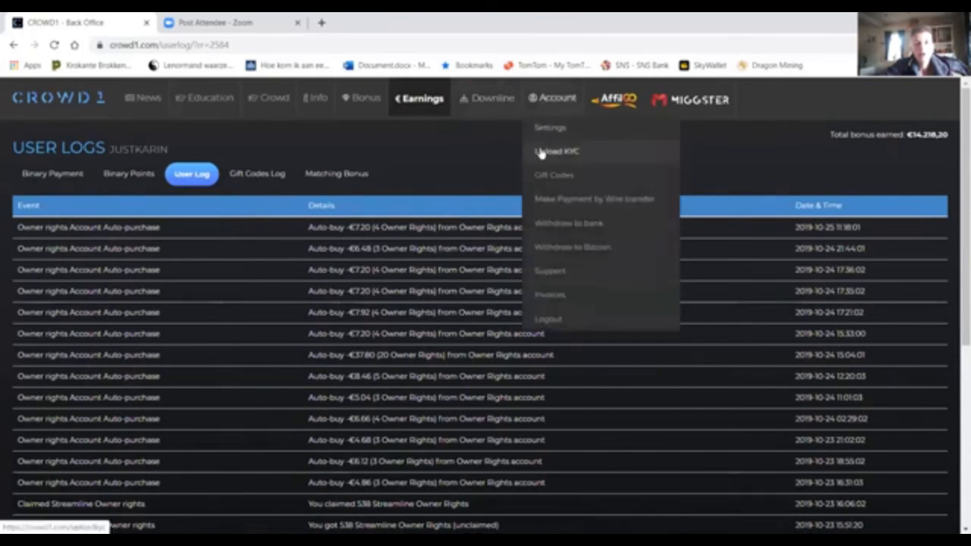
pyautogui.click(557, 152)
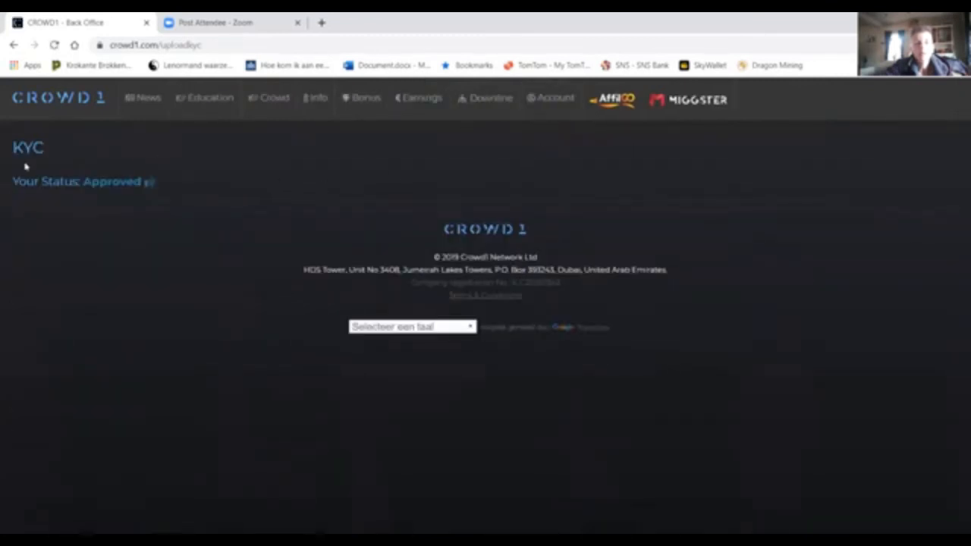
pyautogui.moveTo(46, 163)
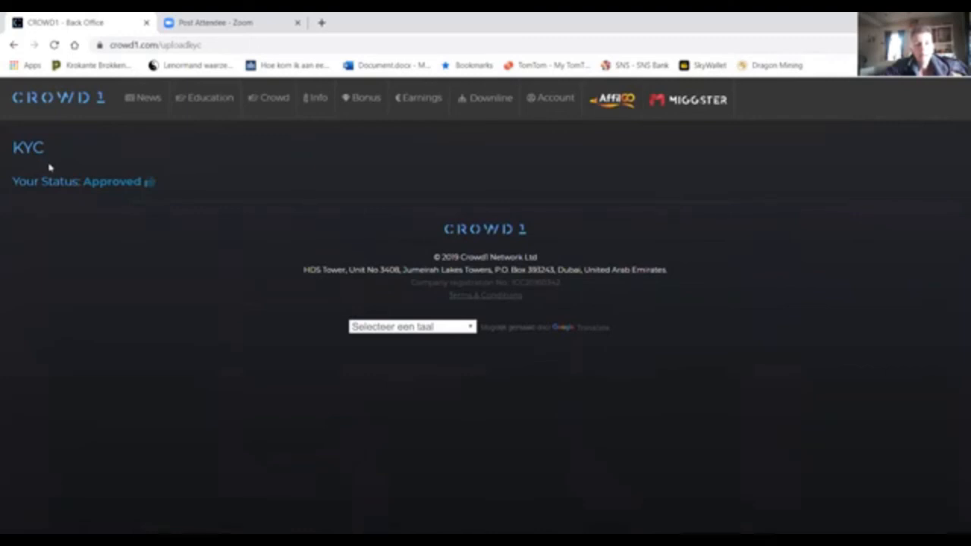
pyautogui.moveTo(47, 167)
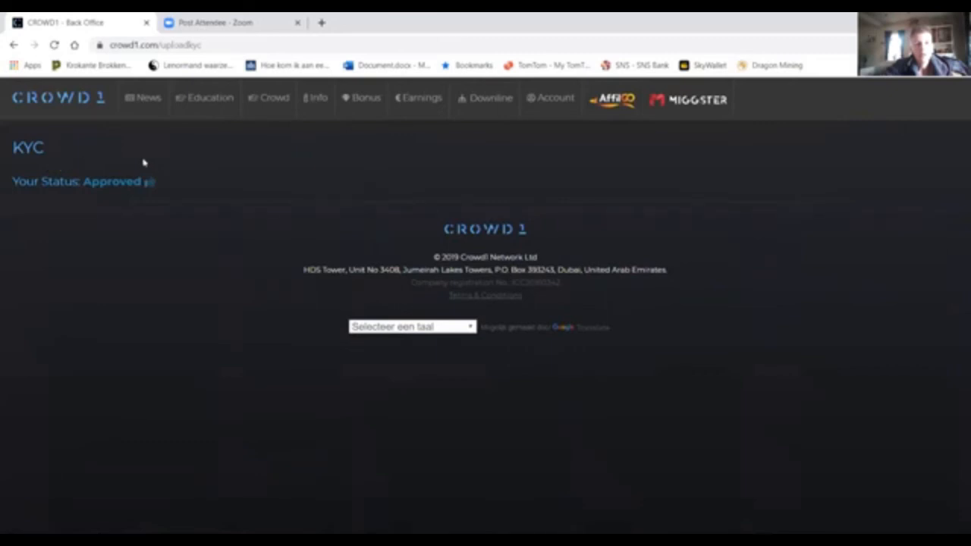
pyautogui.moveTo(209, 179)
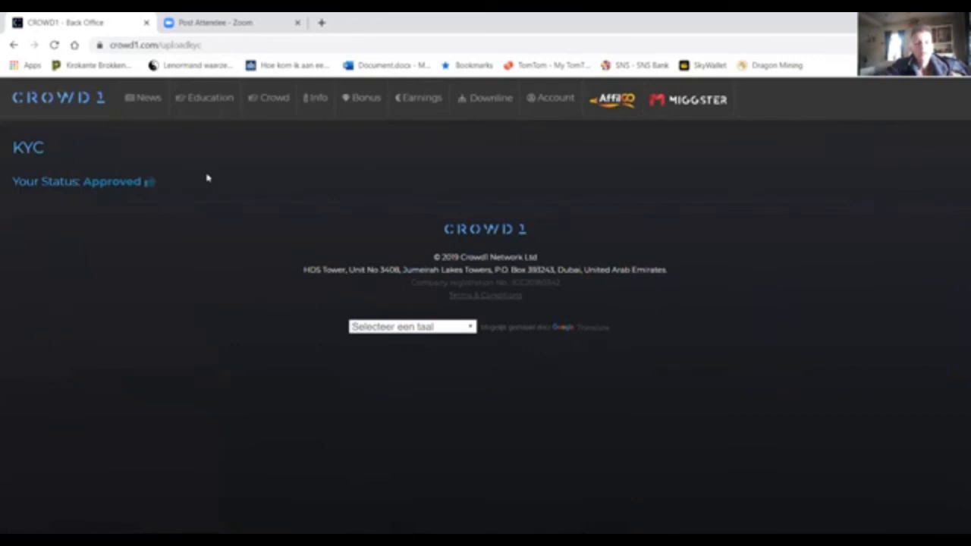
pyautogui.moveTo(212, 176)
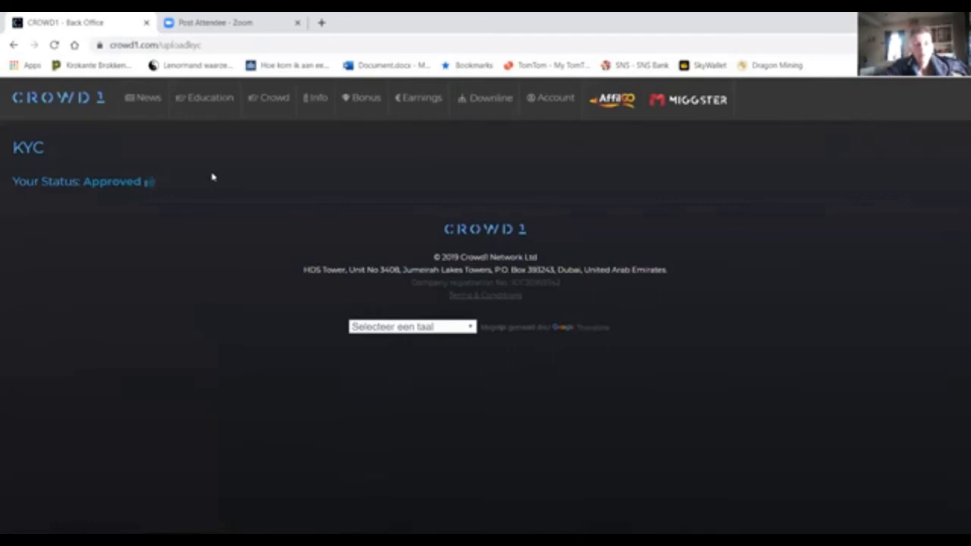
# Step: Open Withdraw to Bitcoin and review the €190.31 balance and completed €20 transfer
pyautogui.click(555, 99)
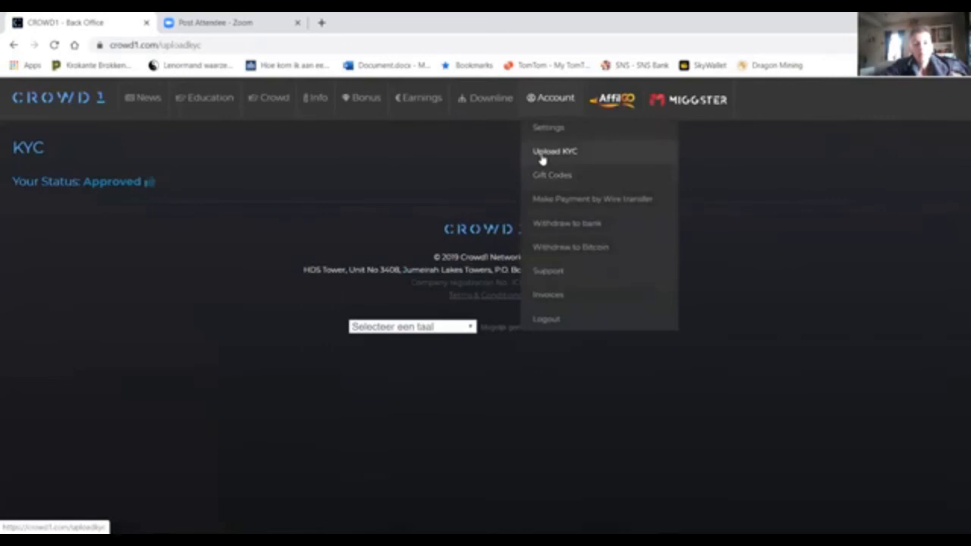
pyautogui.moveTo(546, 160)
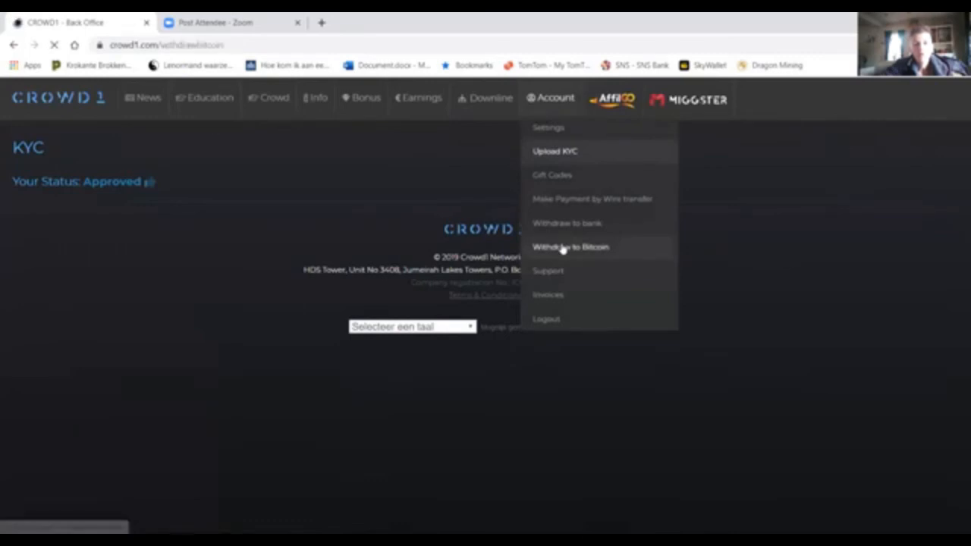
pyautogui.click(571, 246)
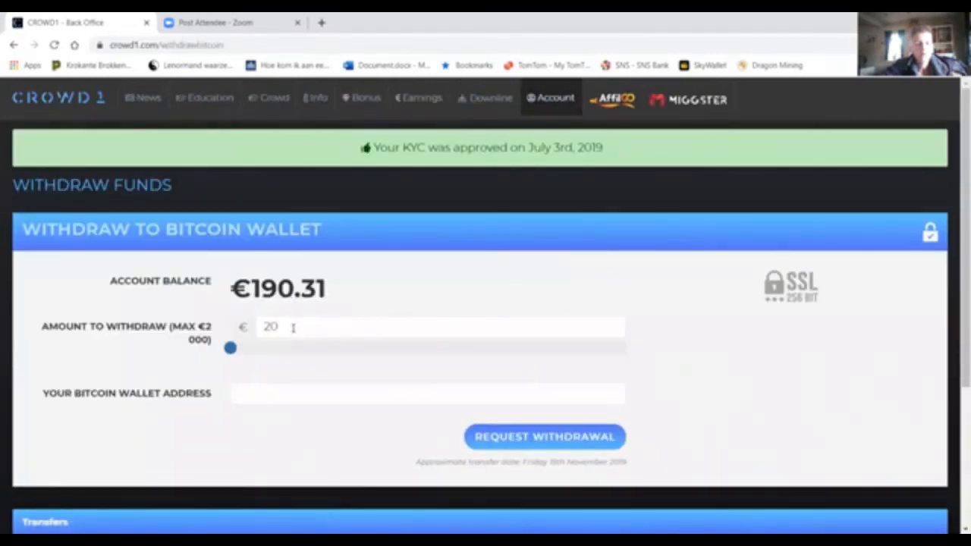
pyautogui.scroll(-3)
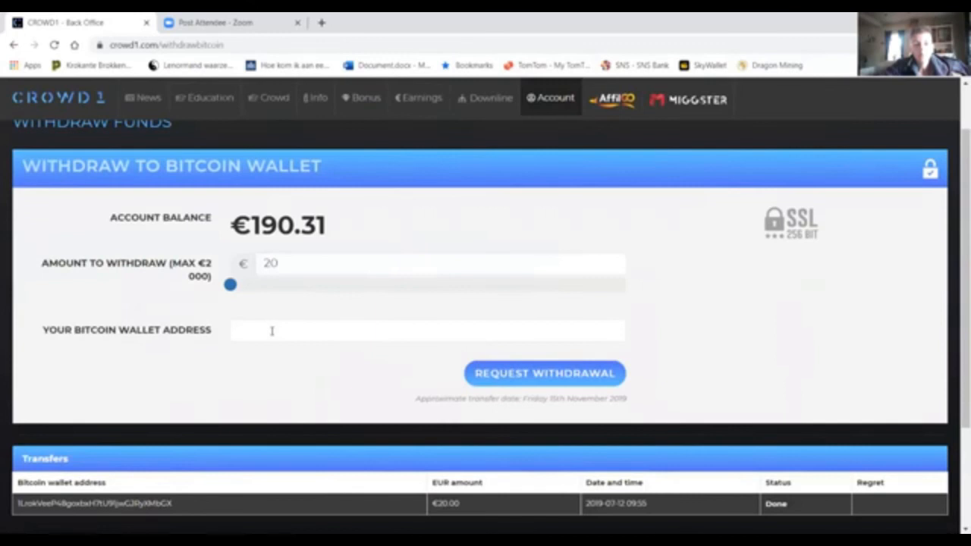
pyautogui.moveTo(297, 365)
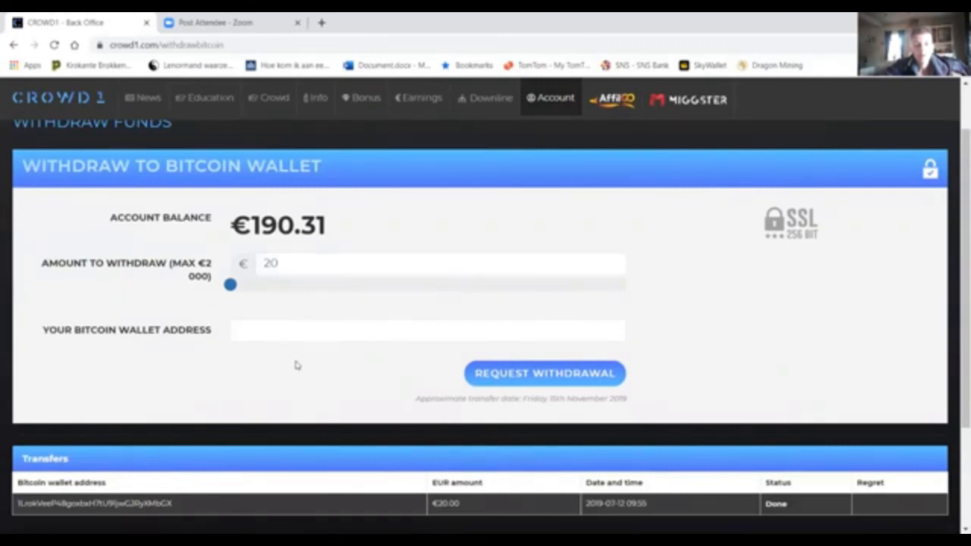
pyautogui.scroll(-3)
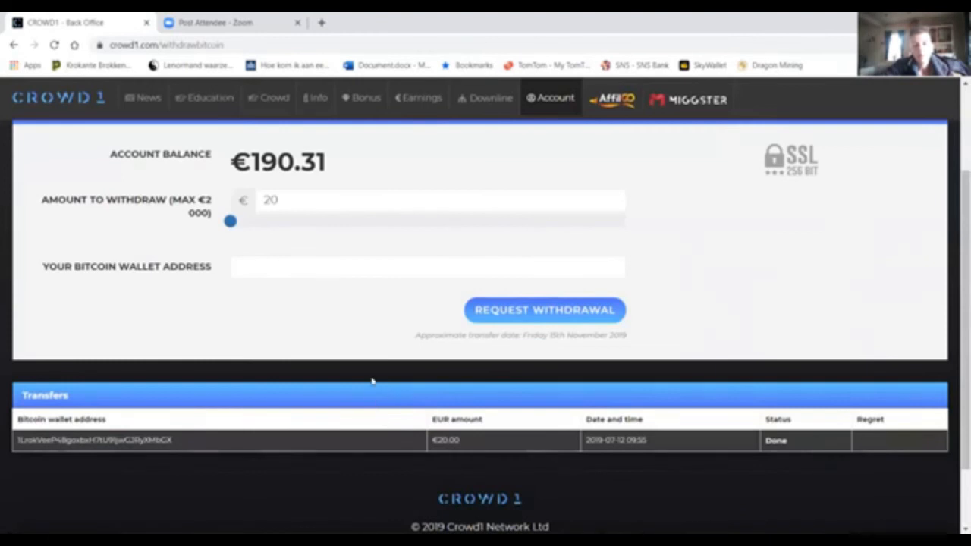
pyautogui.moveTo(330, 327)
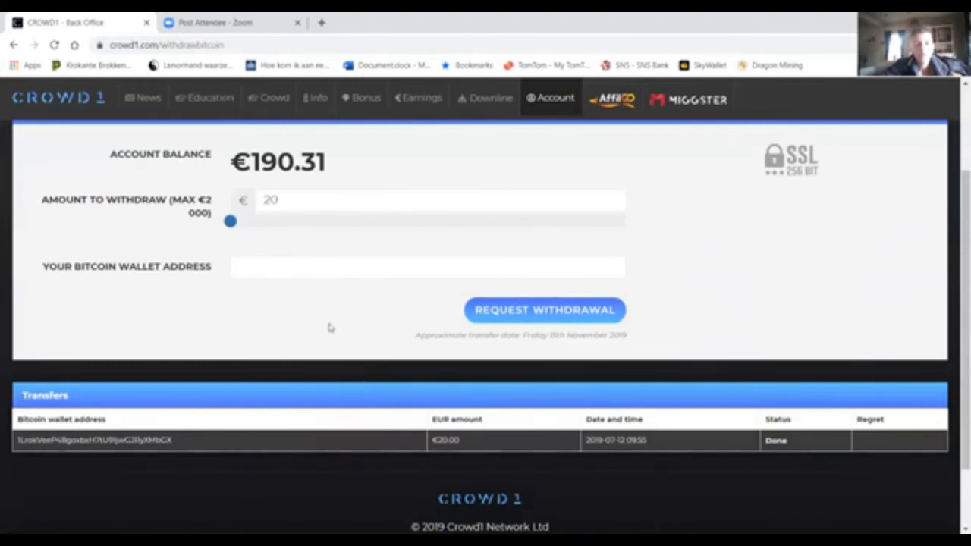
pyautogui.moveTo(326, 326)
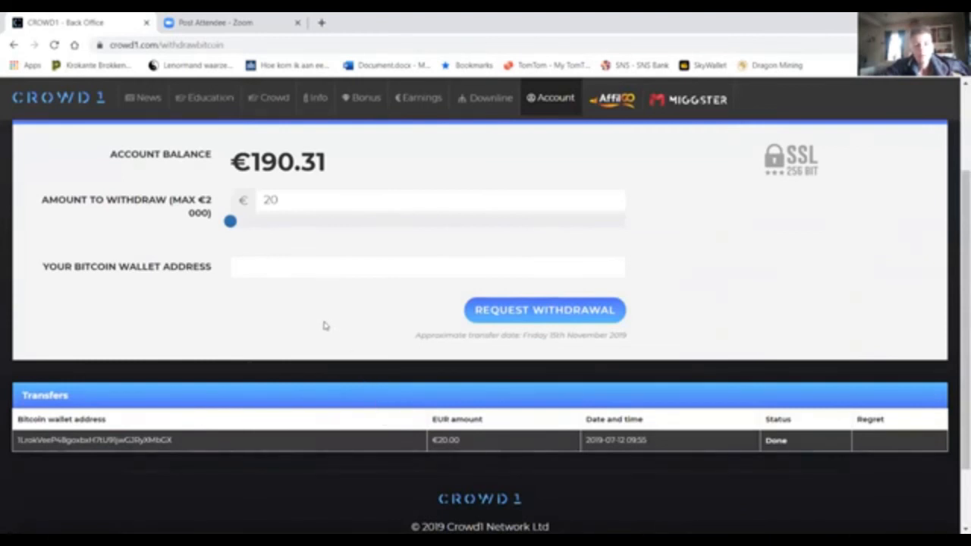
pyautogui.scroll(3)
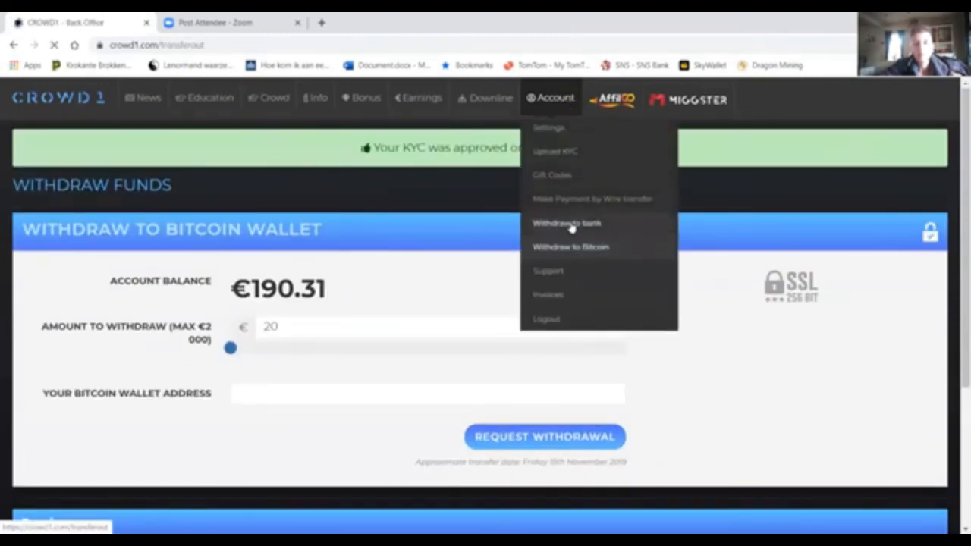
# Step: View the bank withdrawal form with €190.31 balance and €100 amount, then reopen Account
pyautogui.click(567, 223)
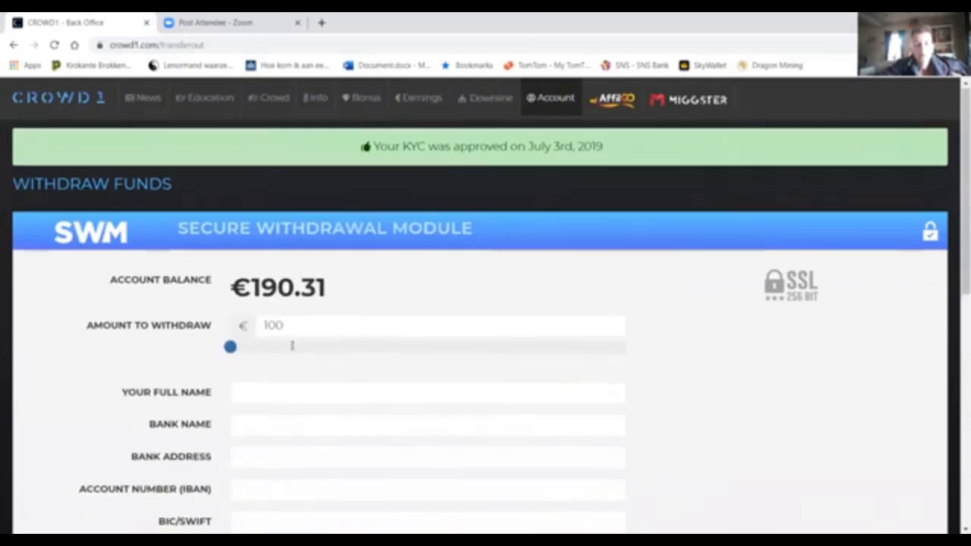
pyautogui.scroll(-3)
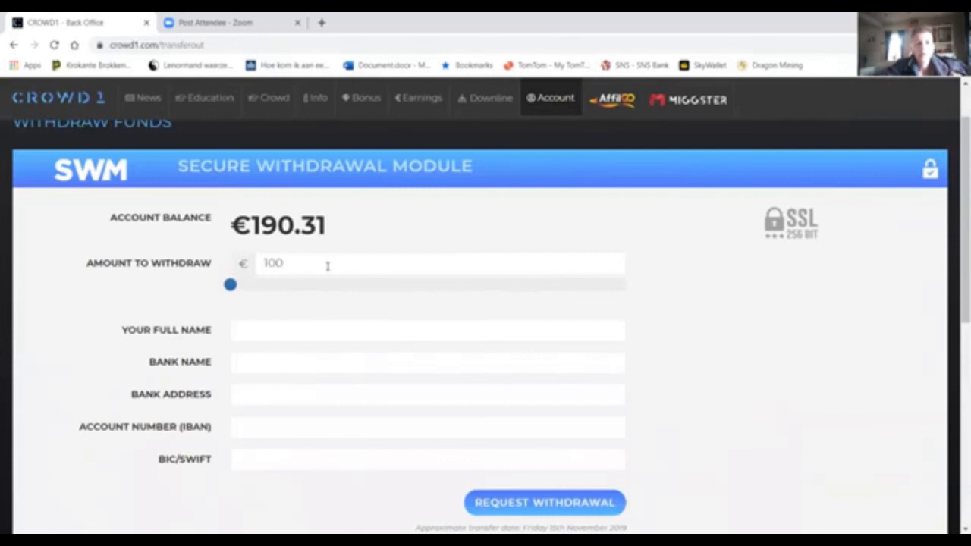
pyautogui.moveTo(355, 251)
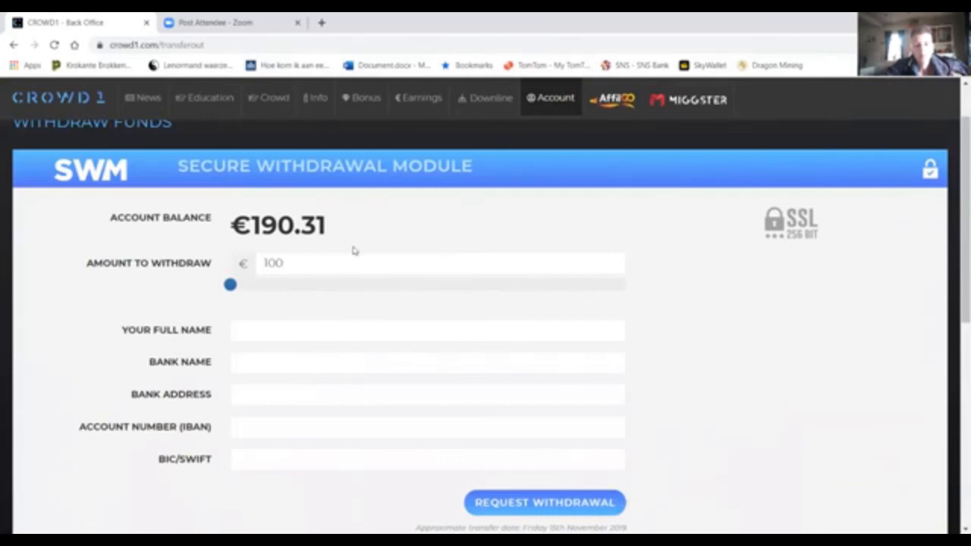
pyautogui.scroll(3)
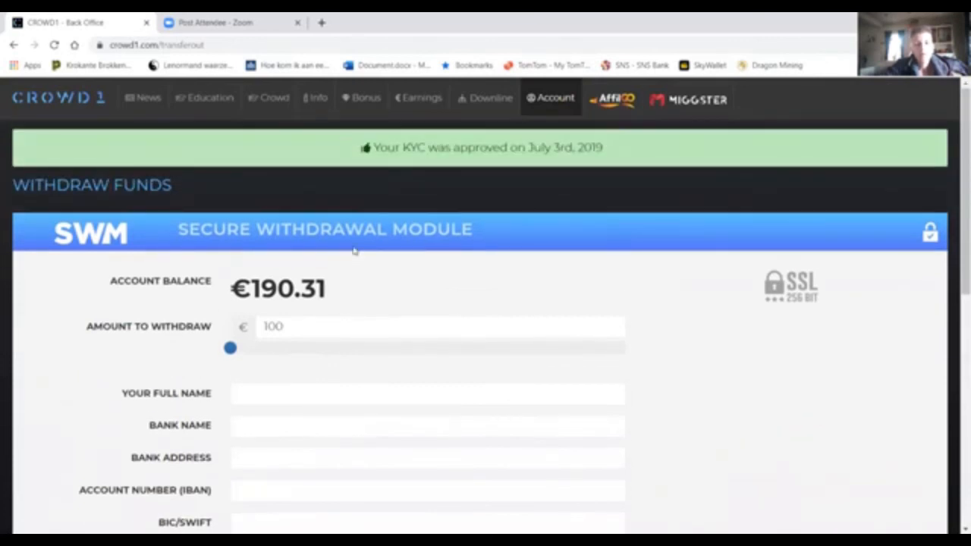
pyautogui.moveTo(386, 266)
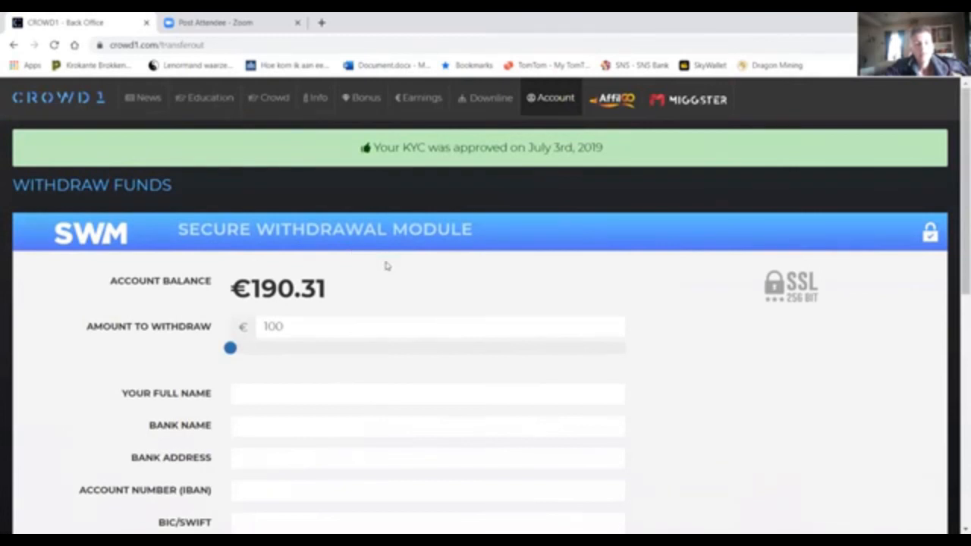
pyautogui.moveTo(395, 278)
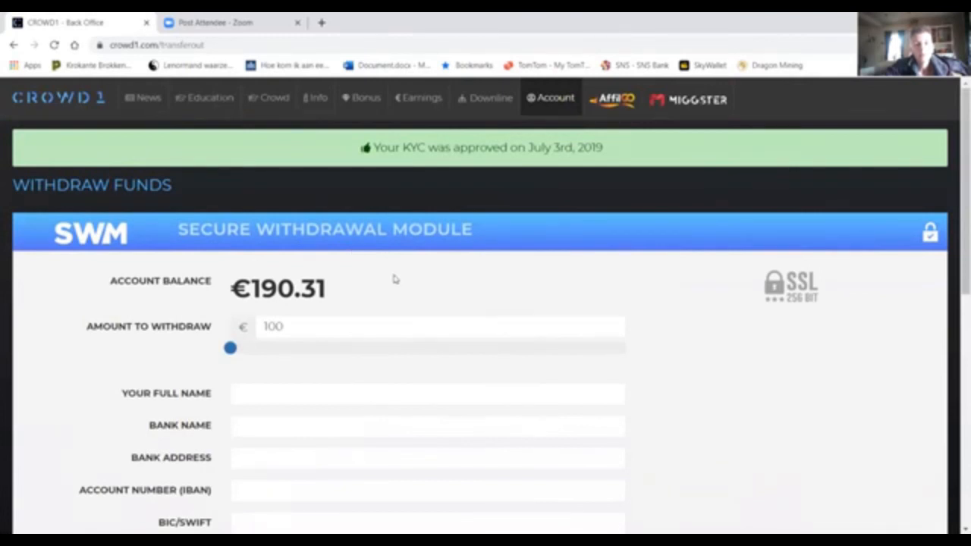
pyautogui.moveTo(412, 288)
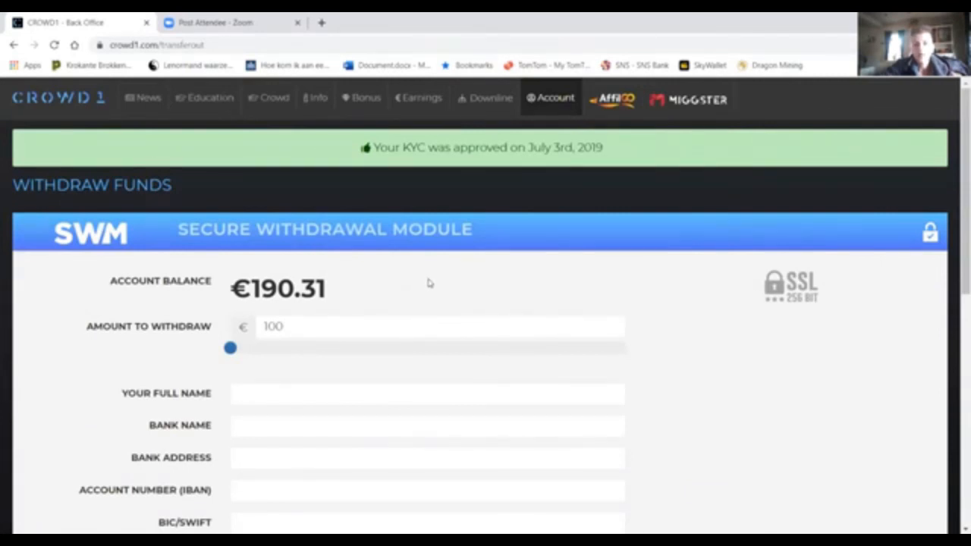
pyautogui.moveTo(456, 274)
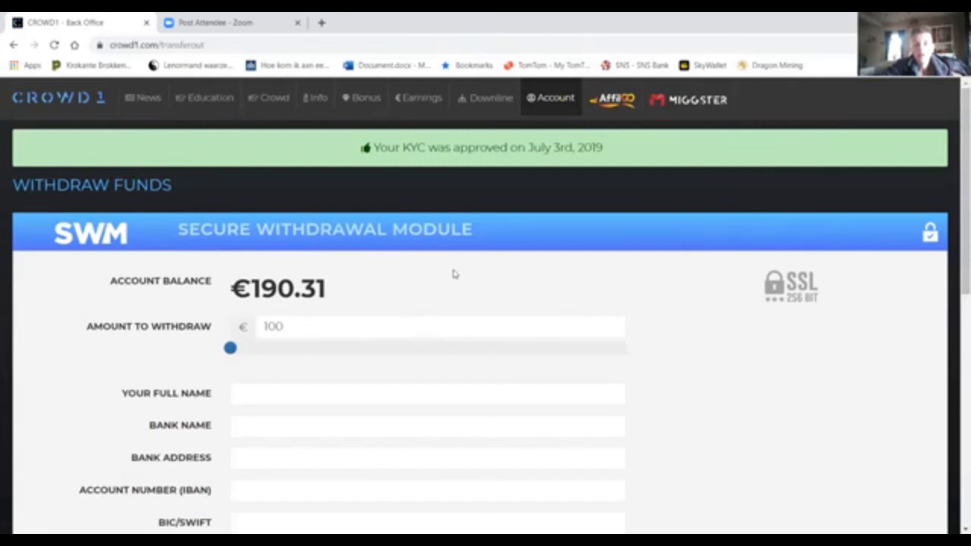
pyautogui.click(550, 97)
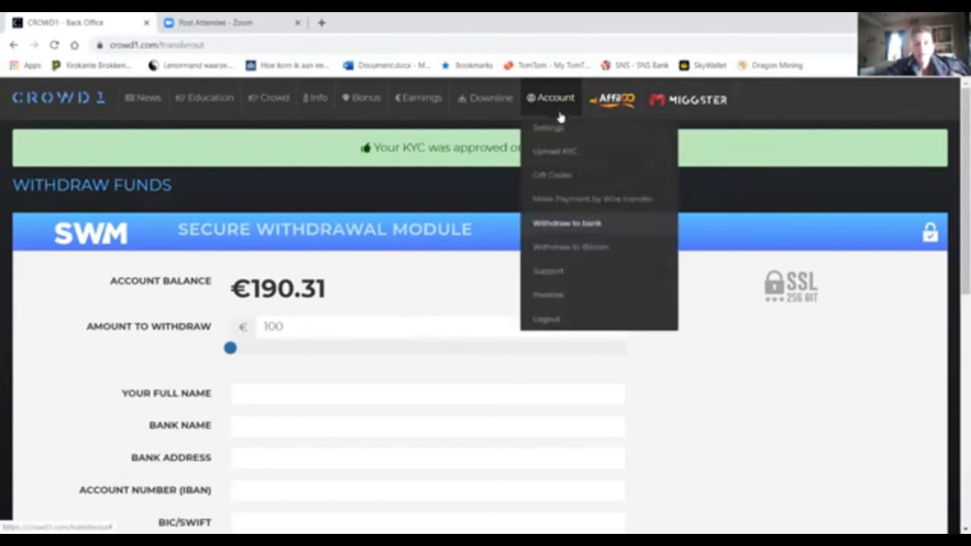
# Step: Open Gift Codes and select the first code in the Used Gift Codes table
pyautogui.click(552, 175)
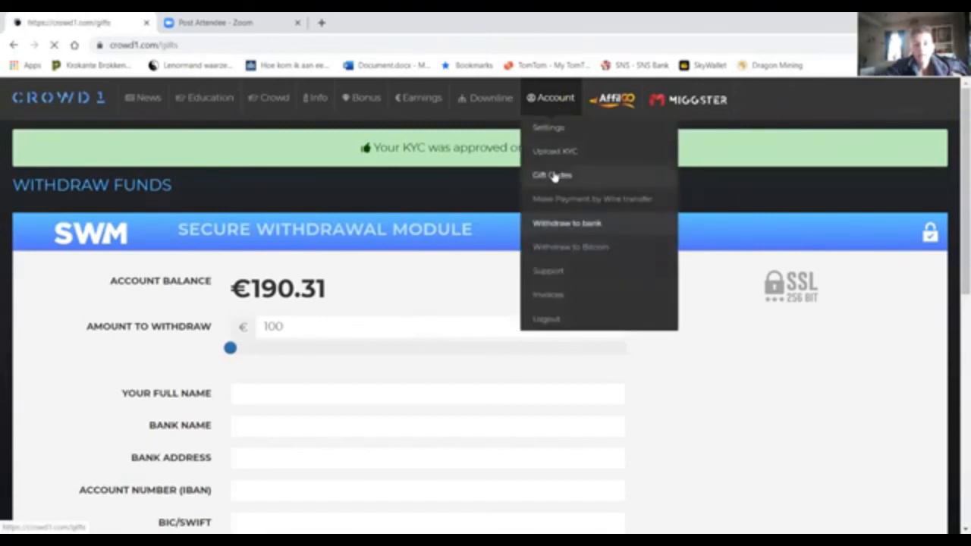
pyautogui.click(551, 175)
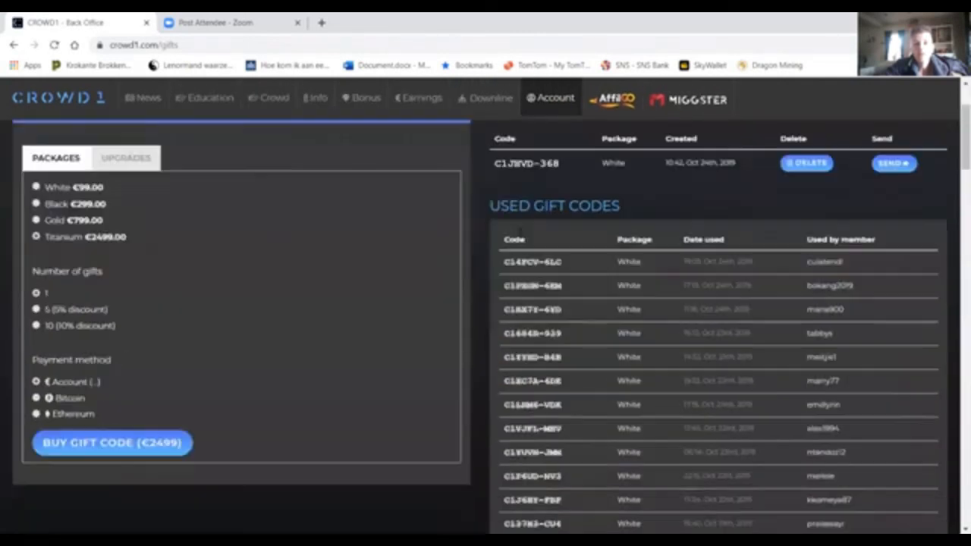
pyautogui.scroll(-3)
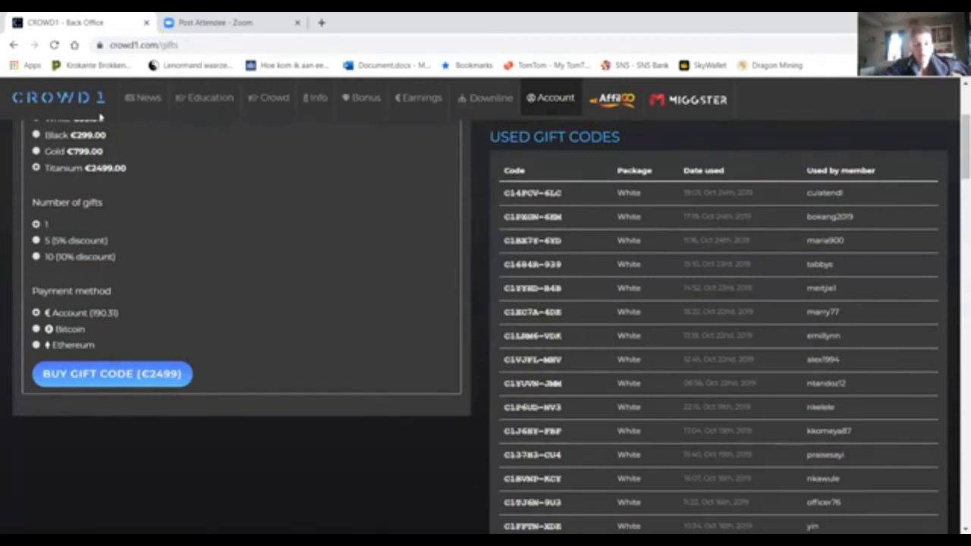
pyautogui.moveTo(212, 197)
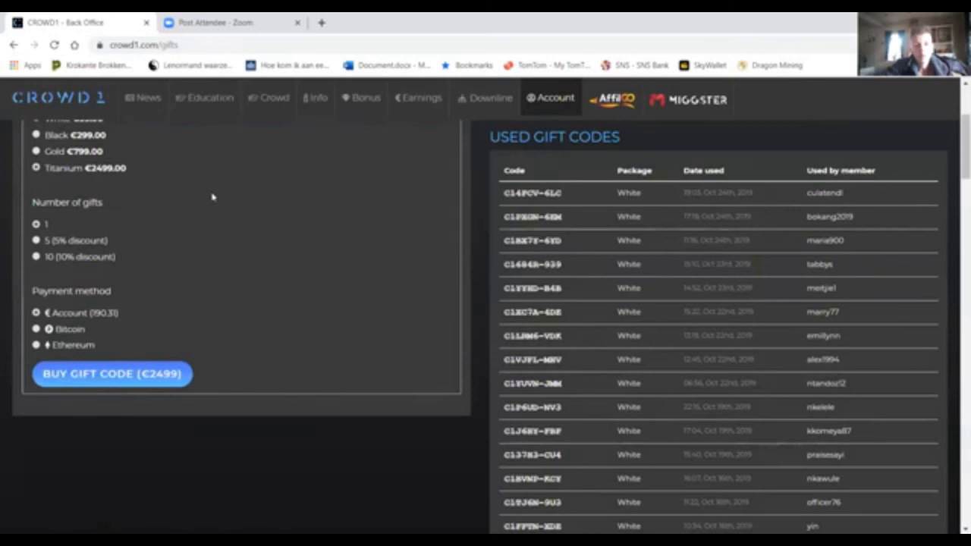
pyautogui.moveTo(208, 197)
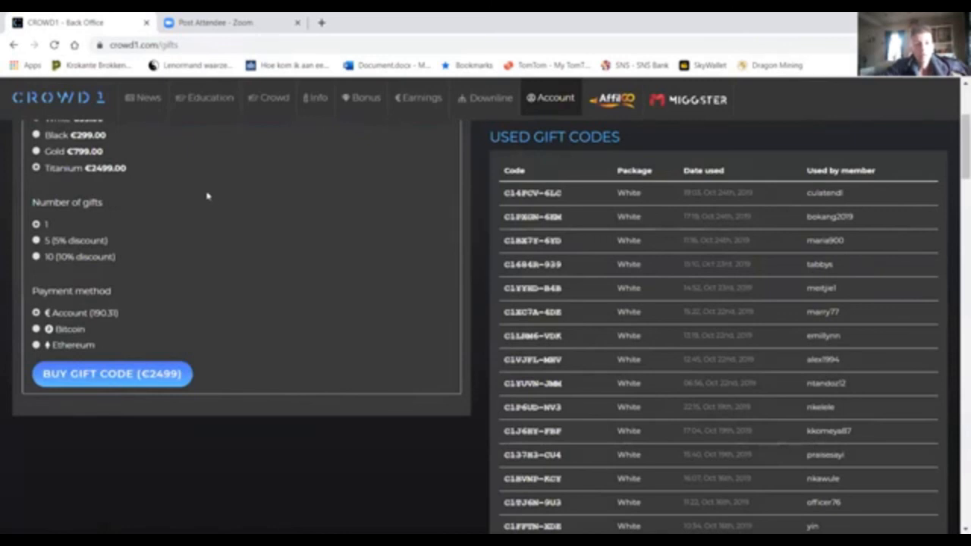
pyautogui.moveTo(345, 237)
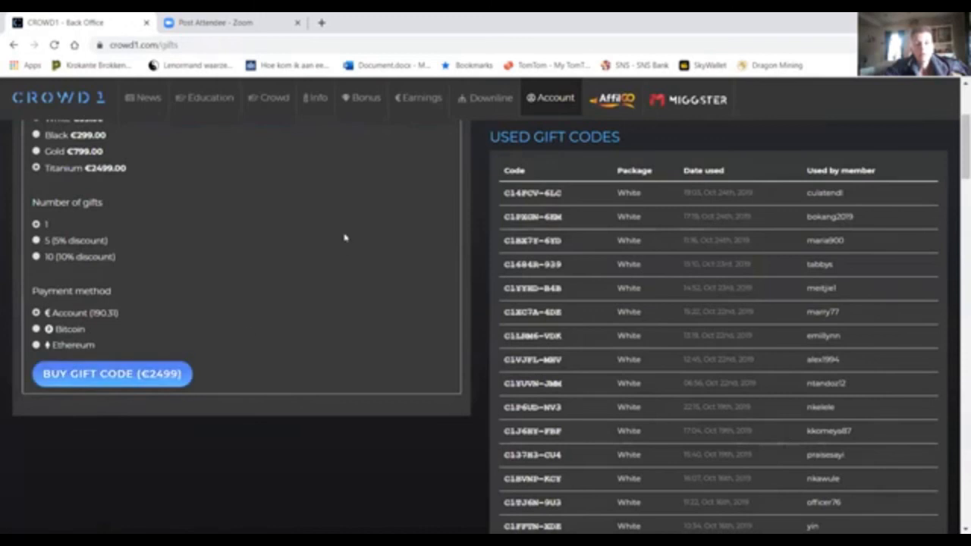
pyautogui.moveTo(169, 223)
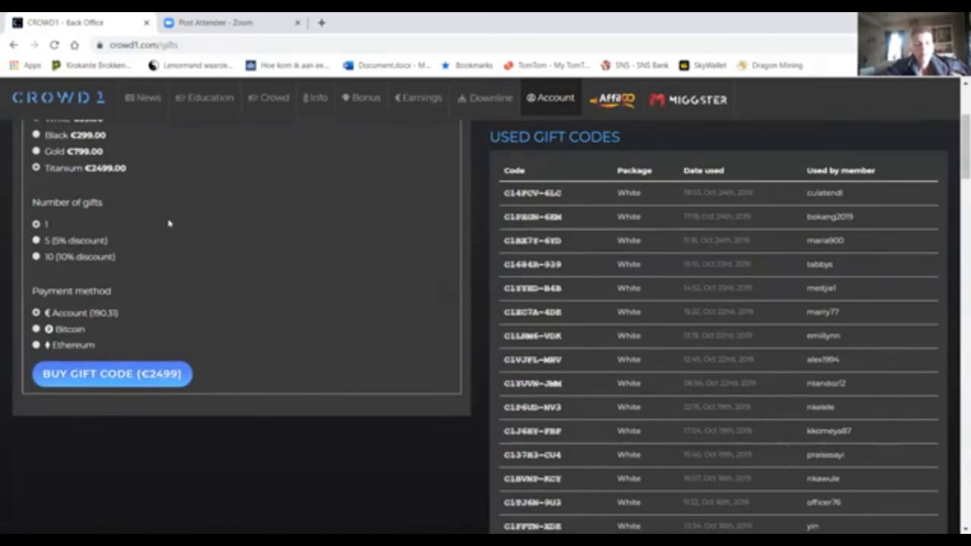
pyautogui.moveTo(503, 199)
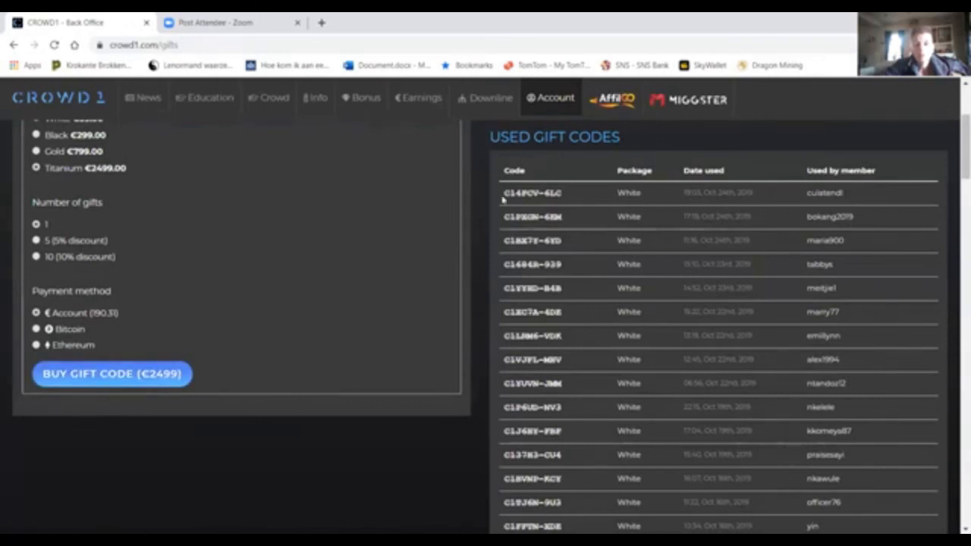
pyautogui.doubleClick(532, 193)
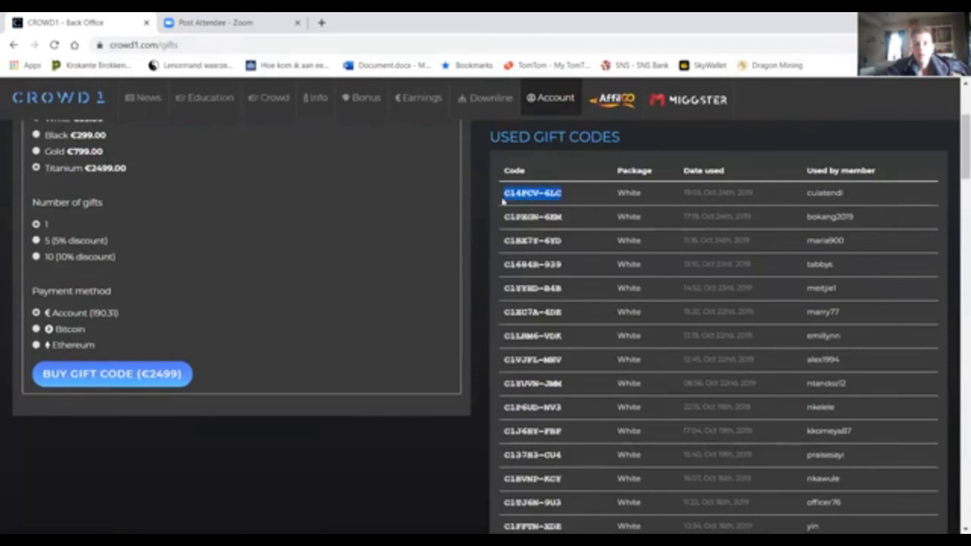
pyautogui.moveTo(474, 209)
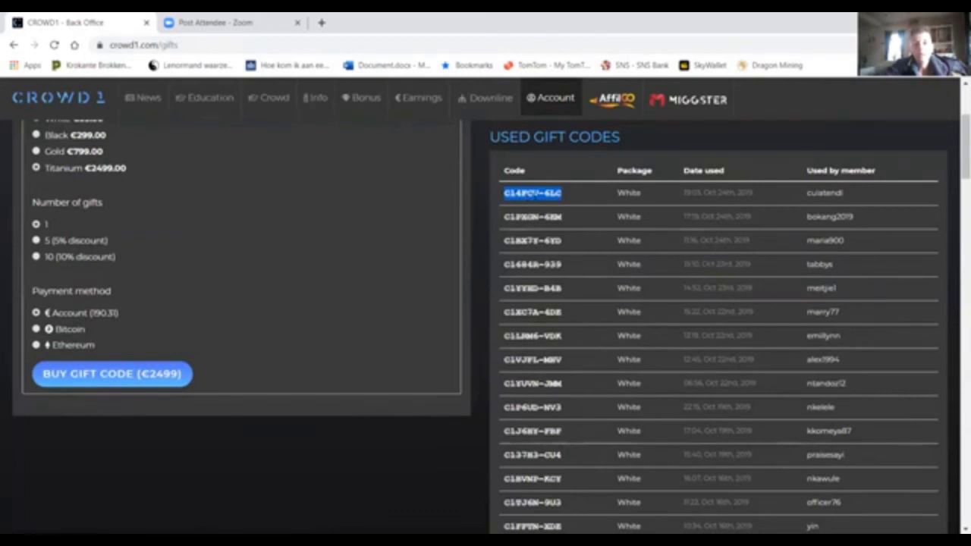
pyautogui.moveTo(607, 249)
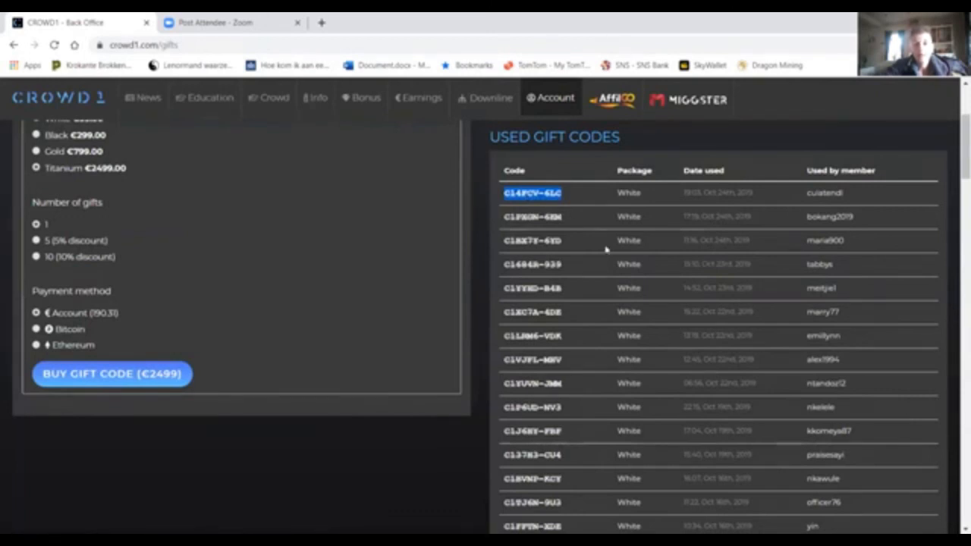
# Step: Scroll to the oldest used gift codes from July 2019 and the page footer
pyautogui.scroll(-3)
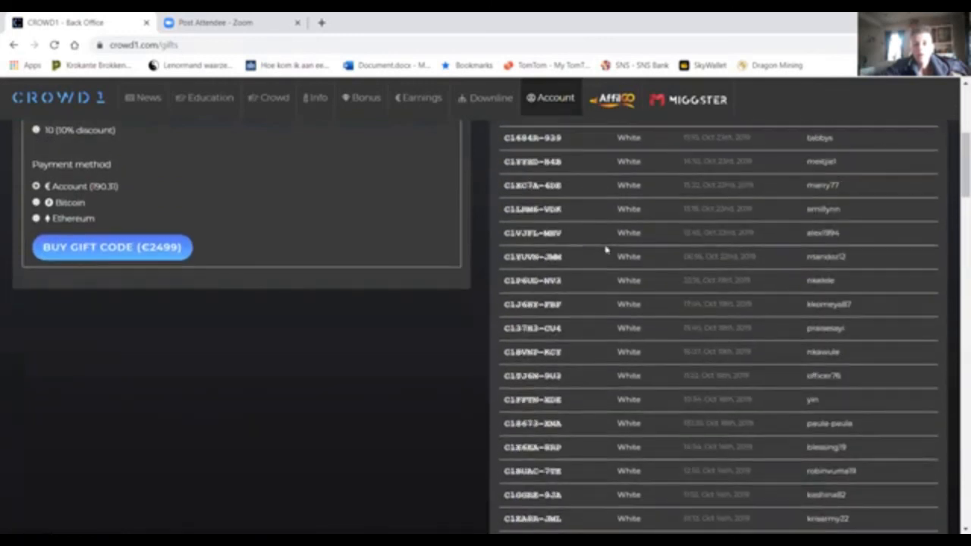
pyautogui.scroll(-3)
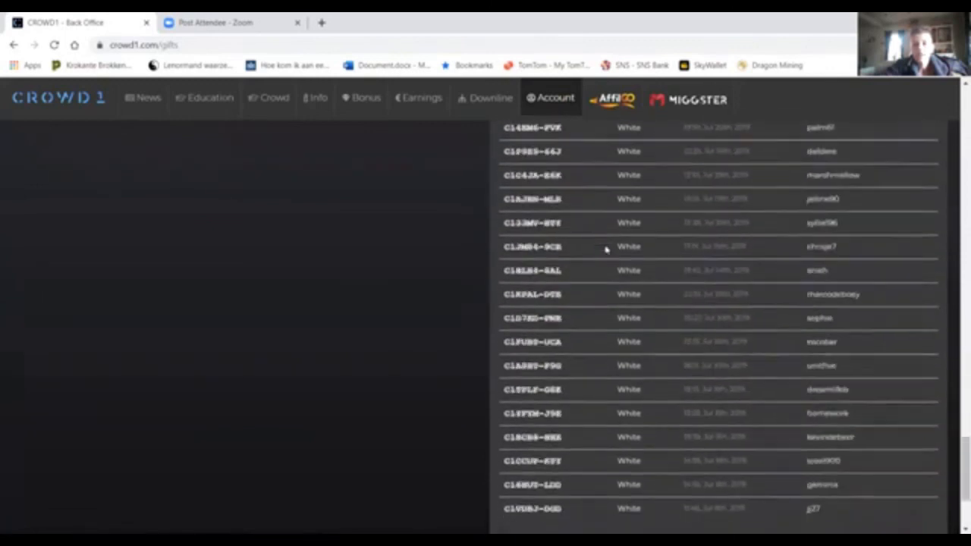
pyautogui.click(550, 98)
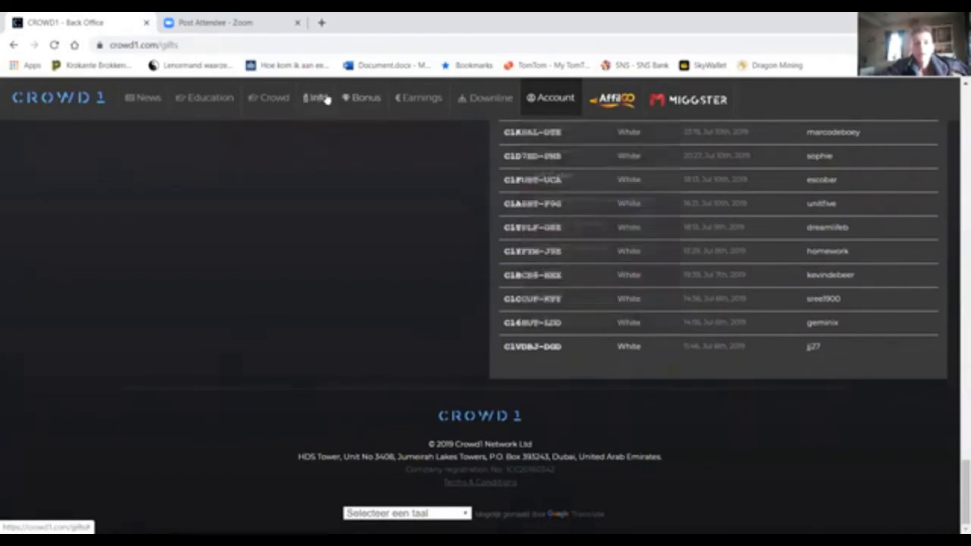
# Step: Open the Info menu listing Business, Owner Rights, Exchange, Events, Promo material and Merchandise
pyautogui.click(316, 97)
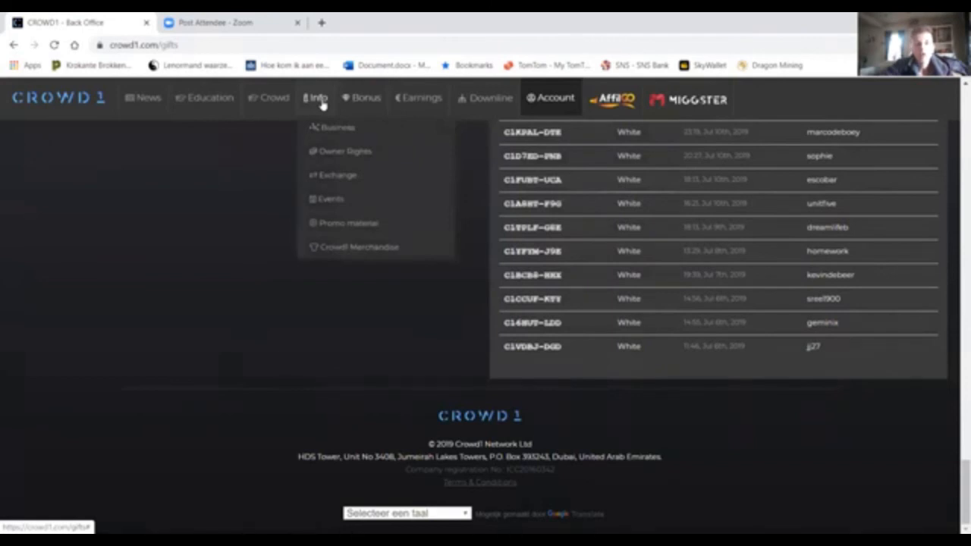
pyautogui.moveTo(328, 115)
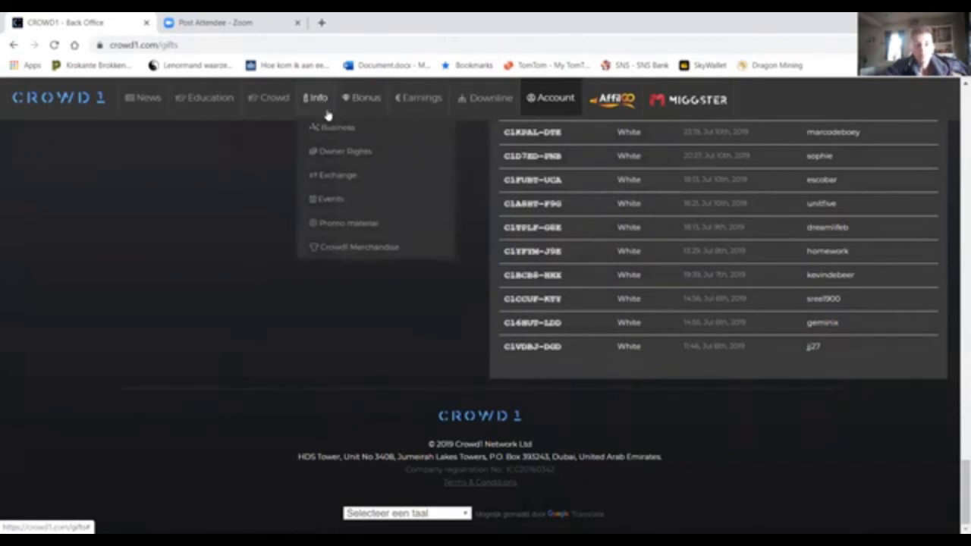
pyautogui.moveTo(330, 198)
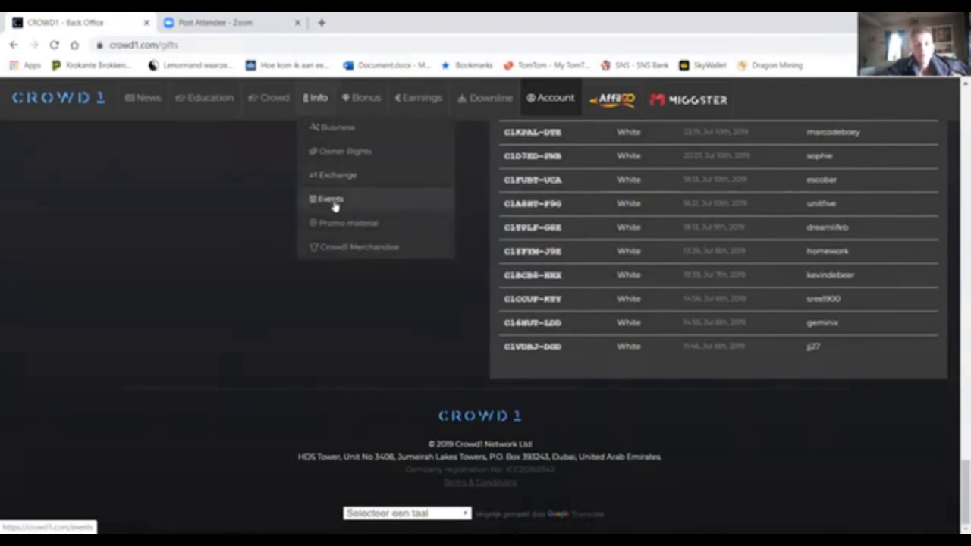
pyautogui.moveTo(332, 246)
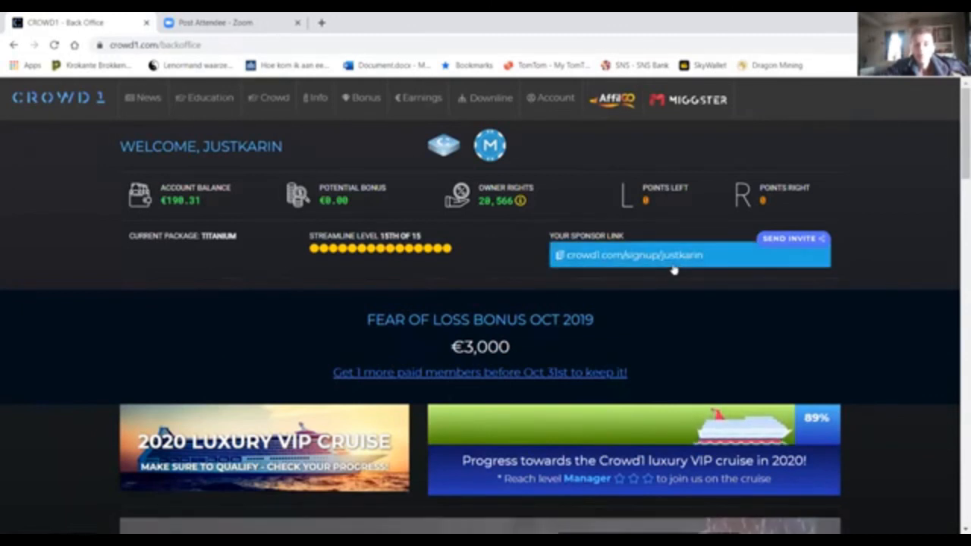
pyautogui.moveTo(676, 281)
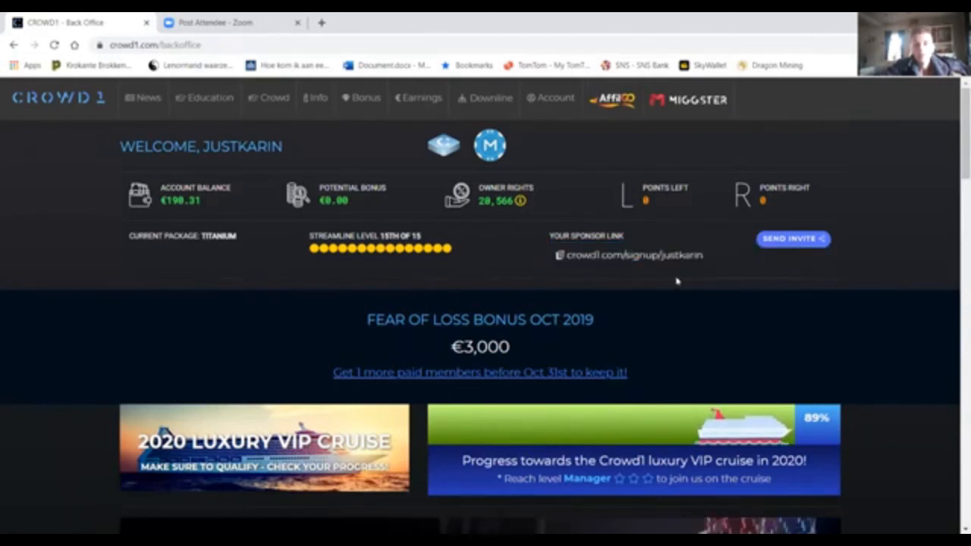
pyautogui.moveTo(672, 280)
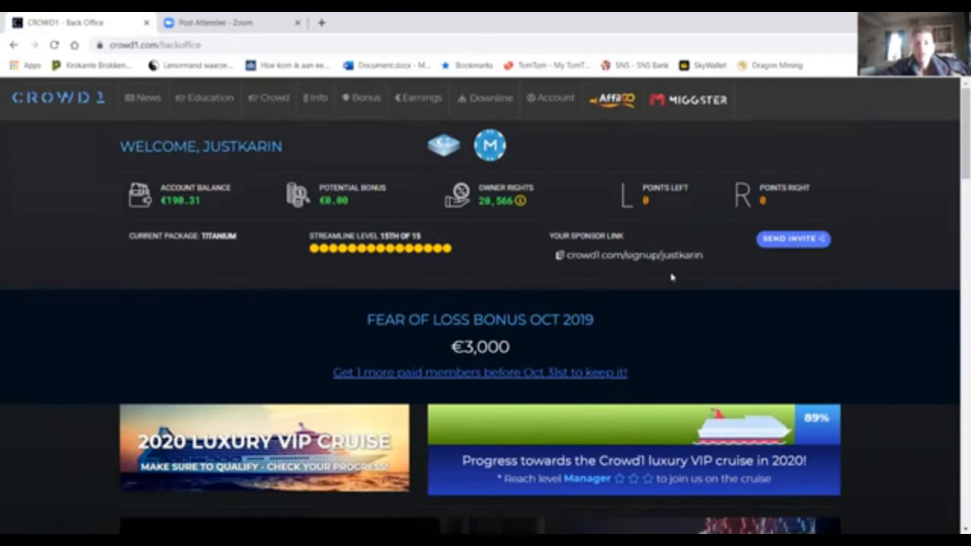
pyautogui.moveTo(523, 273)
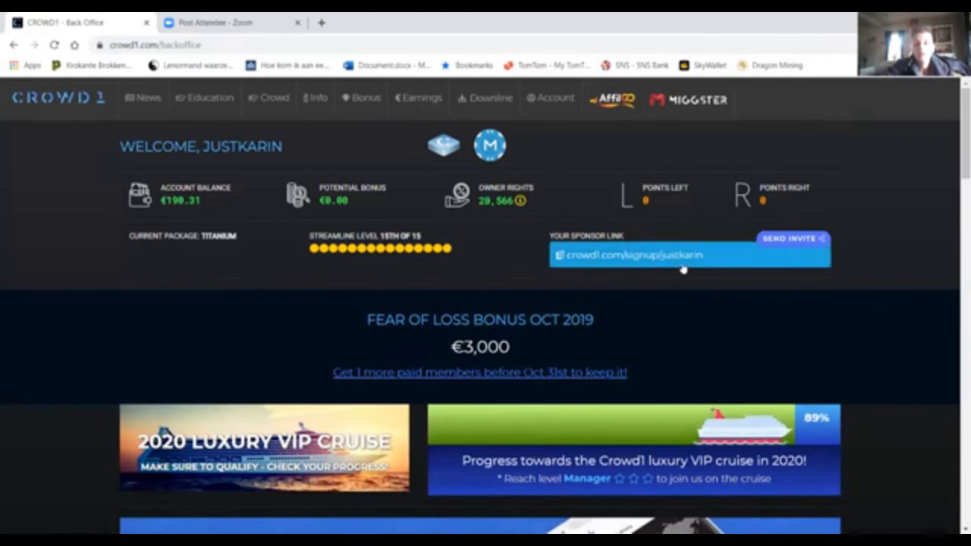
pyautogui.moveTo(468, 252)
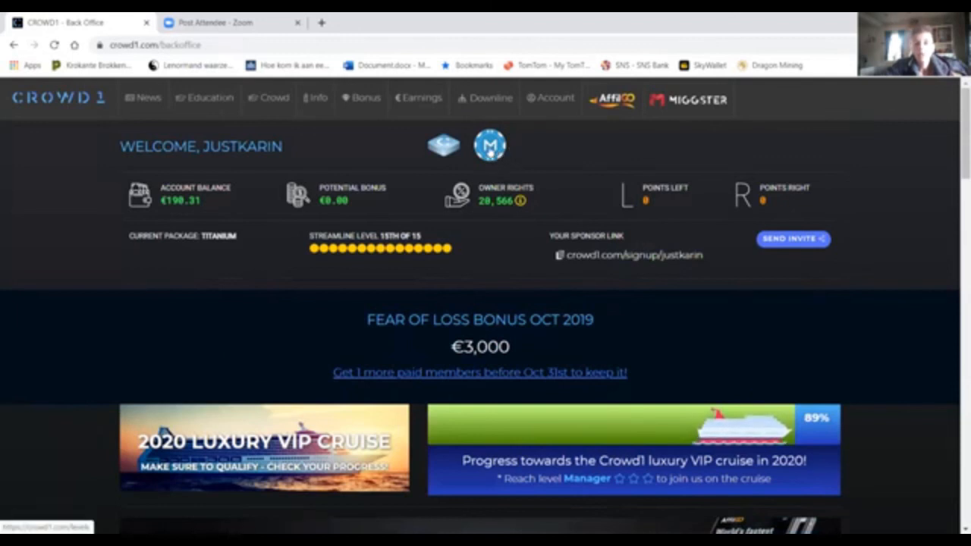
pyautogui.moveTo(465, 285)
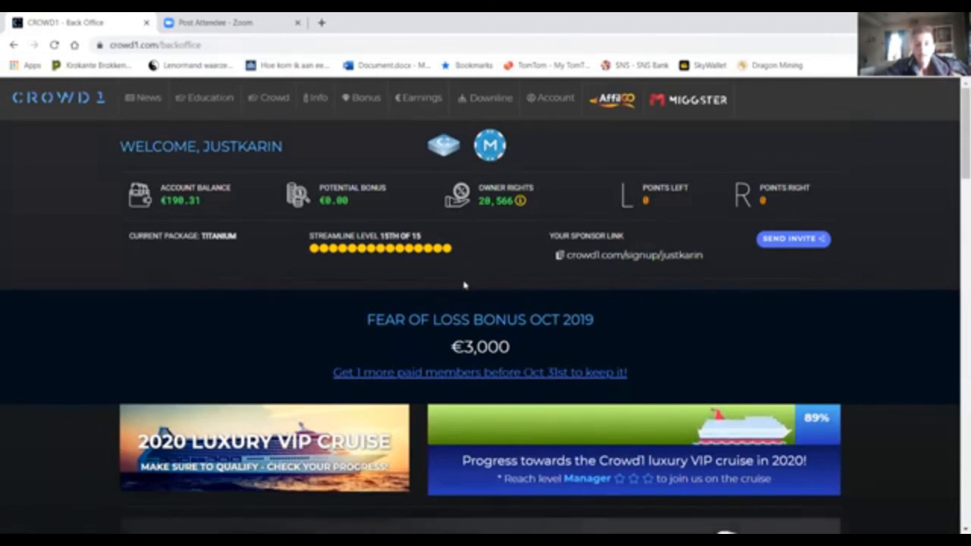